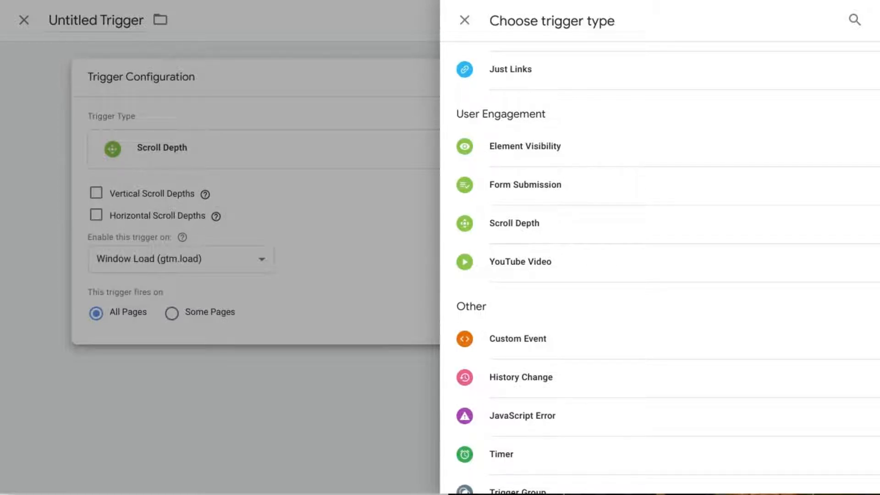
{"action": "mouse_move", "coordinate": [597, 245]}
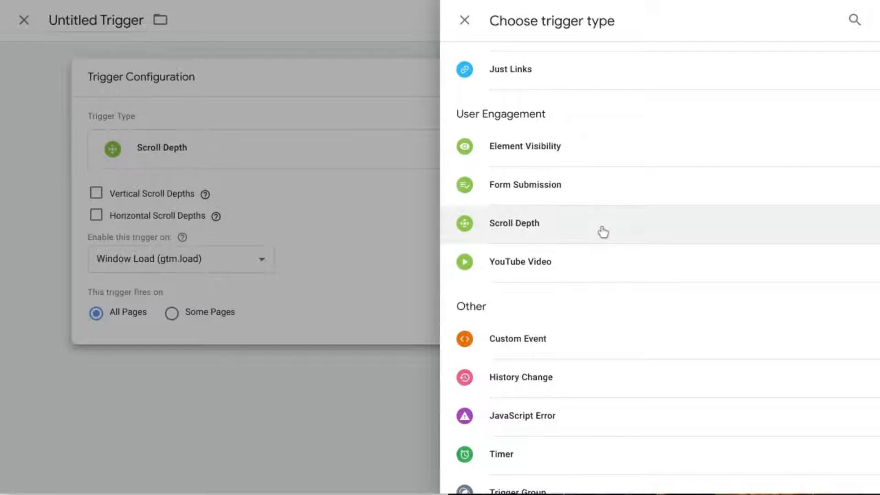
{"action": "mouse_move", "coordinate": [483, 64]}
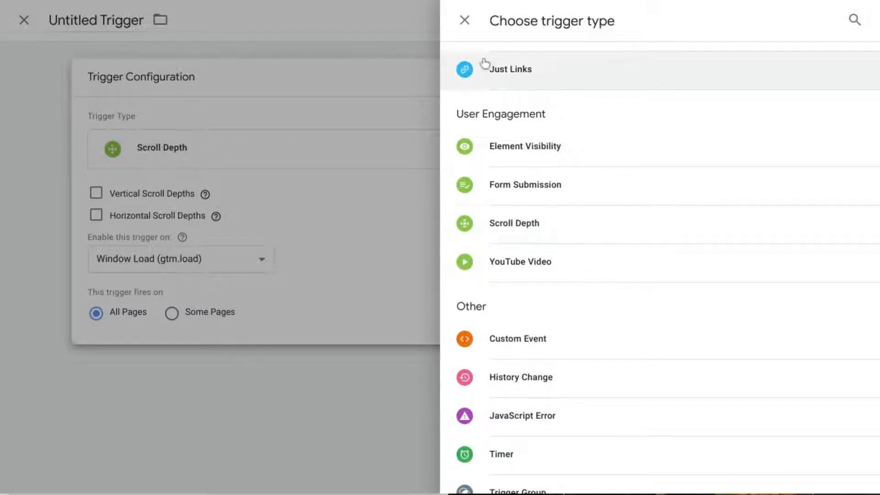
{"action": "mouse_move", "coordinate": [467, 27]}
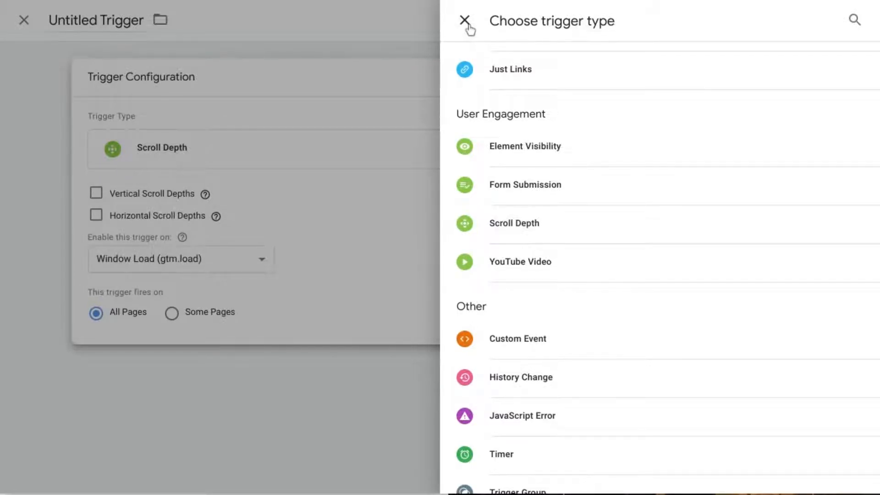
Close the untitled Scroll Depth trigger editor so the unsaved-changes warning appears
{"action": "left_click", "coordinate": [465, 20]}
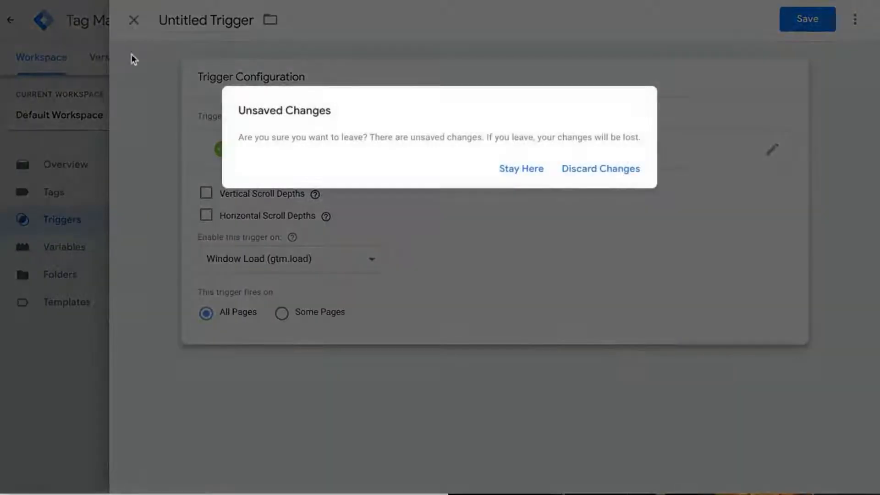
Discard the untitled trigger and view the enabled Scrolling built-in variables under Configure
{"action": "left_click", "coordinate": [600, 168]}
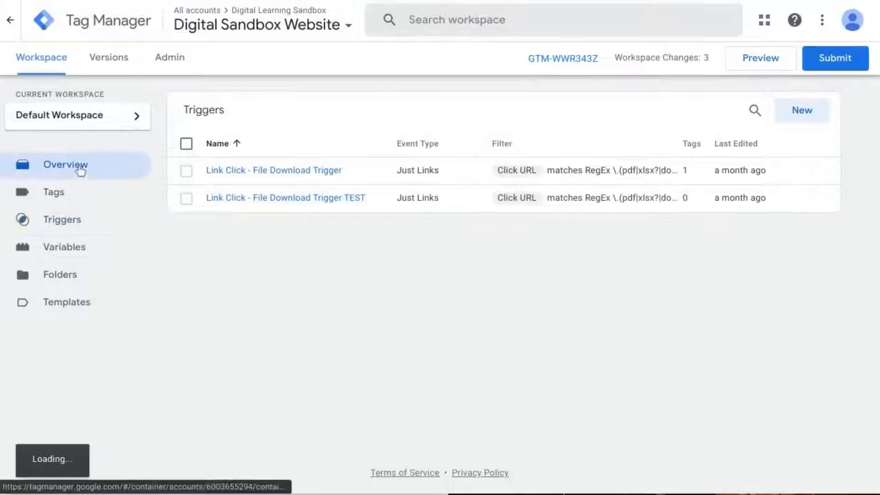
{"action": "left_click", "coordinate": [65, 165]}
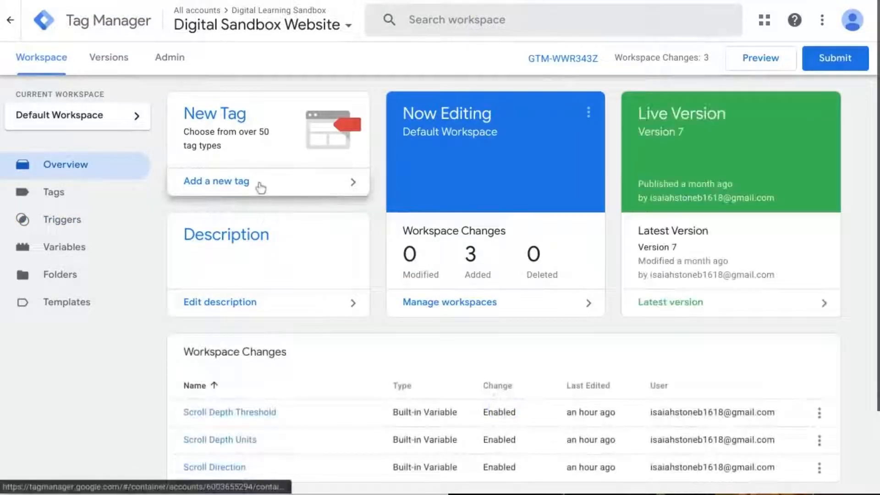
{"action": "mouse_move", "coordinate": [65, 247]}
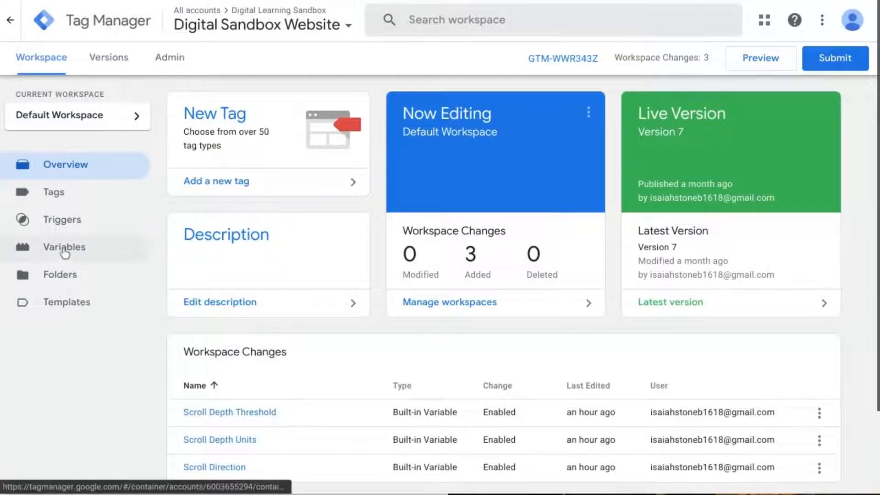
{"action": "left_click", "coordinate": [64, 247]}
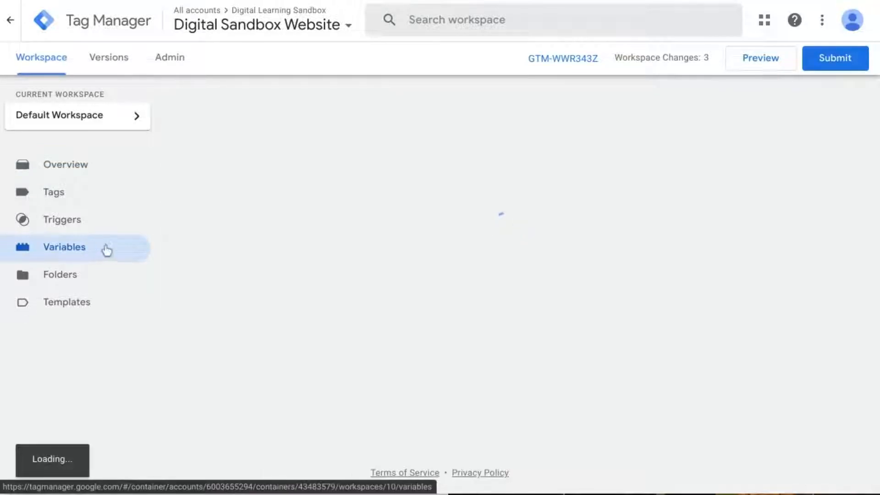
{"action": "left_click", "coordinate": [64, 247]}
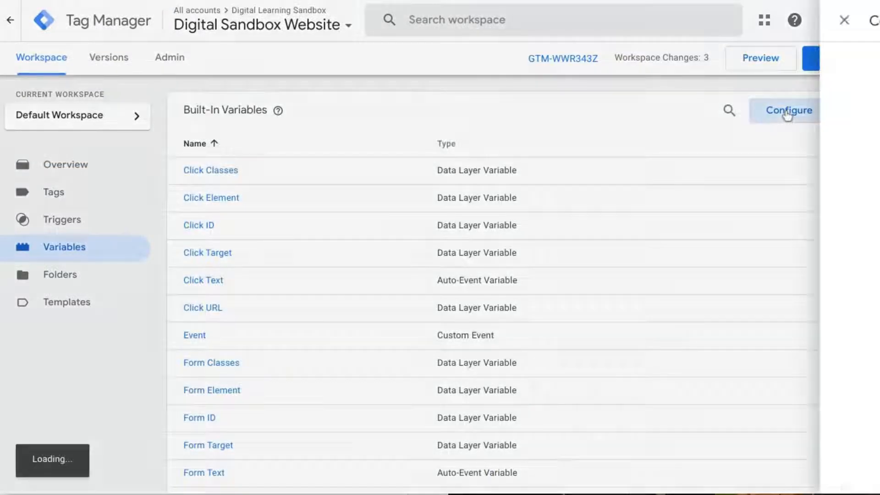
{"action": "left_click", "coordinate": [788, 110]}
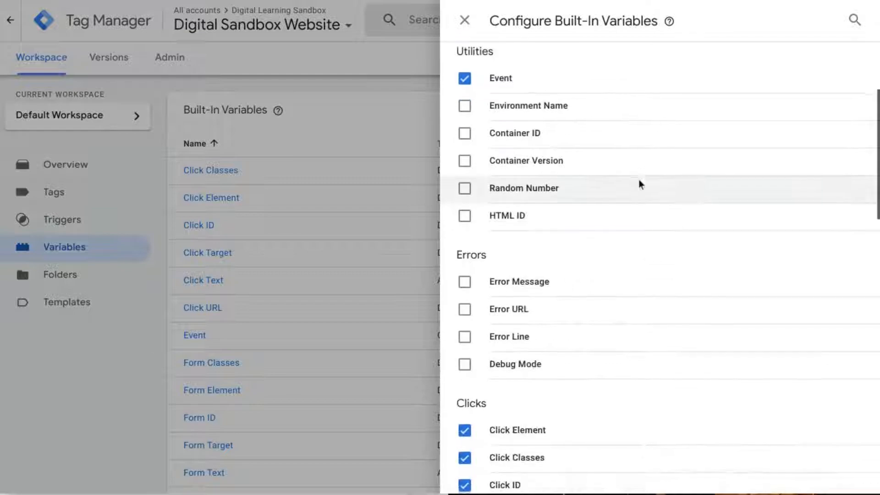
{"action": "scroll", "scroll_direction": "down", "scroll_amount": 3}
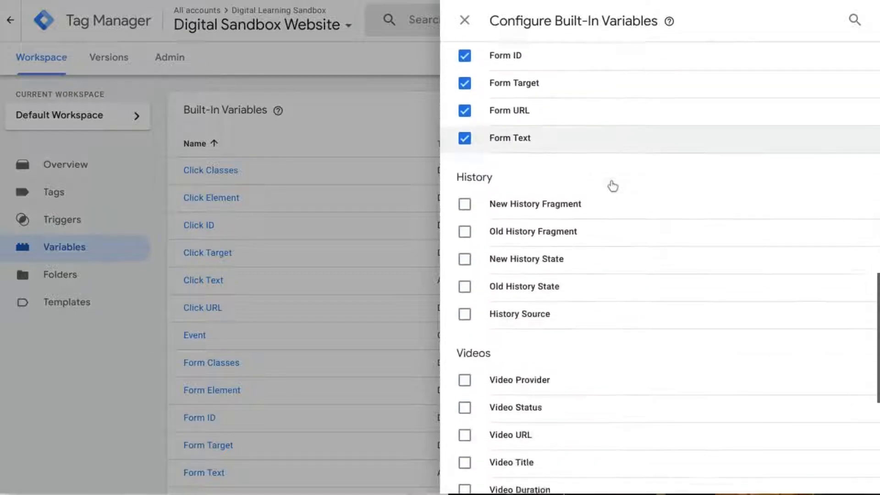
{"action": "scroll", "scroll_direction": "down", "scroll_amount": 3}
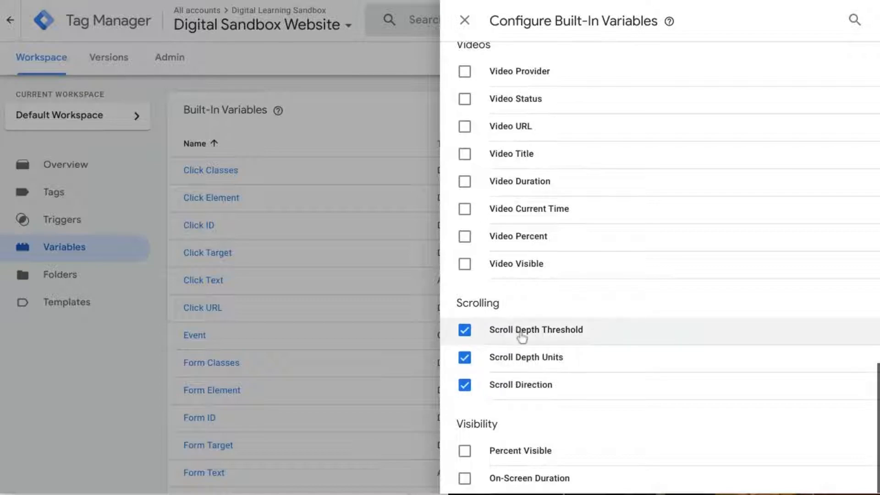
{"action": "mouse_move", "coordinate": [523, 344]}
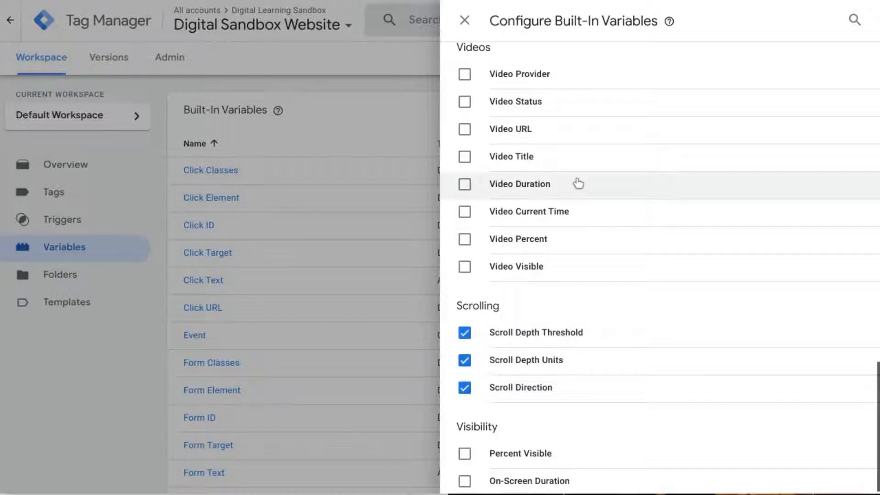
{"action": "mouse_move", "coordinate": [510, 387]}
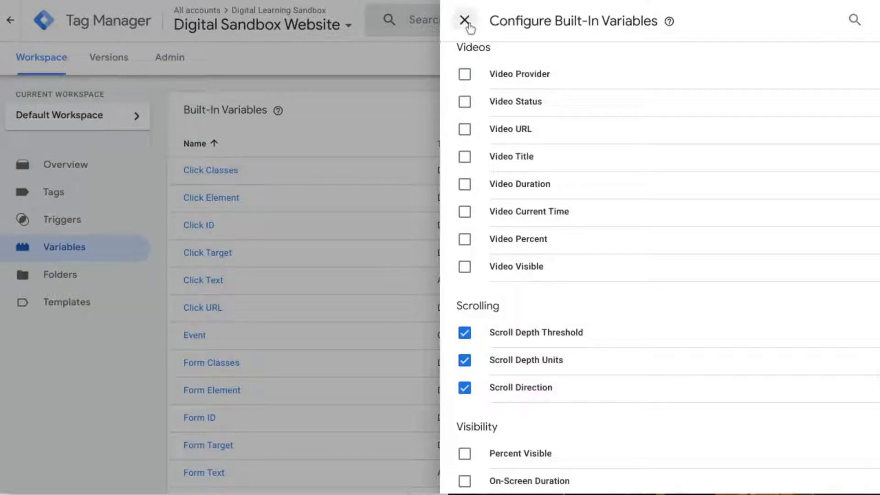
Confirm Scroll Depth Threshold, Units and Direction appear among built-in variables, then open Tags
{"action": "left_click", "coordinate": [463, 22]}
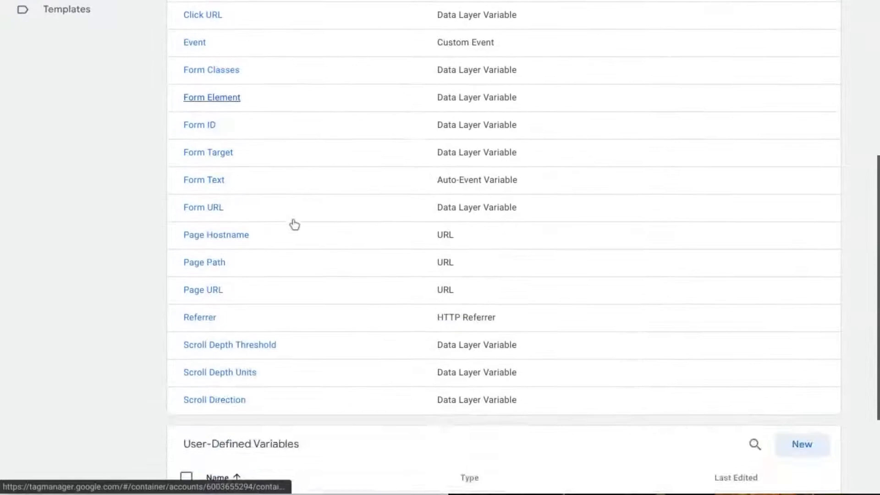
{"action": "scroll", "scroll_direction": "down", "scroll_amount": 3}
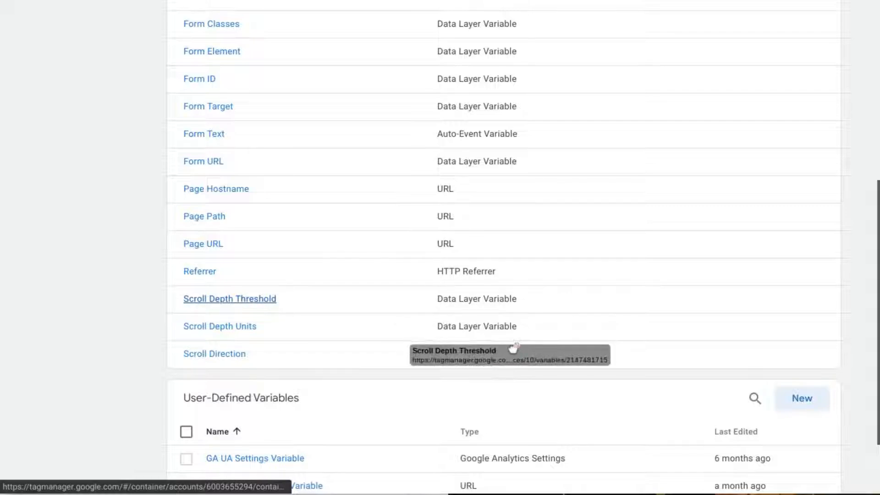
{"action": "scroll", "scroll_direction": "up", "scroll_amount": 3}
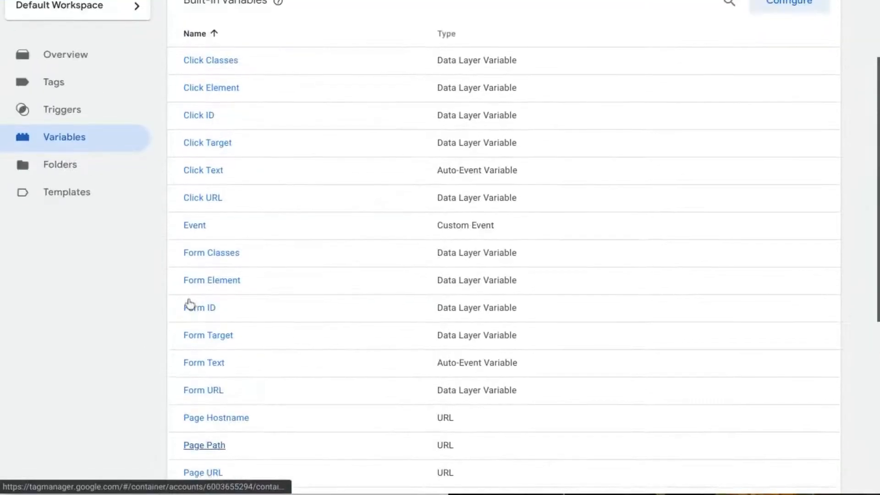
{"action": "scroll", "scroll_direction": "up", "scroll_amount": 3}
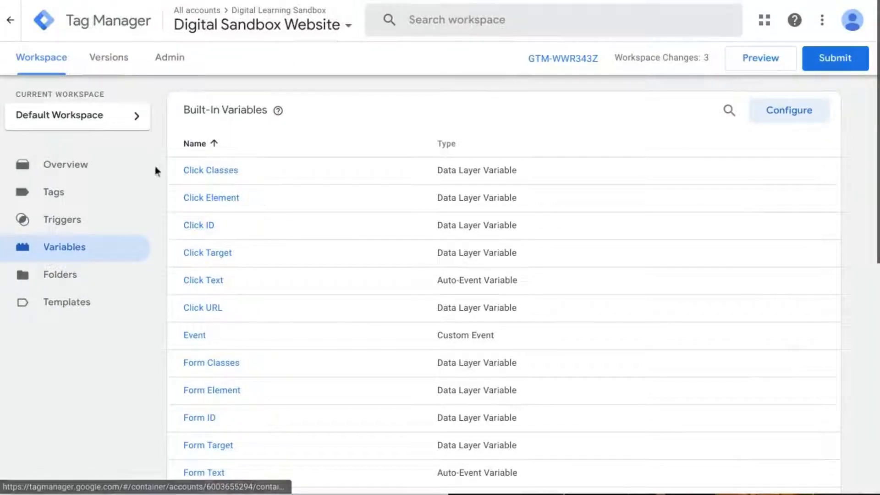
{"action": "mouse_move", "coordinate": [63, 198]}
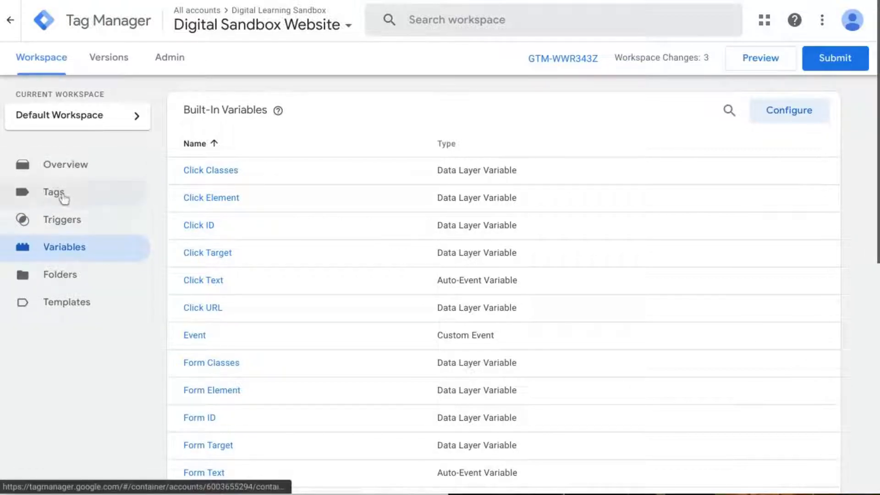
{"action": "left_click", "coordinate": [53, 192]}
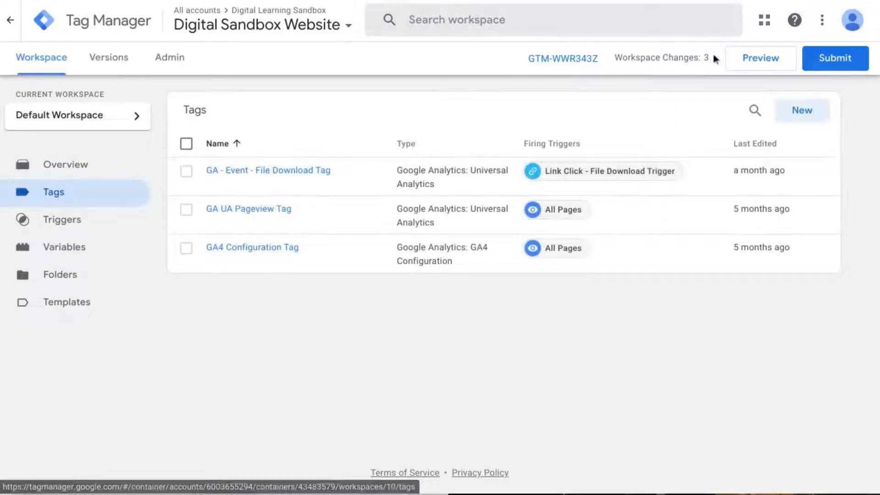
Create a Universal Analytics Event tag named 'GA - Event - Scroll Tracking Tag'
{"action": "left_click", "coordinate": [802, 110]}
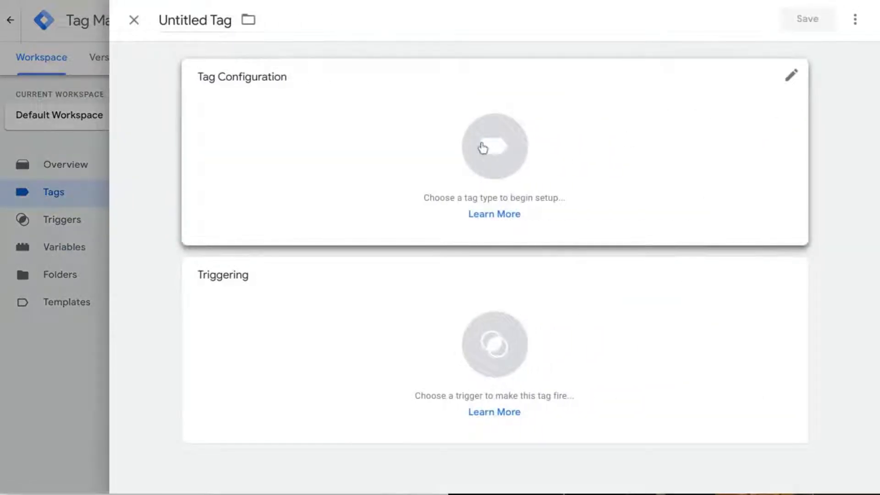
{"action": "left_click", "coordinate": [494, 145]}
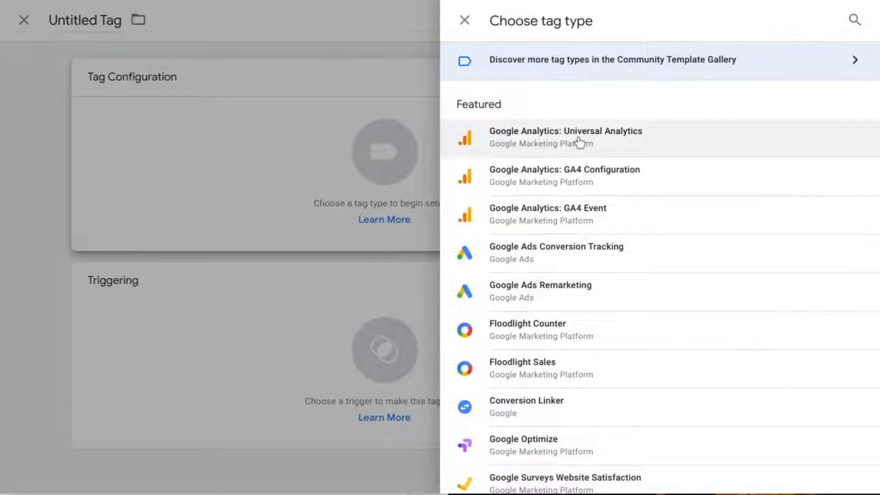
{"action": "left_click", "coordinate": [566, 137]}
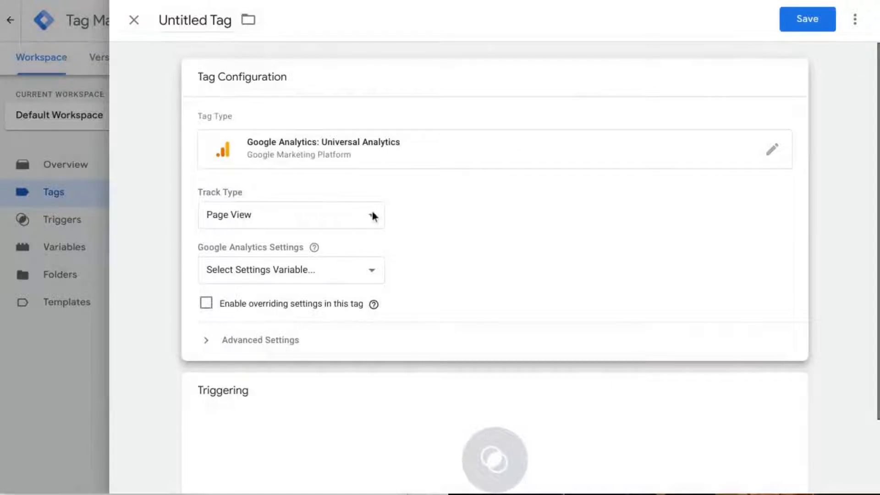
{"action": "left_click", "coordinate": [290, 215]}
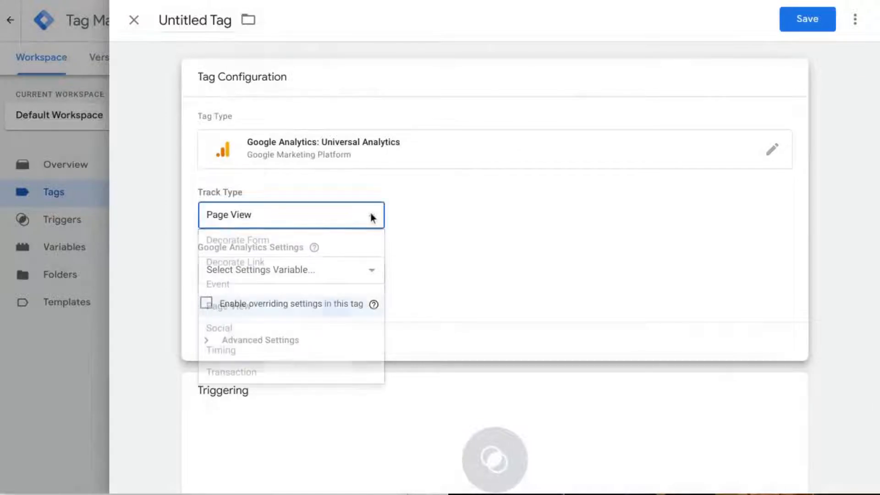
{"action": "left_click", "coordinate": [218, 284]}
{"action": "type", "text": "GA - Ev"}
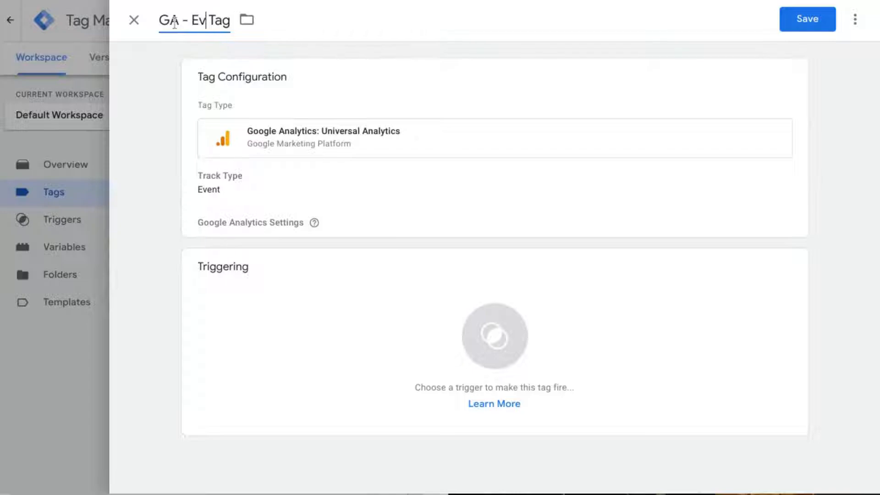
{"action": "type", "text": "ent - Scroll Tracking"}
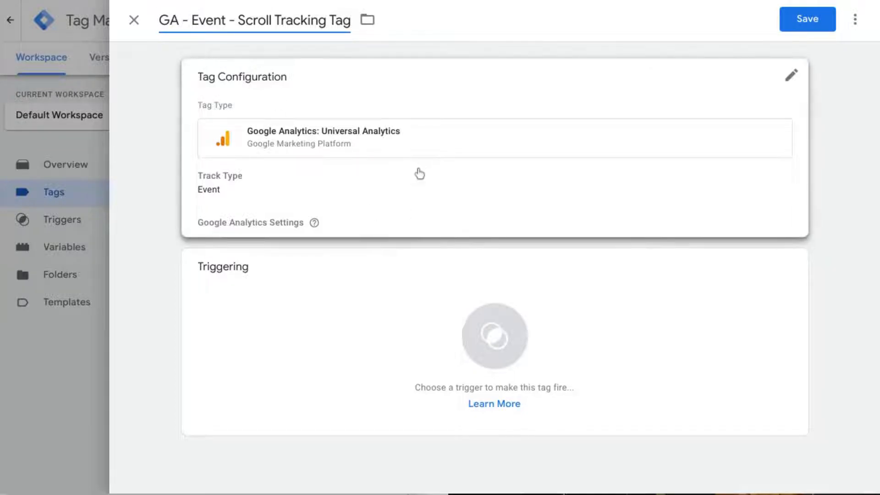
Set the event Category to Scroll Depth and Action to {{Page URL}}
{"action": "left_click", "coordinate": [791, 74]}
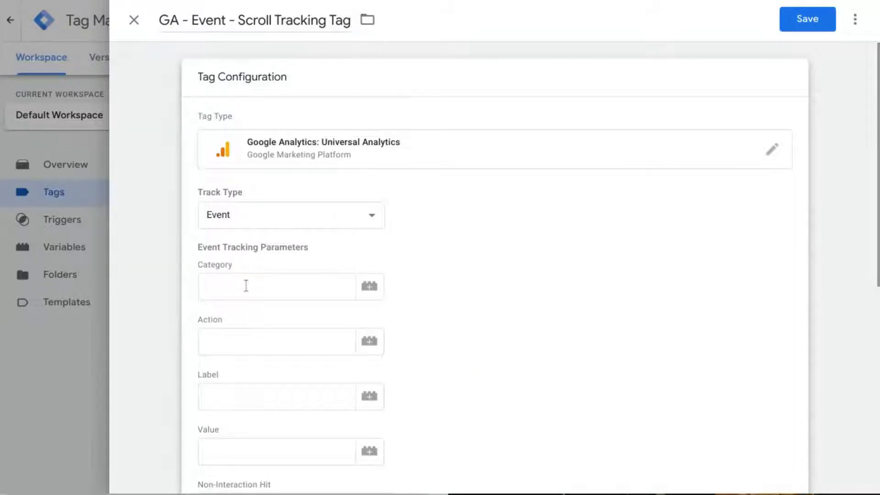
{"action": "type", "text": "Scroll Depth"}
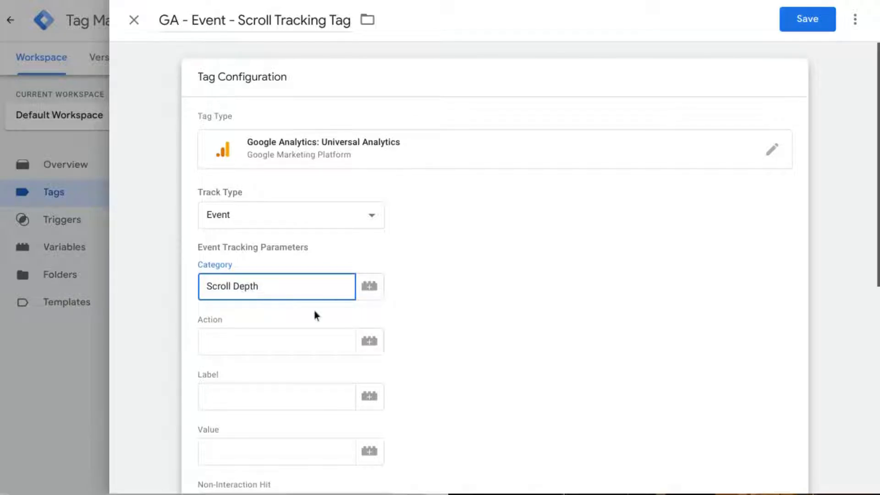
{"action": "left_click", "coordinate": [275, 341]}
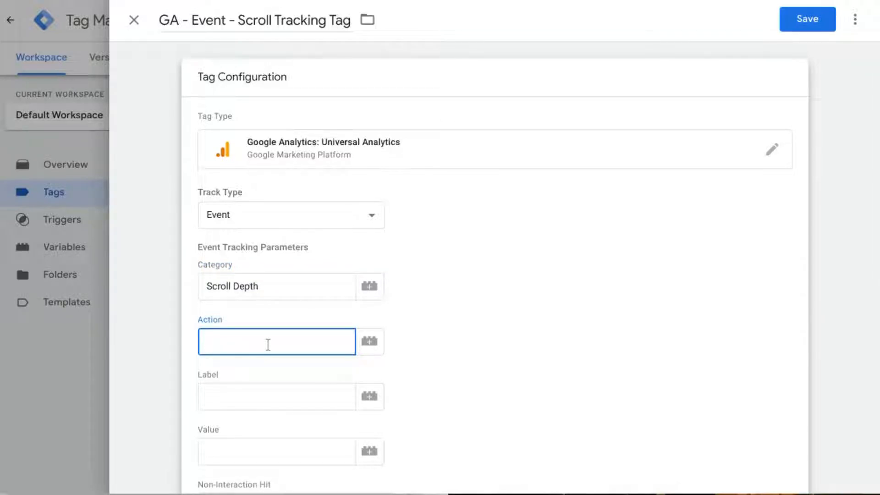
{"action": "type", "text": "{{"}
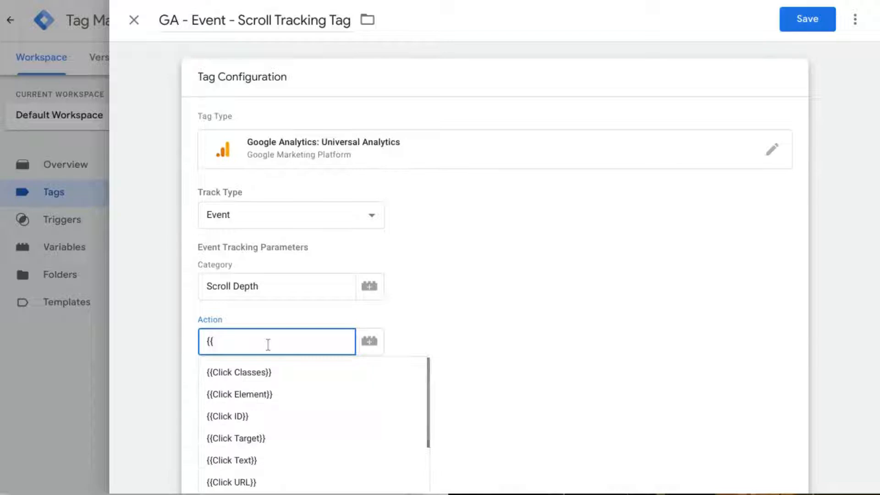
{"action": "type", "text": "page"}
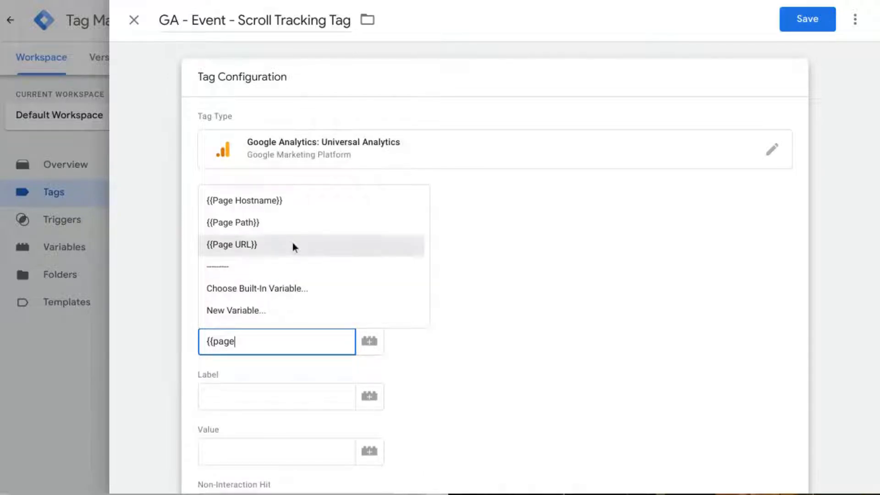
{"action": "mouse_move", "coordinate": [250, 239]}
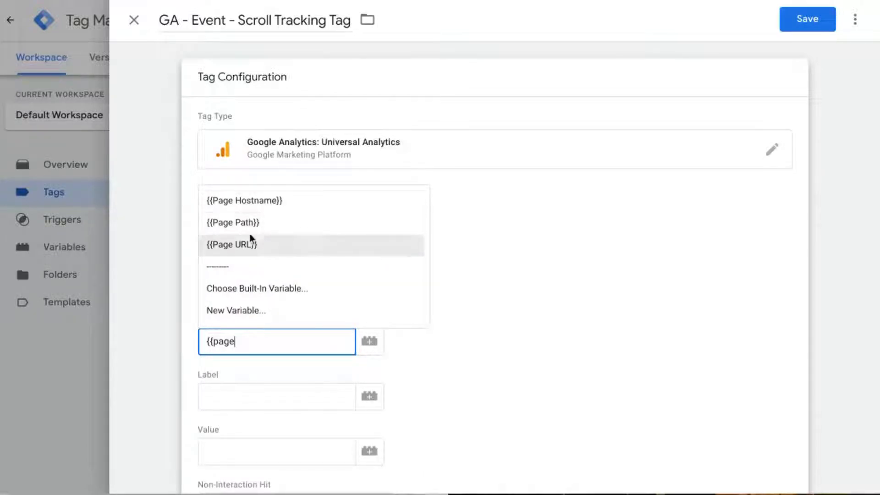
{"action": "left_click", "coordinate": [231, 244]}
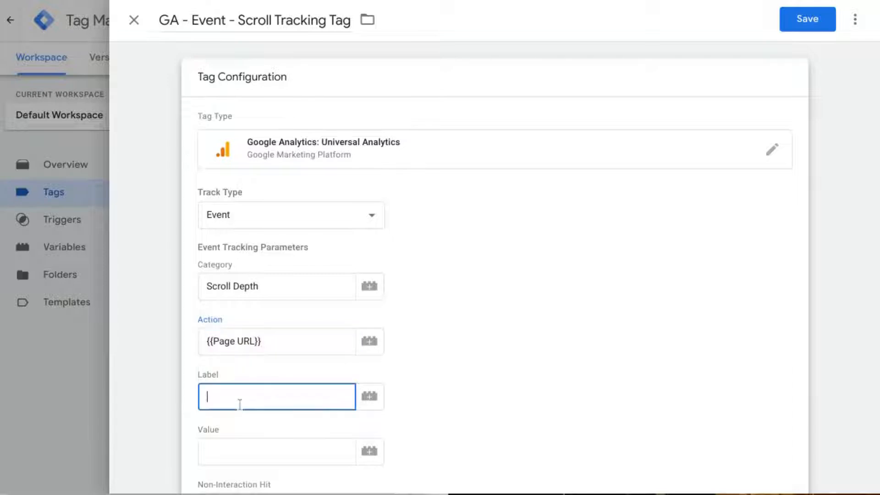
Set the event Label to {{Scroll Depth Threshold}}%
{"action": "left_click", "coordinate": [276, 396]}
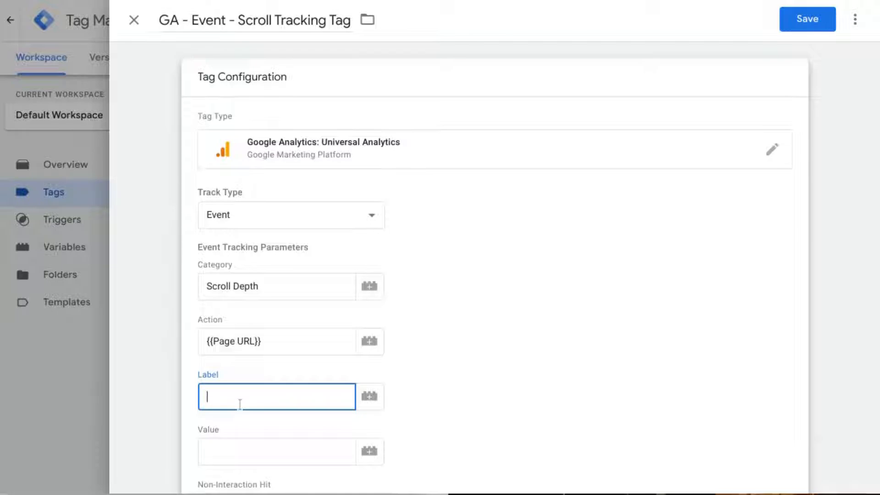
{"action": "type", "text": "{{S"}
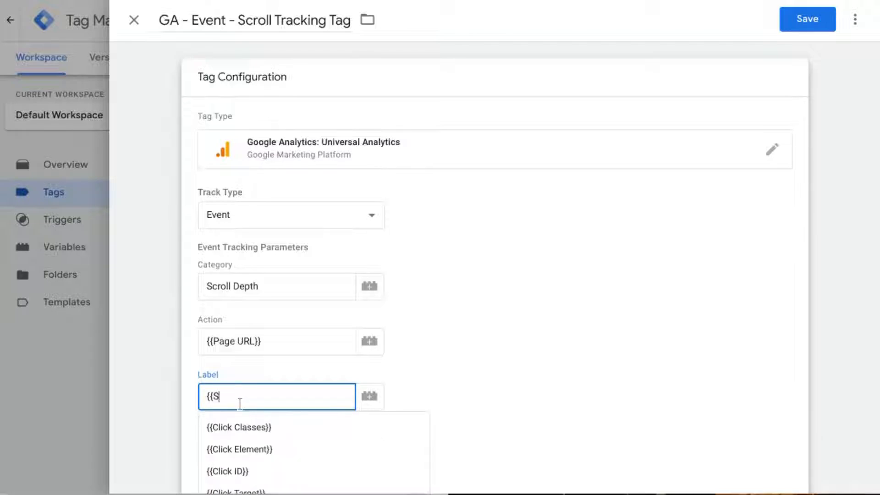
{"action": "type", "text": "croll"}
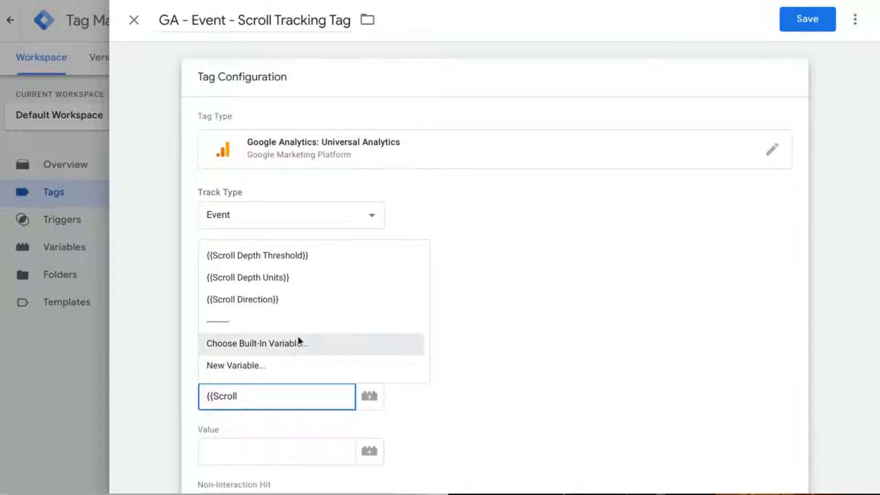
{"action": "left_click", "coordinate": [257, 255]}
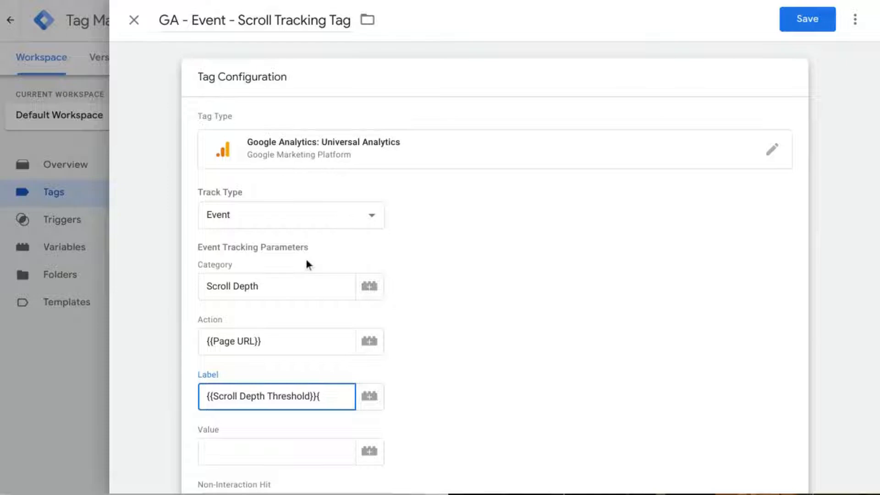
{"action": "type", "text": "%"}
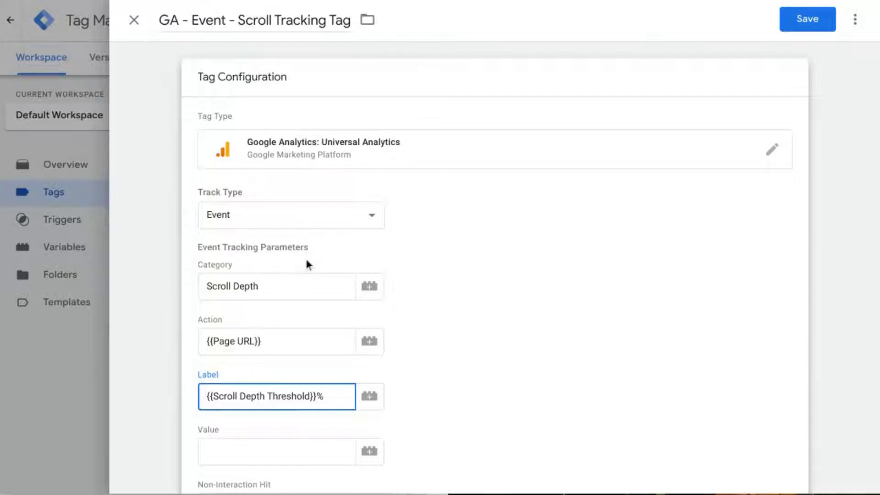
{"action": "mouse_move", "coordinate": [330, 335]}
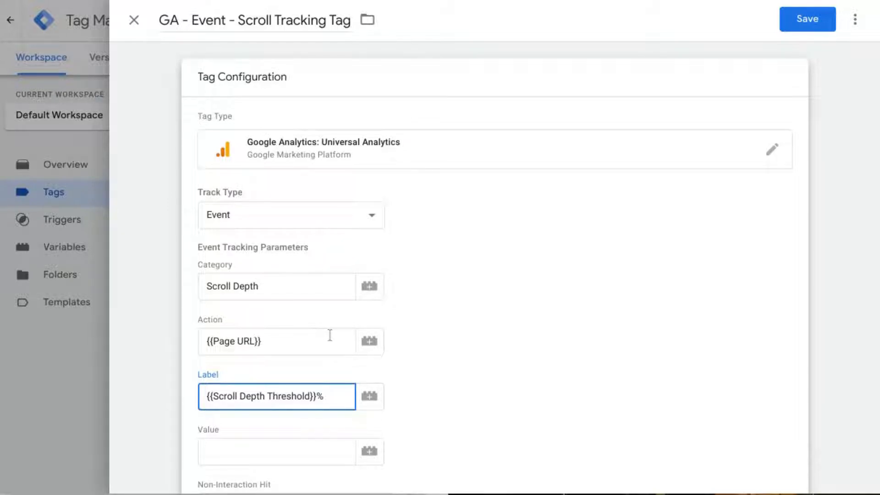
{"action": "scroll", "scroll_direction": "down", "scroll_amount": 3}
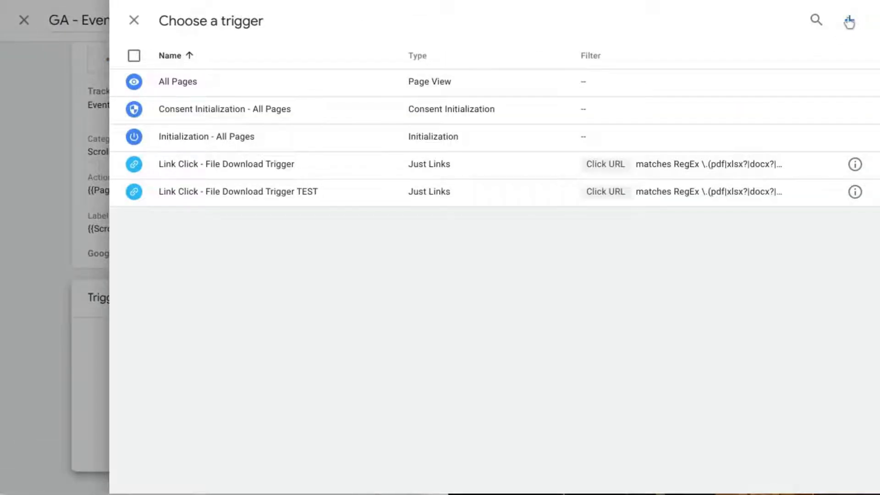
Add a new trigger for the tag and choose Scroll Depth as its type
{"action": "left_click", "coordinate": [849, 20]}
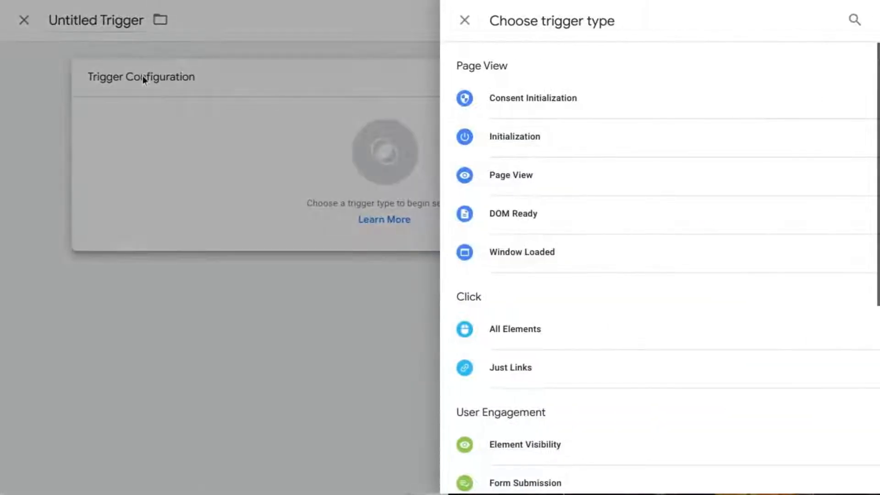
{"action": "mouse_move", "coordinate": [394, 170]}
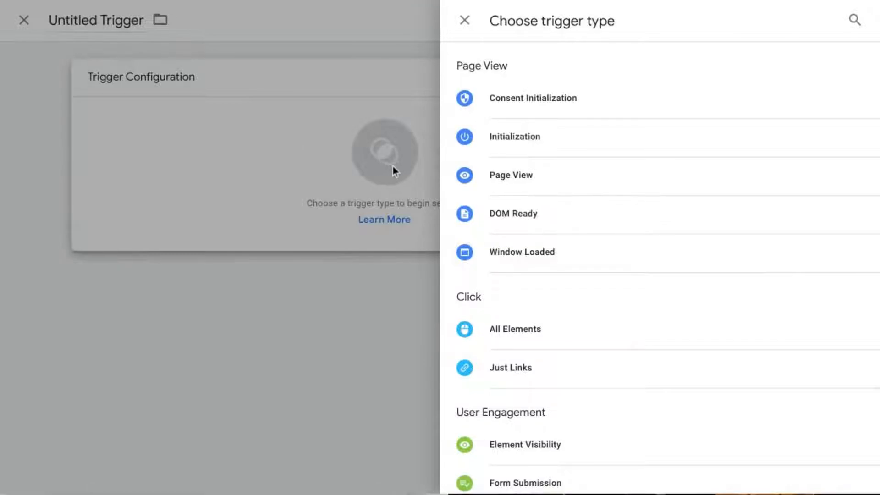
{"action": "left_click", "coordinate": [464, 20]}
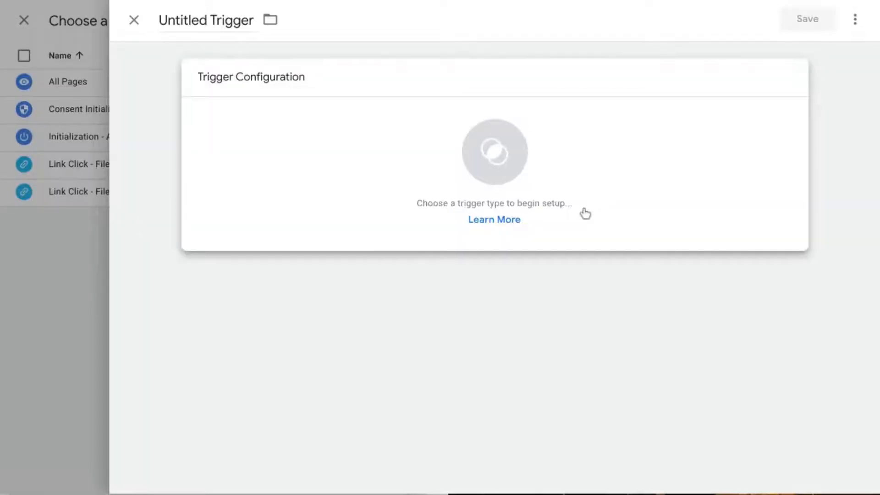
{"action": "mouse_move", "coordinate": [475, 154]}
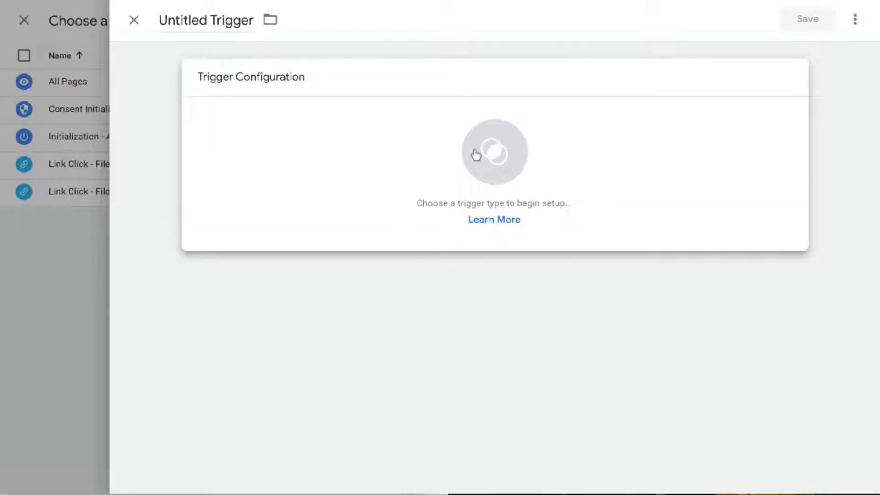
{"action": "left_click", "coordinate": [494, 153]}
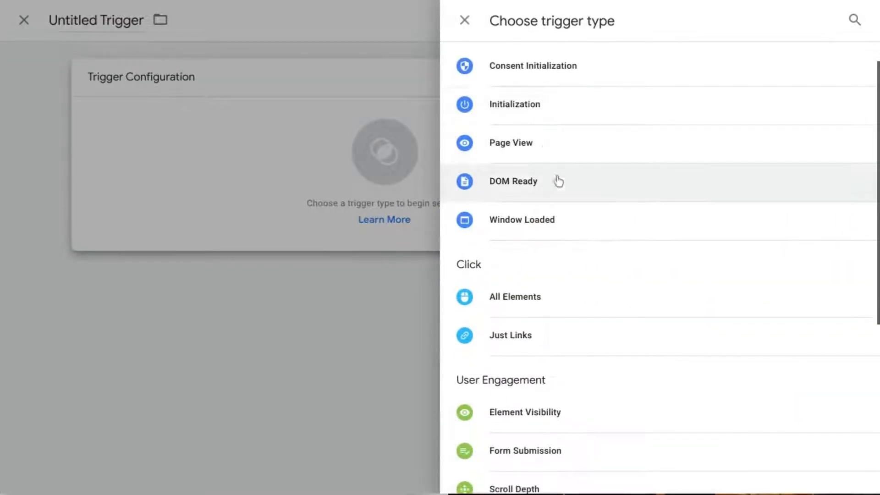
{"action": "scroll", "scroll_direction": "down", "scroll_amount": 3}
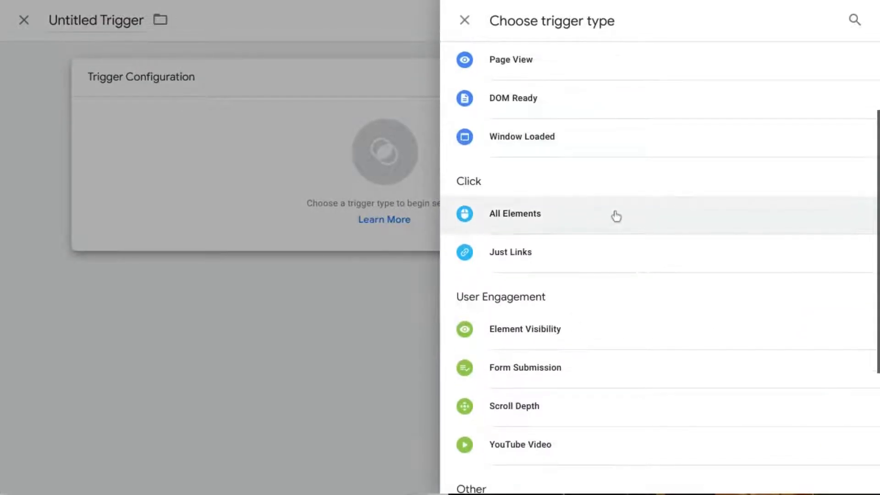
{"action": "scroll", "scroll_direction": "down", "scroll_amount": 3}
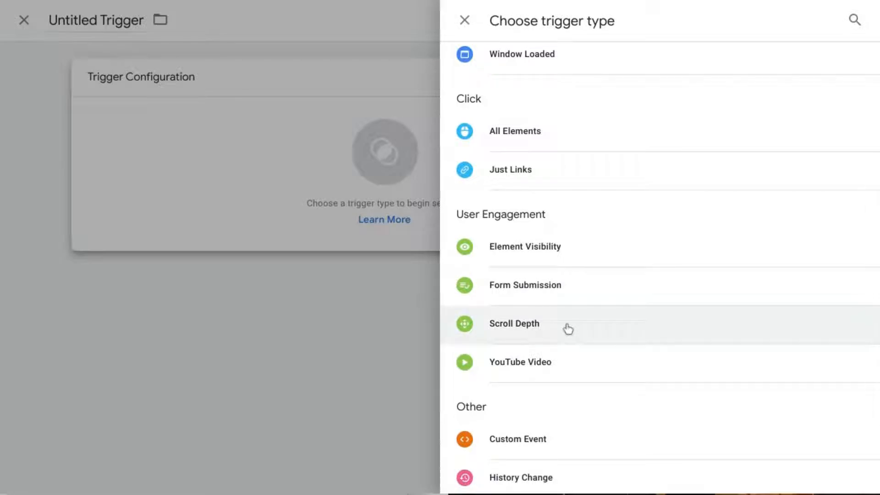
{"action": "left_click", "coordinate": [514, 323]}
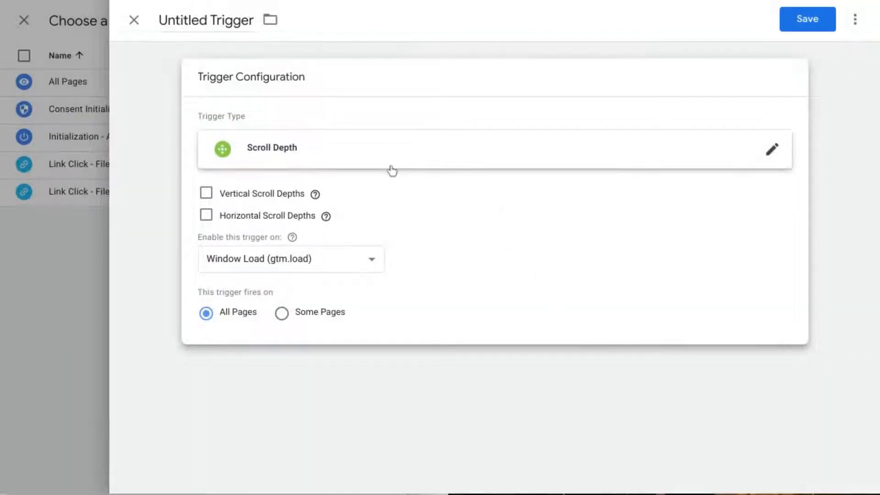
{"action": "mouse_move", "coordinate": [350, 165]}
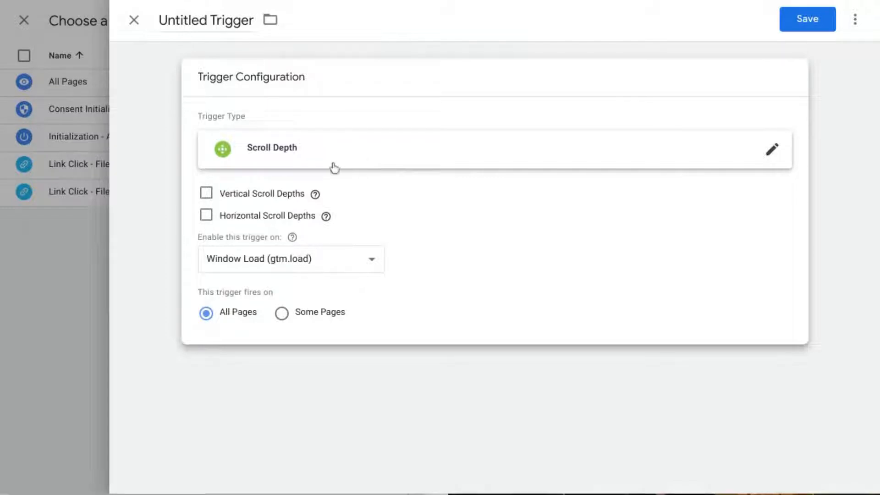
{"action": "mouse_move", "coordinate": [354, 178]}
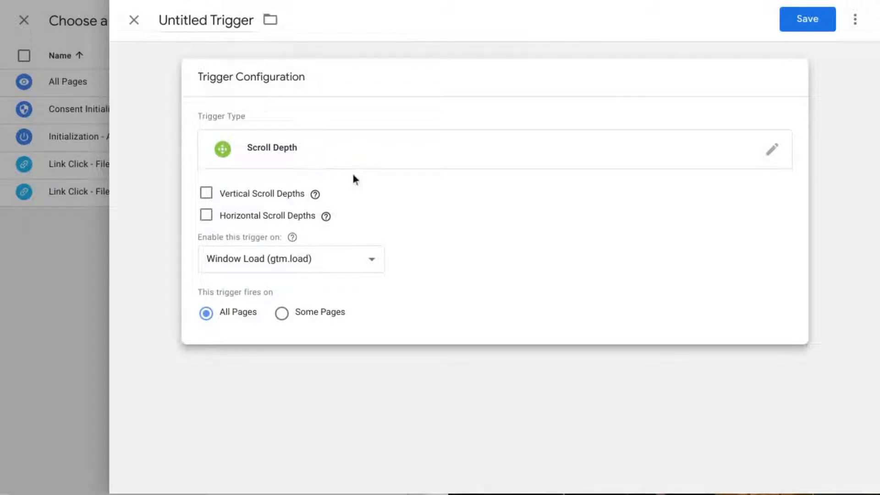
{"action": "mouse_move", "coordinate": [324, 216]}
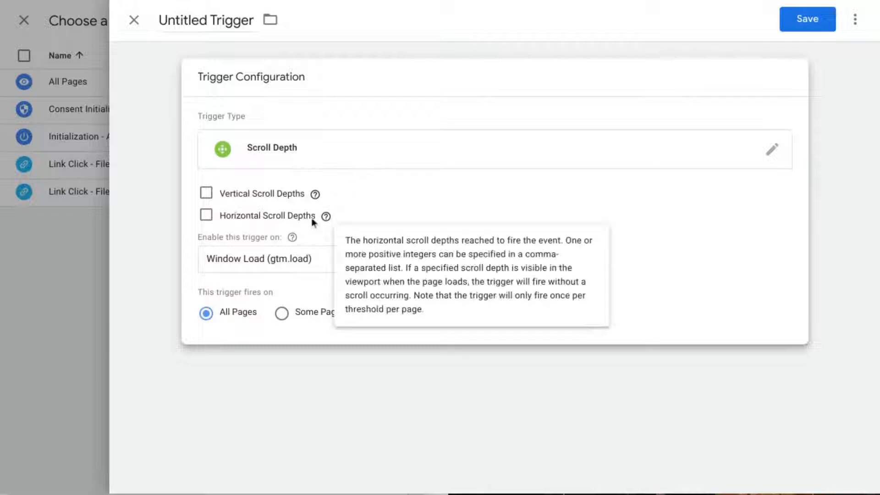
{"action": "mouse_move", "coordinate": [265, 198]}
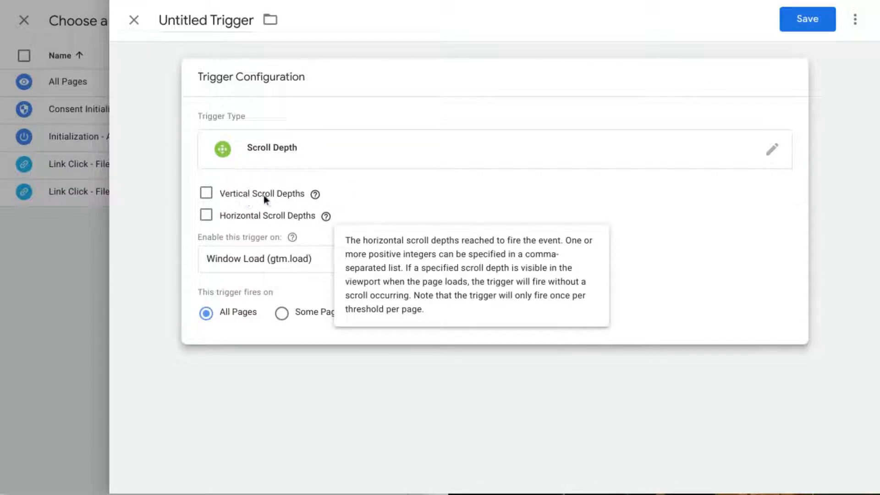
{"action": "mouse_move", "coordinate": [292, 236]}
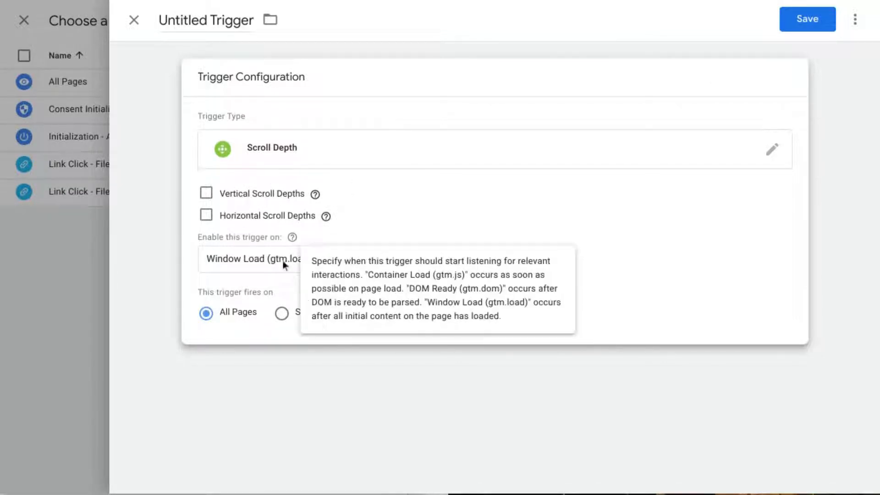
{"action": "mouse_move", "coordinate": [307, 229]}
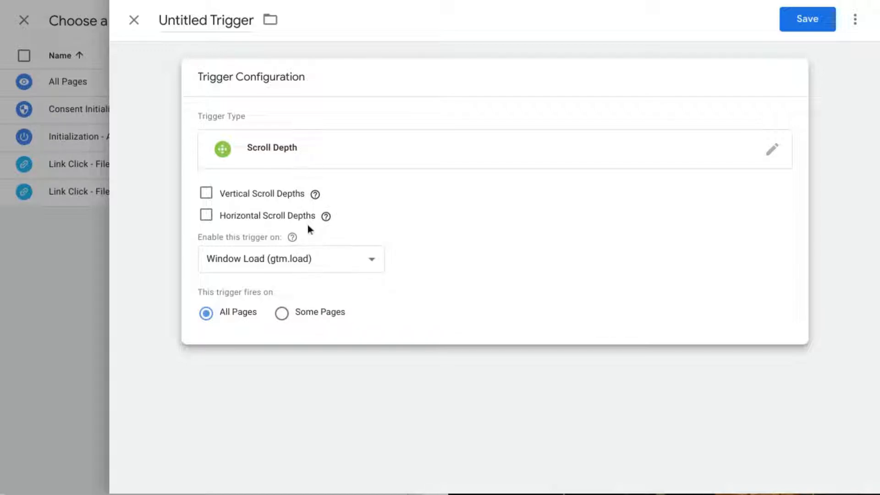
{"action": "mouse_move", "coordinate": [448, 263]}
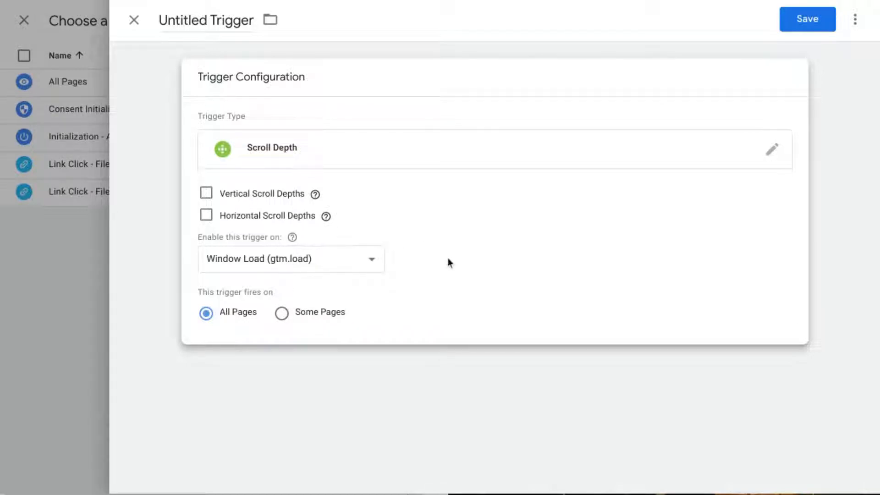
{"action": "mouse_move", "coordinate": [374, 215]}
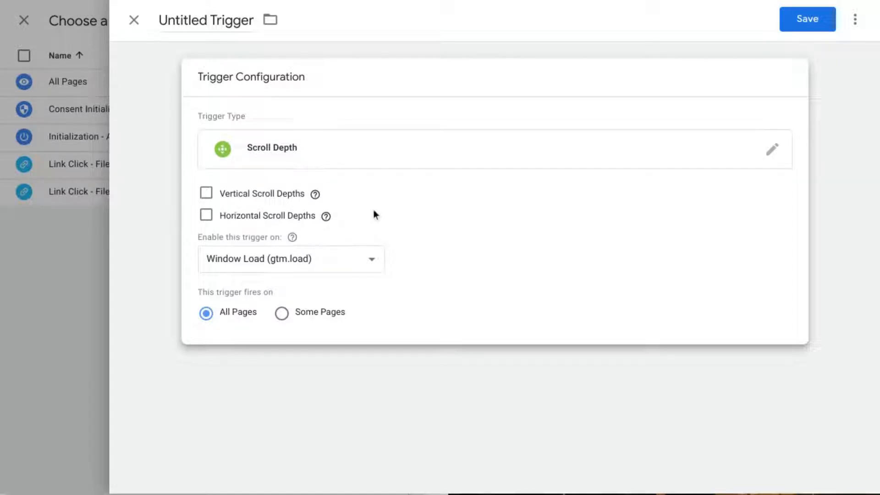
{"action": "mouse_move", "coordinate": [227, 200]}
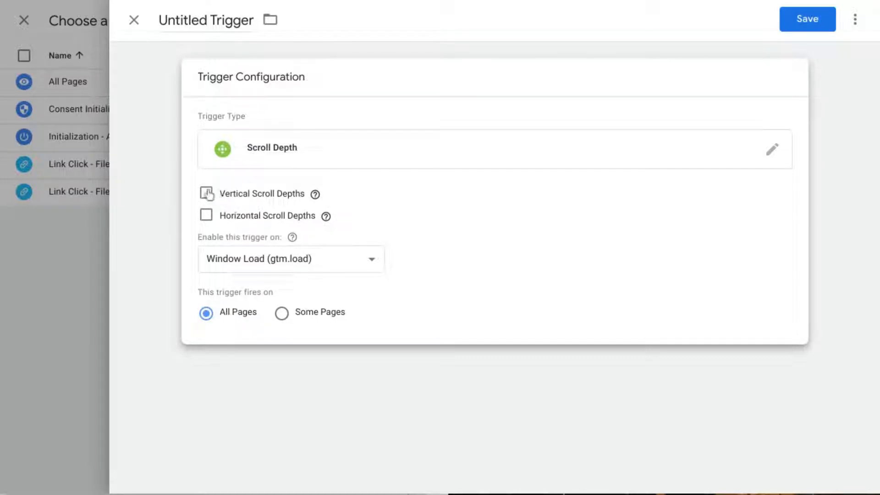
Enable Vertical Scroll Depths with Percentages 25,50,75,100
{"action": "left_click", "coordinate": [206, 193]}
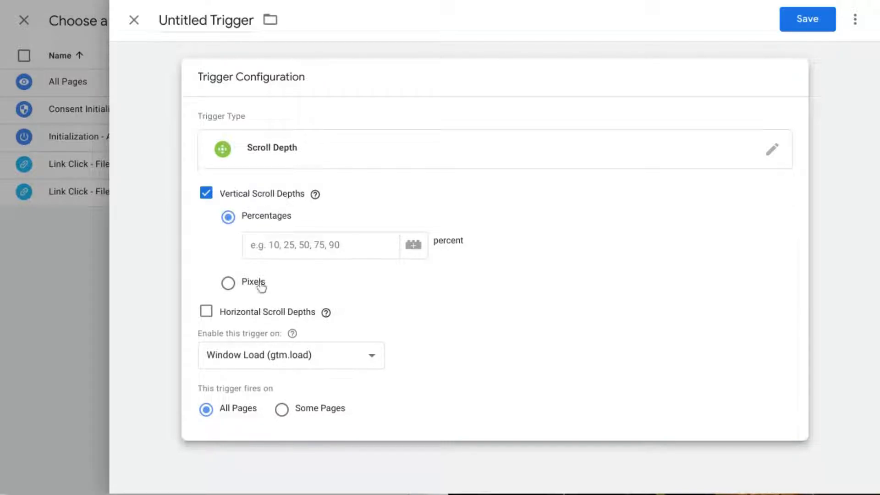
{"action": "mouse_move", "coordinate": [260, 298]}
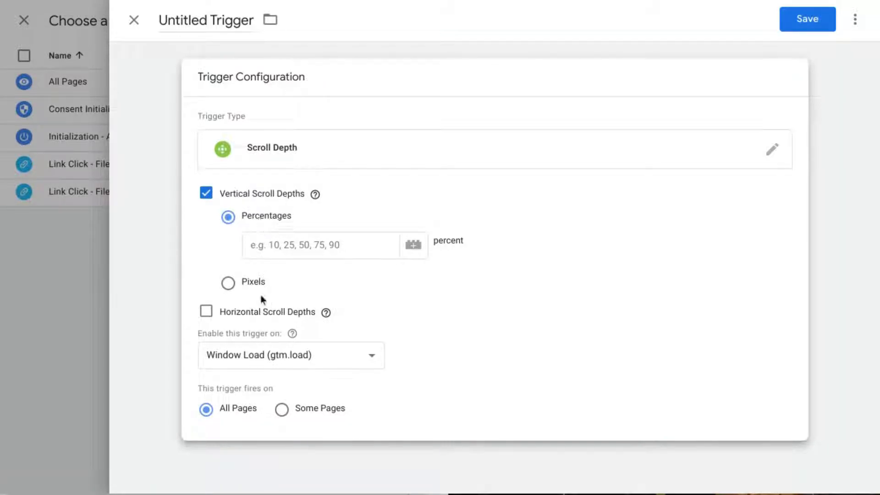
{"action": "mouse_move", "coordinate": [268, 285]}
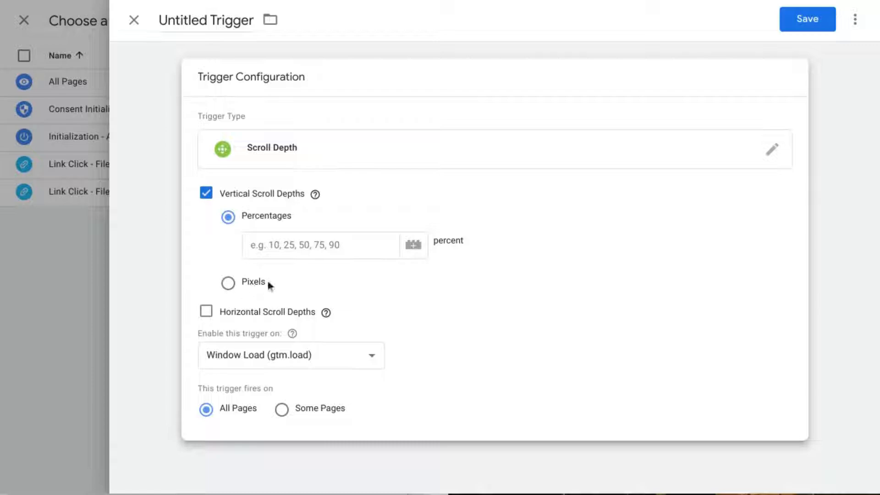
{"action": "mouse_move", "coordinate": [260, 304]}
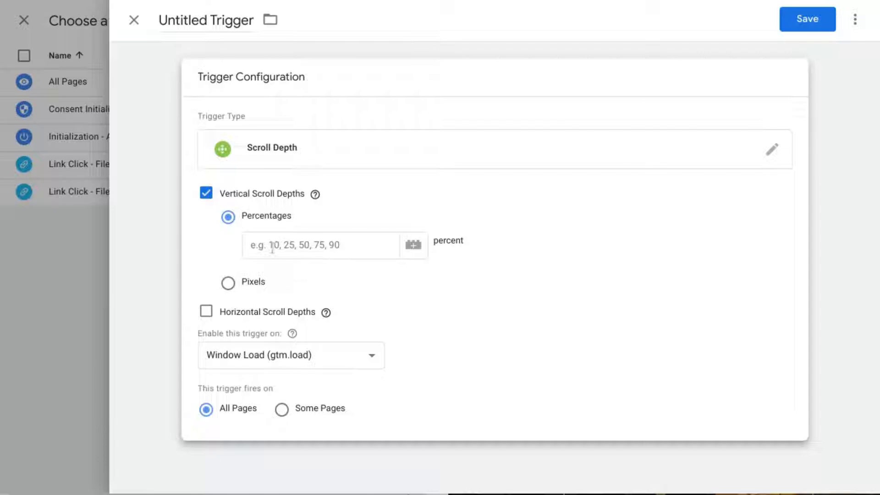
{"action": "left_click", "coordinate": [320, 245]}
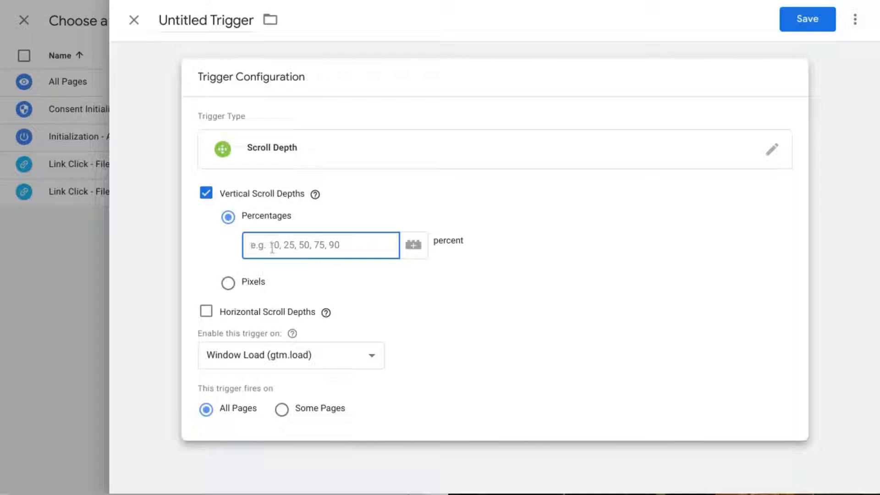
{"action": "mouse_move", "coordinate": [459, 258]}
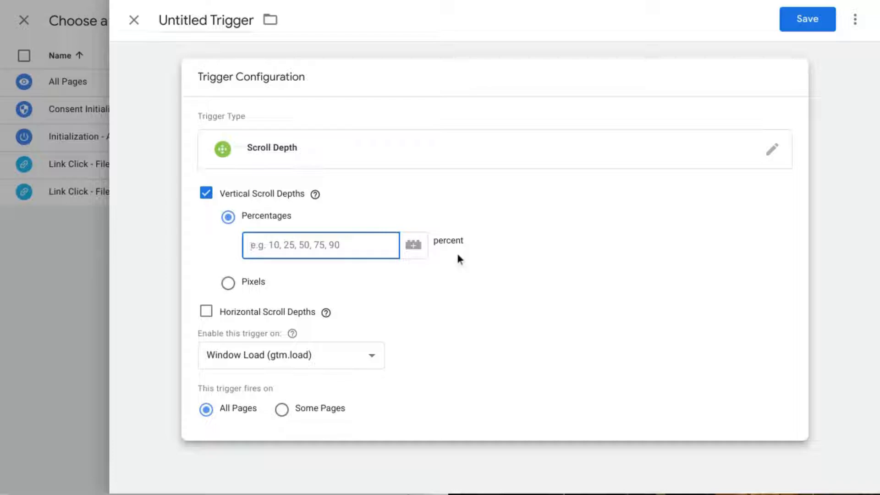
{"action": "type", "text": "25,50,"}
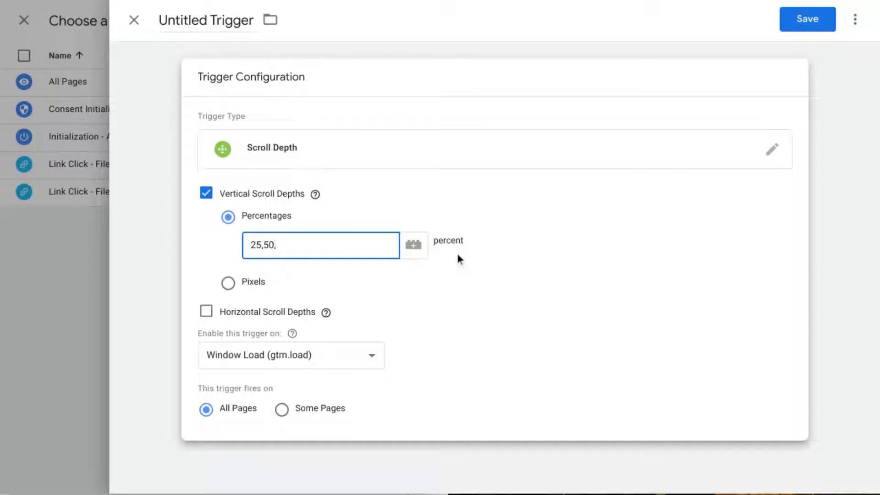
{"action": "type", "text": "75,100"}
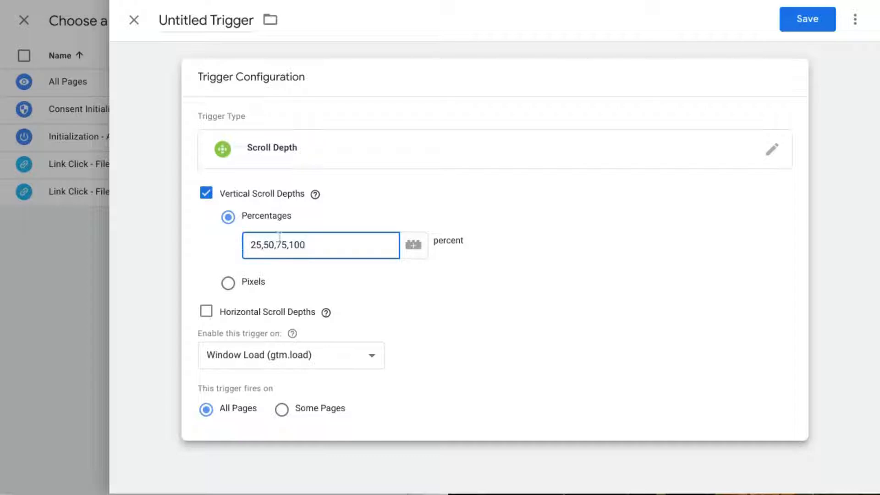
{"action": "mouse_move", "coordinate": [346, 311]}
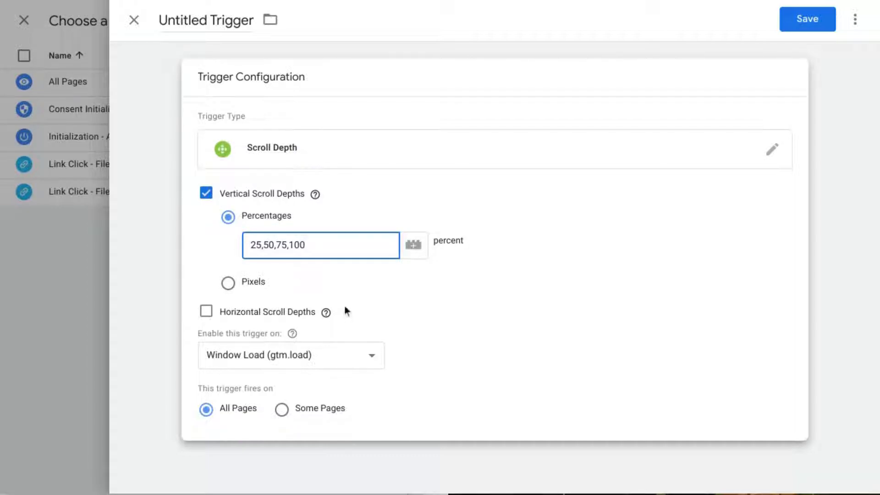
{"action": "mouse_move", "coordinate": [341, 278]}
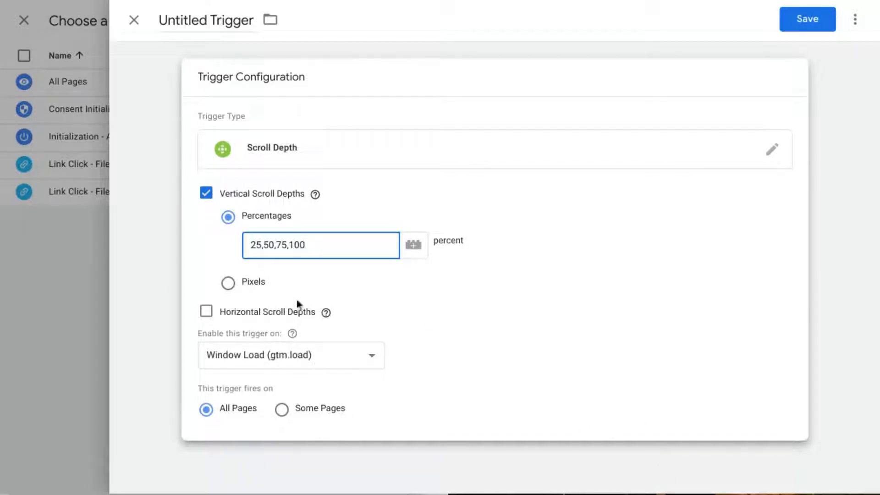
{"action": "mouse_move", "coordinate": [323, 292]}
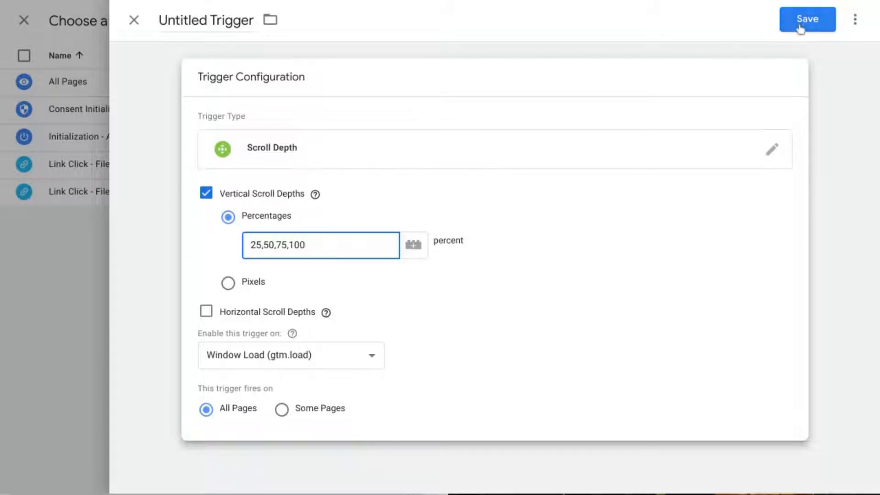
Name the trigger 'Scroll Depth Trigger' and save it
{"action": "left_click", "coordinate": [807, 18]}
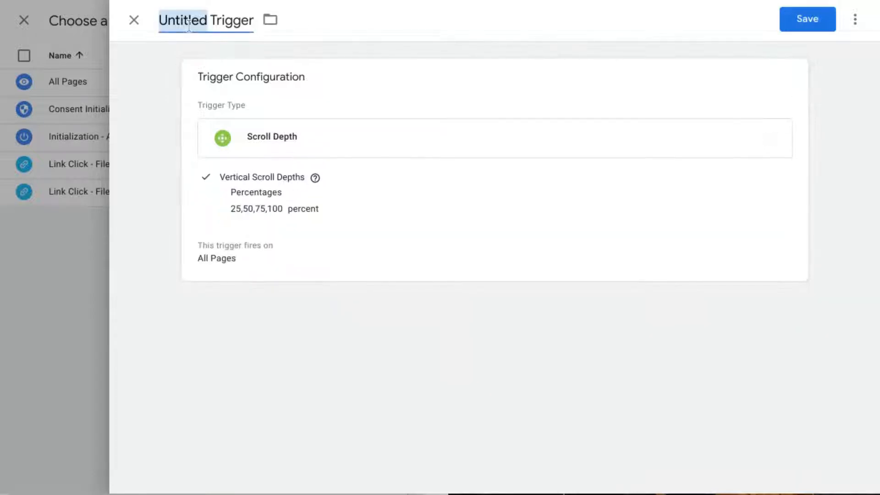
{"action": "type", "text": "Scroll Depth"}
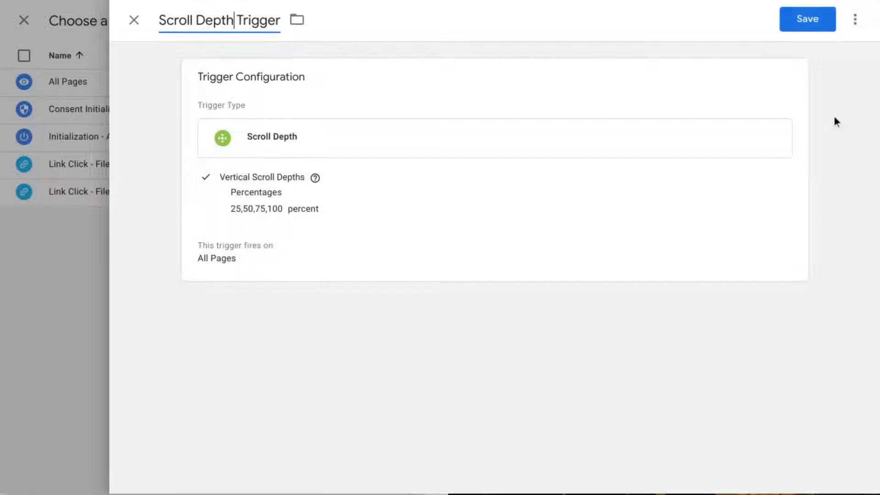
{"action": "left_click", "coordinate": [807, 18]}
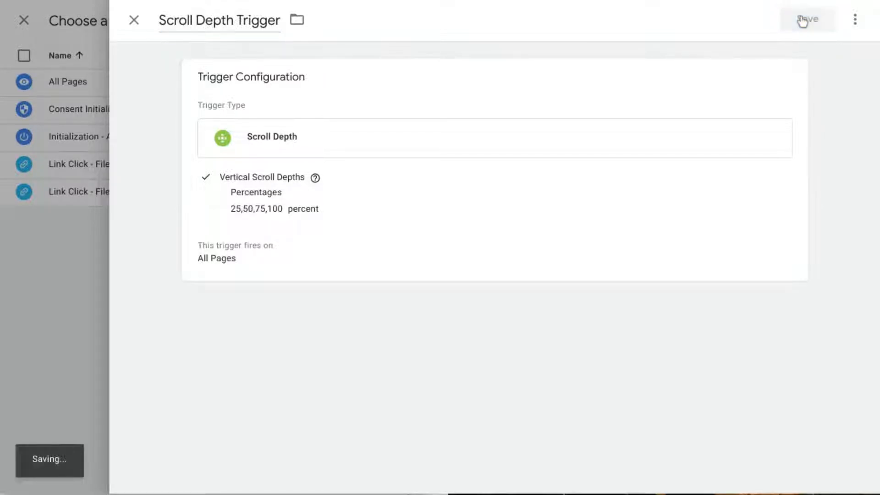
{"action": "left_click", "coordinate": [807, 18]}
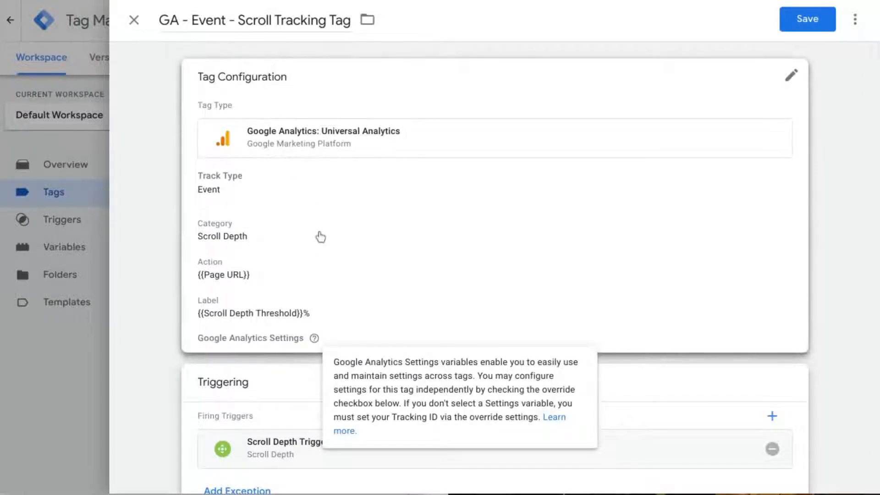
{"action": "scroll", "scroll_direction": "down", "scroll_amount": 3}
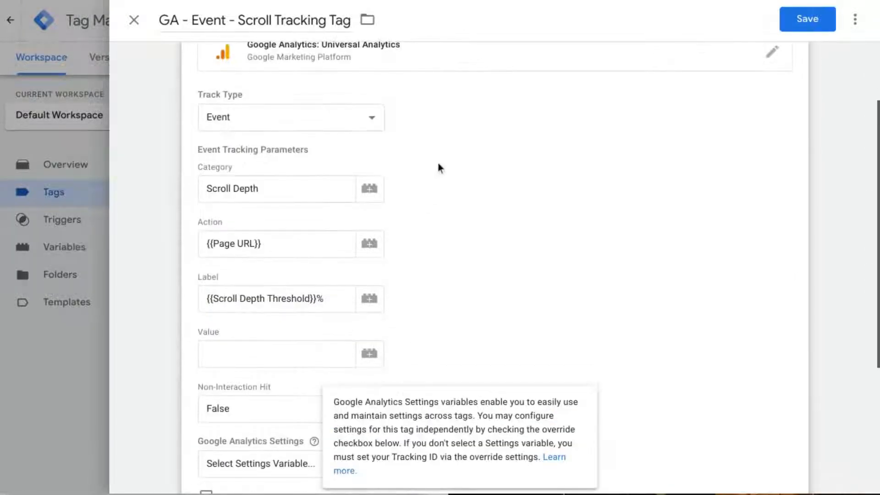
{"action": "scroll", "scroll_direction": "down", "scroll_amount": 3}
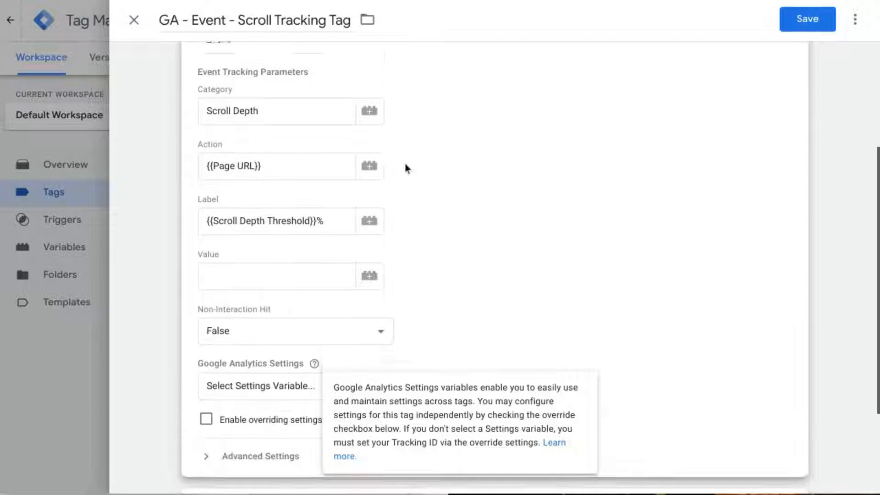
{"action": "scroll", "scroll_direction": "down", "scroll_amount": 3}
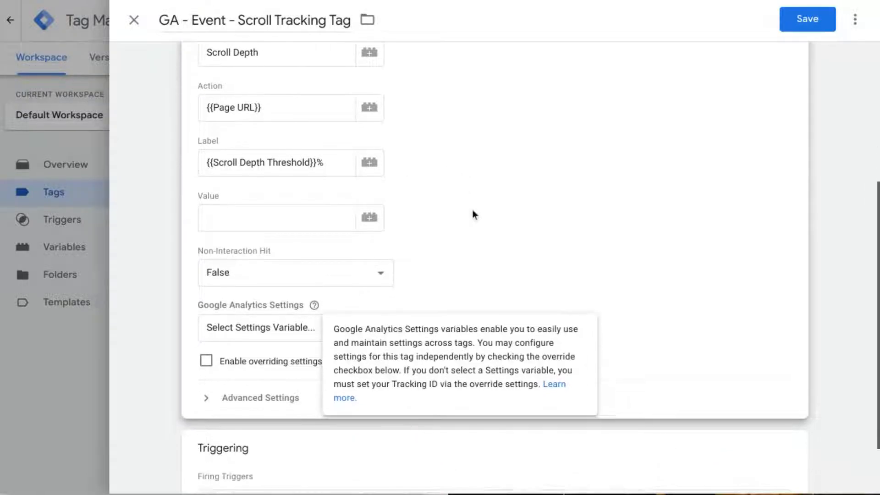
{"action": "mouse_move", "coordinate": [453, 265]}
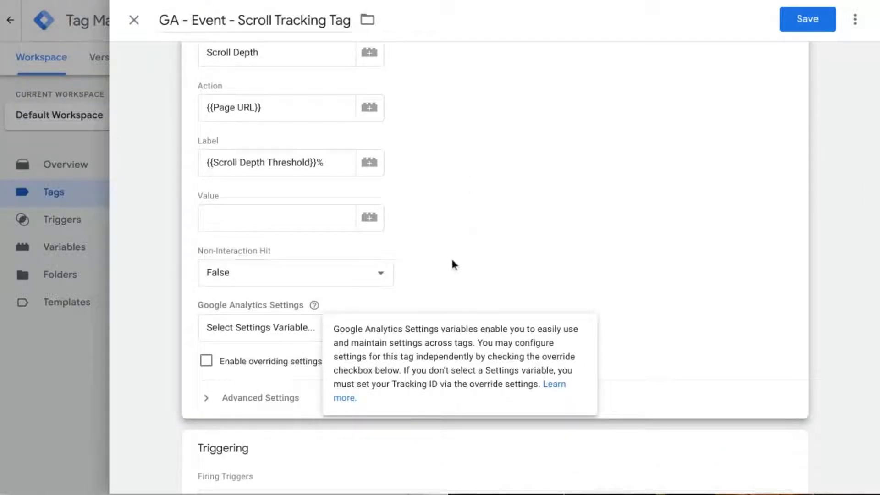
{"action": "mouse_move", "coordinate": [352, 245]}
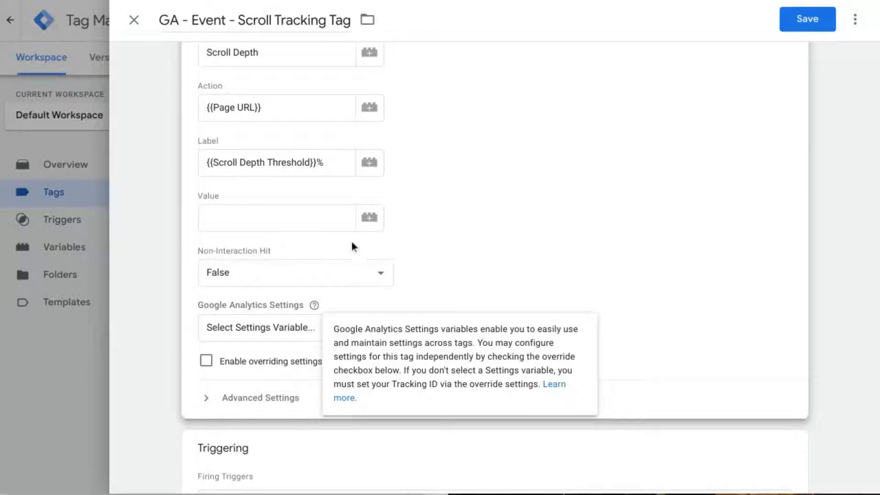
{"action": "mouse_move", "coordinate": [277, 275]}
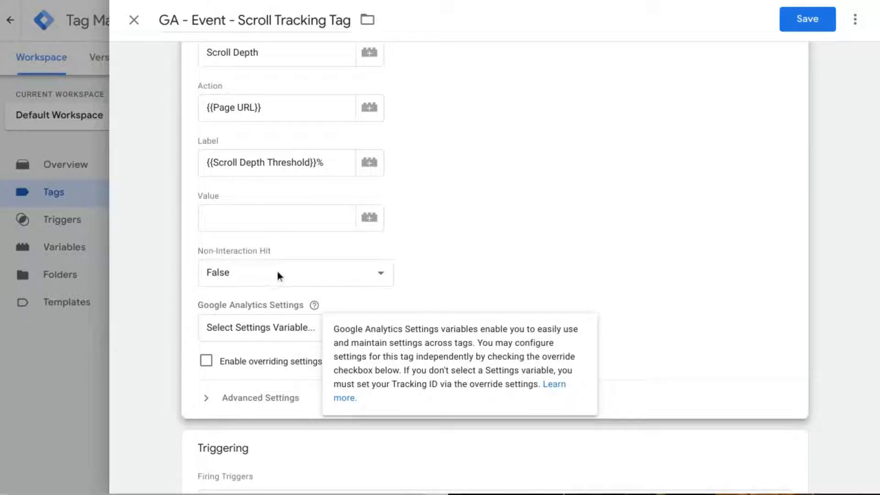
{"action": "mouse_move", "coordinate": [392, 269]}
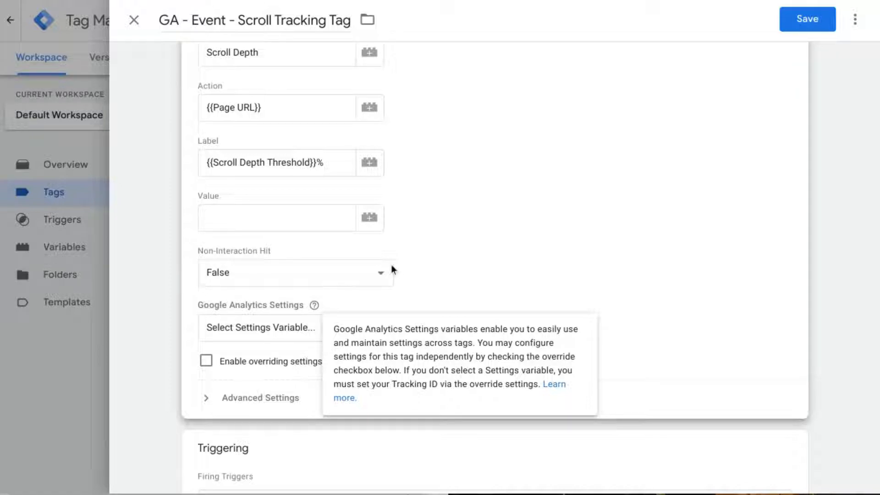
{"action": "scroll", "scroll_direction": "down", "scroll_amount": 3}
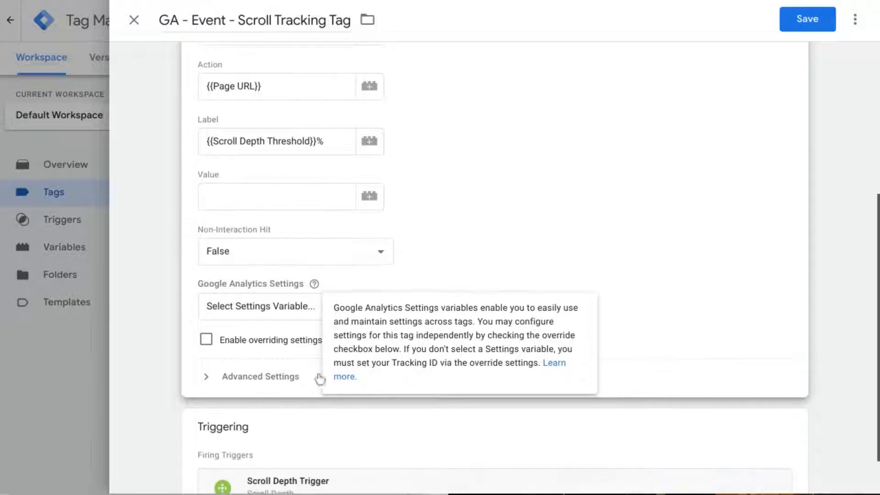
{"action": "scroll", "scroll_direction": "down", "scroll_amount": 3}
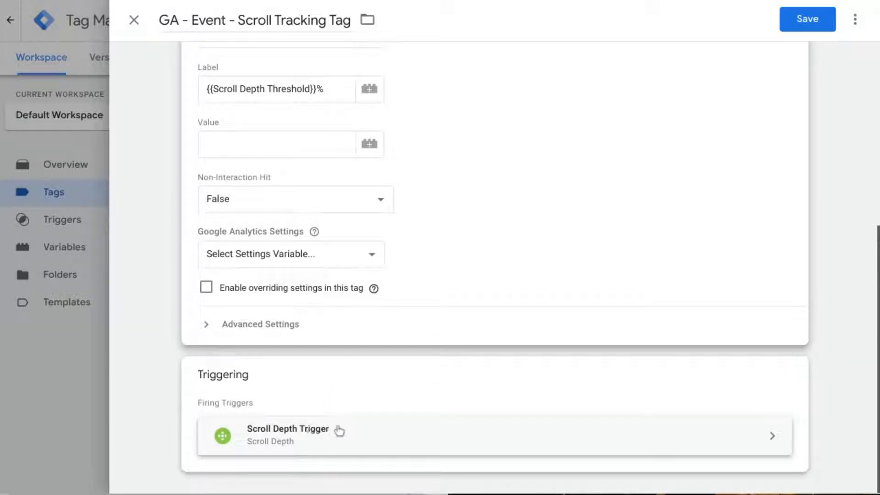
{"action": "mouse_move", "coordinate": [380, 420]}
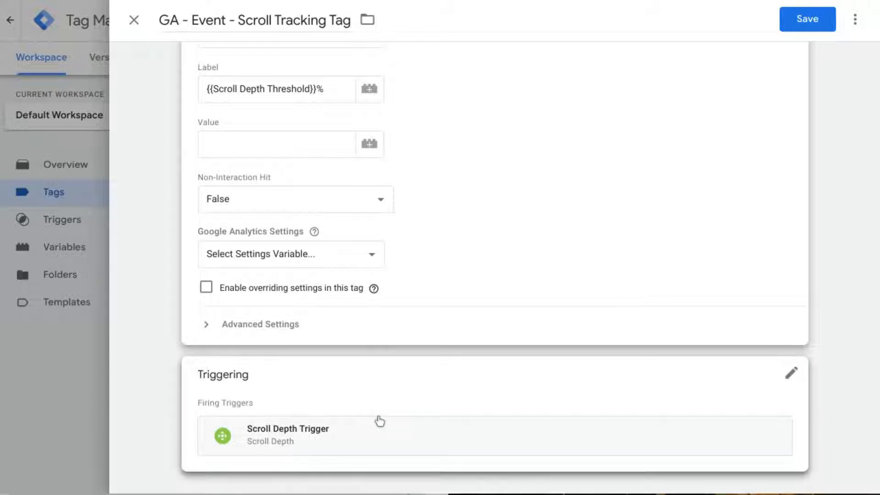
{"action": "mouse_move", "coordinate": [379, 414]}
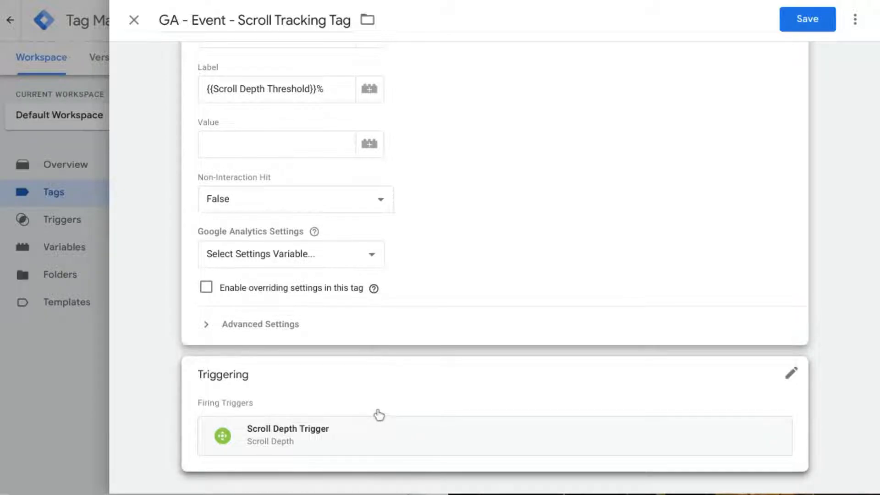
Scroll the tag to reach Scroll Depth Trigger under Firing Triggers
{"action": "scroll", "scroll_direction": "up", "scroll_amount": 3}
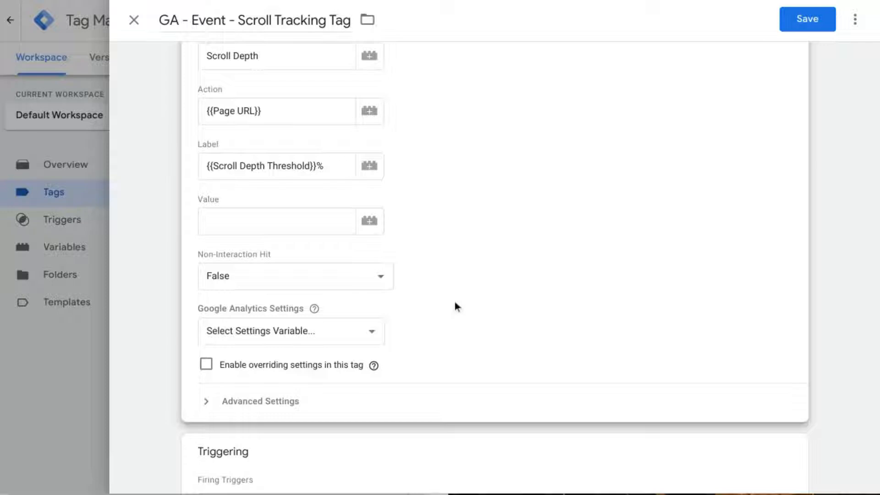
{"action": "scroll", "scroll_direction": "up", "scroll_amount": 3}
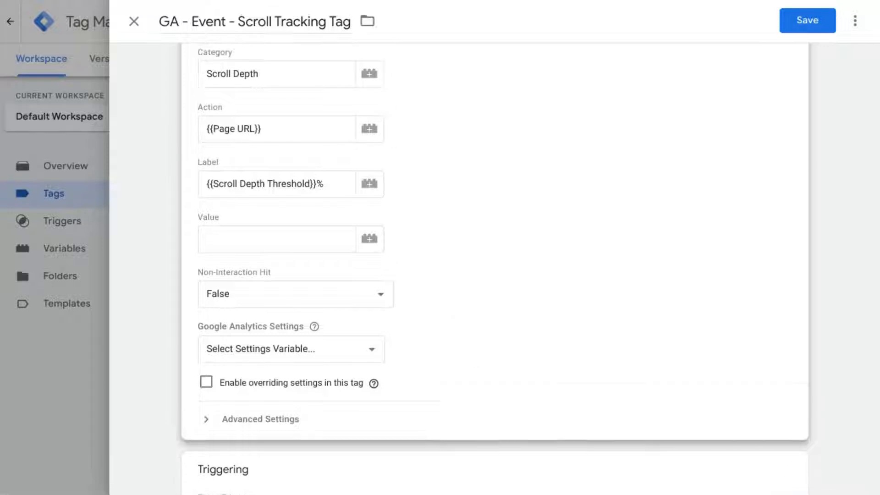
{"action": "mouse_move", "coordinate": [678, 259]}
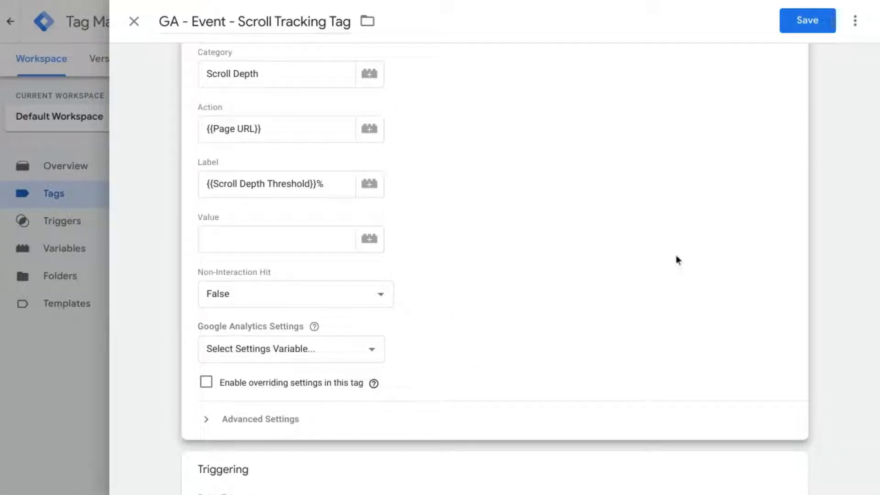
{"action": "mouse_move", "coordinate": [628, 233]}
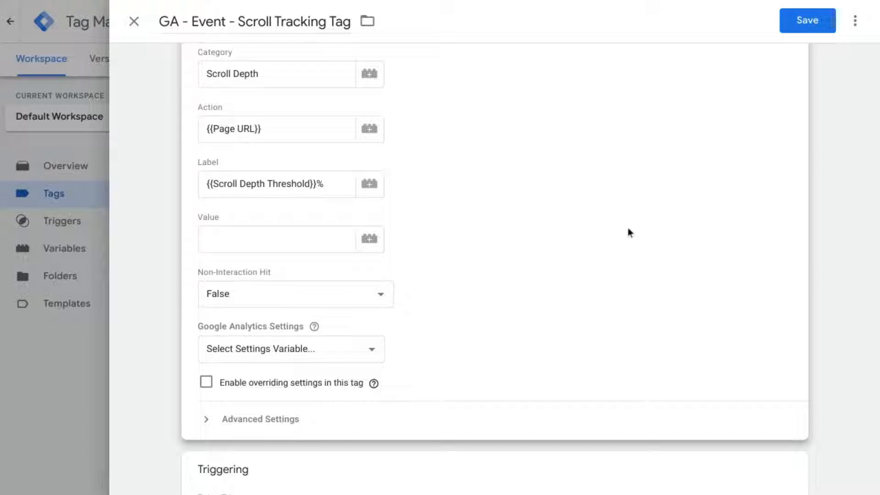
{"action": "mouse_move", "coordinate": [438, 312]}
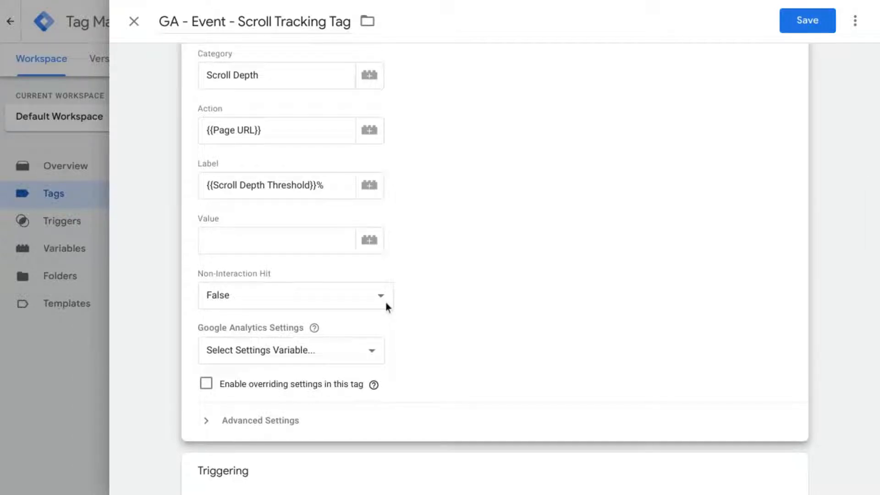
{"action": "mouse_move", "coordinate": [396, 305]}
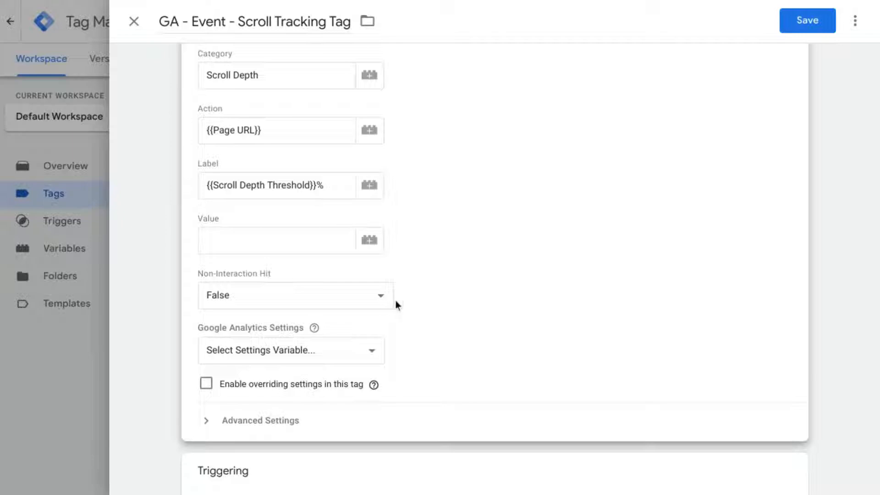
{"action": "mouse_move", "coordinate": [591, 284]}
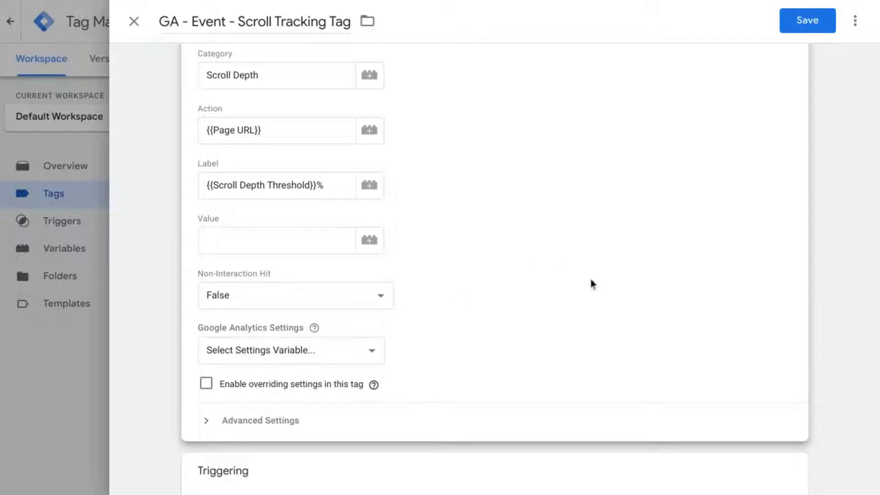
{"action": "scroll", "scroll_direction": "up", "scroll_amount": 3}
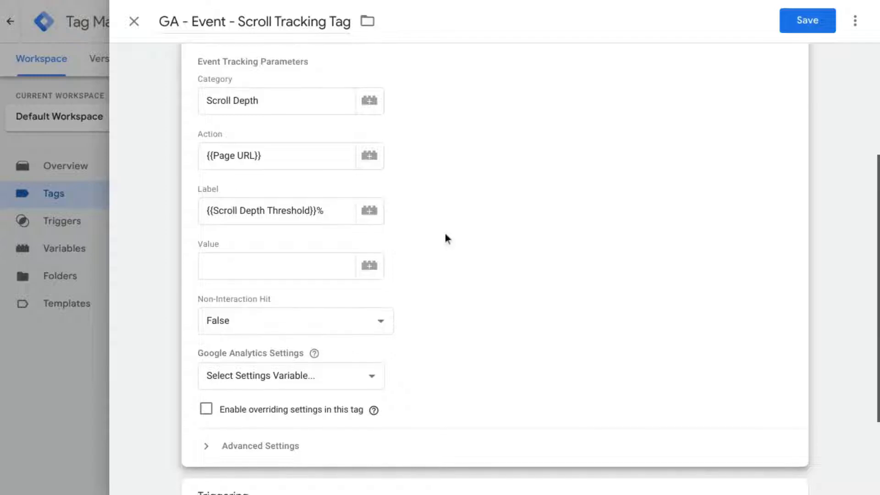
{"action": "scroll", "scroll_direction": "down", "scroll_amount": 3}
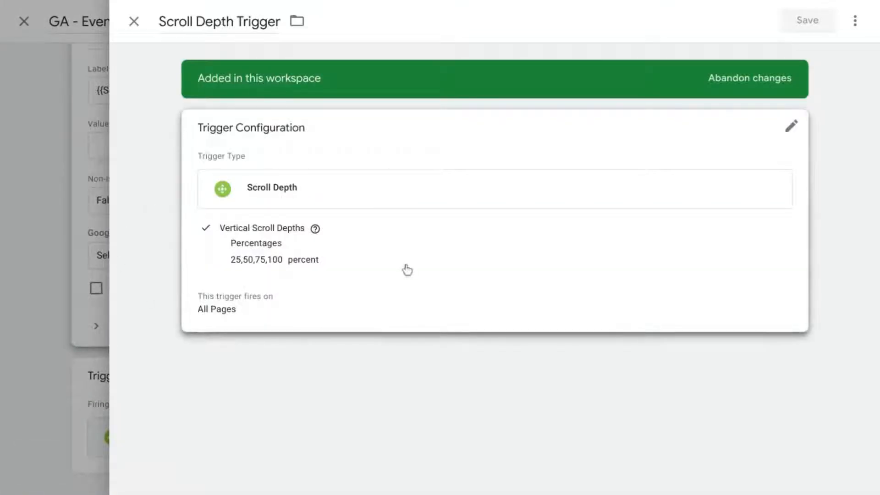
Review the Scroll Depth Trigger's editable settings, then return to the scroll tracking tag
{"action": "left_click", "coordinate": [790, 125]}
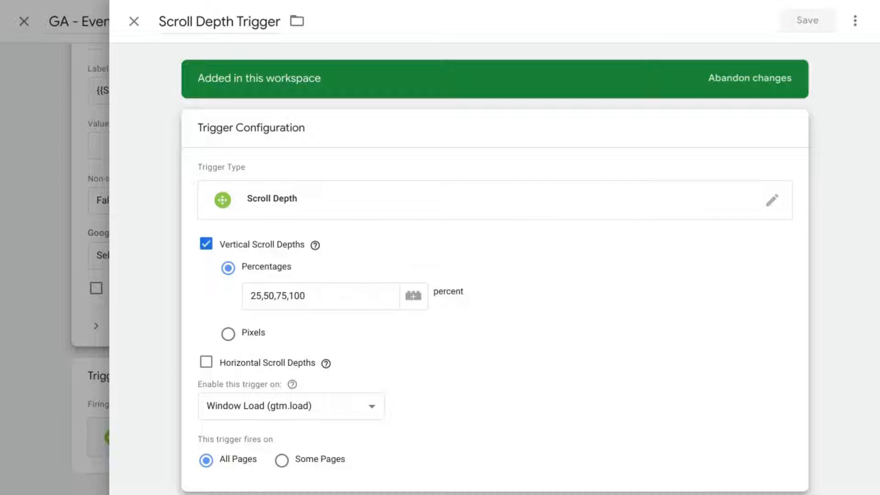
{"action": "mouse_move", "coordinate": [546, 330]}
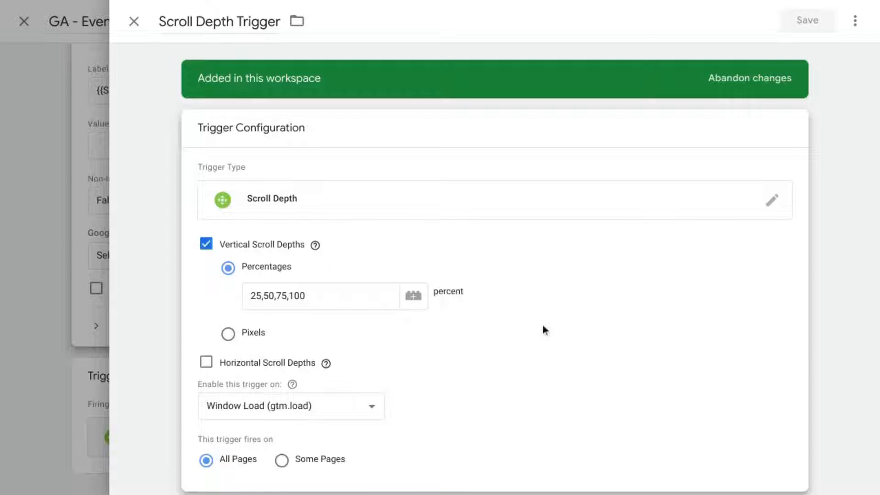
{"action": "mouse_move", "coordinate": [452, 257]}
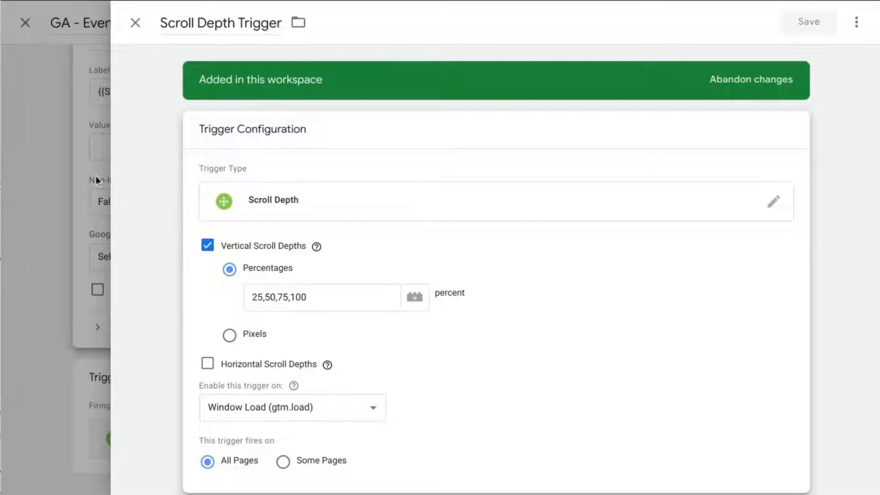
{"action": "left_click", "coordinate": [135, 22]}
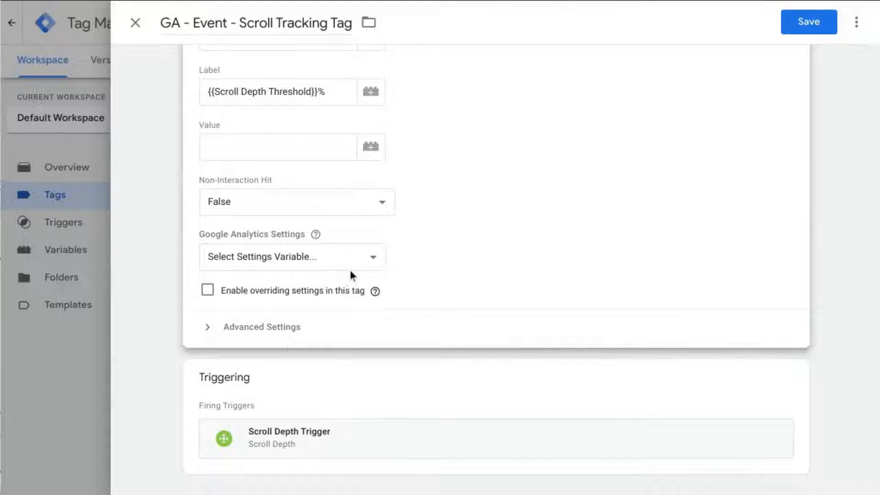
{"action": "scroll", "scroll_direction": "up", "scroll_amount": 3}
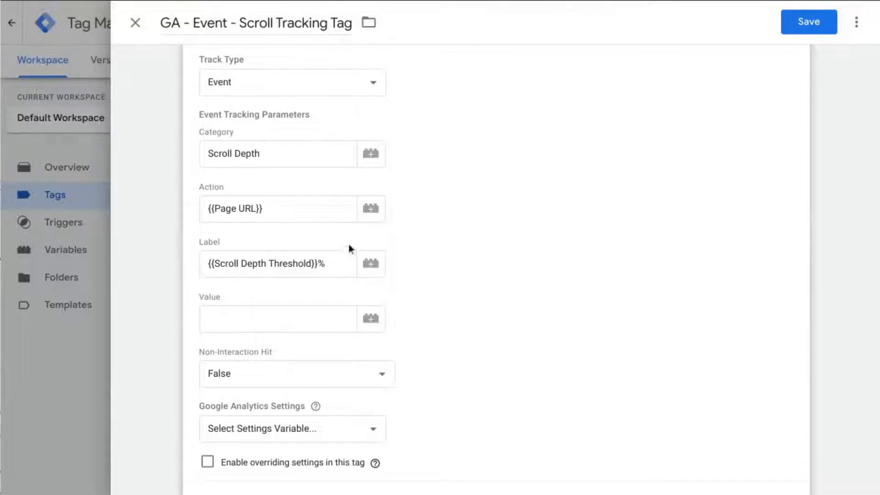
{"action": "scroll", "scroll_direction": "up", "scroll_amount": 3}
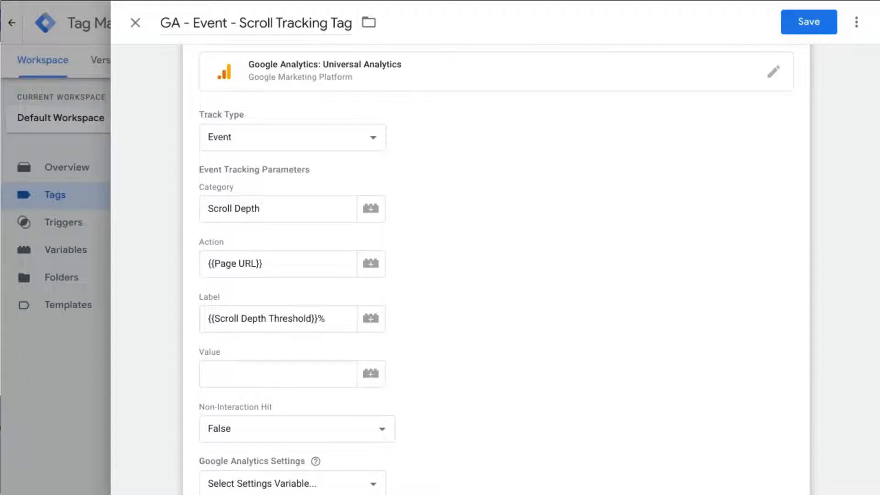
{"action": "scroll", "scroll_direction": "up", "scroll_amount": 3}
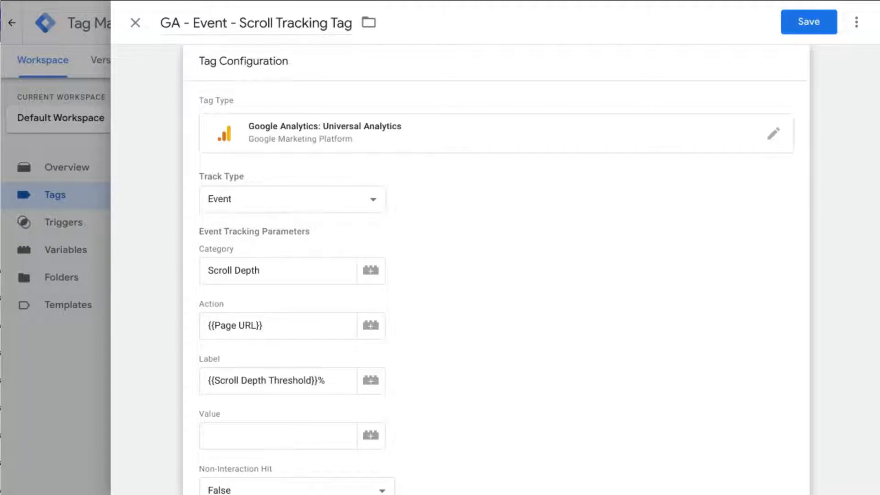
{"action": "scroll", "scroll_direction": "down", "scroll_amount": 3}
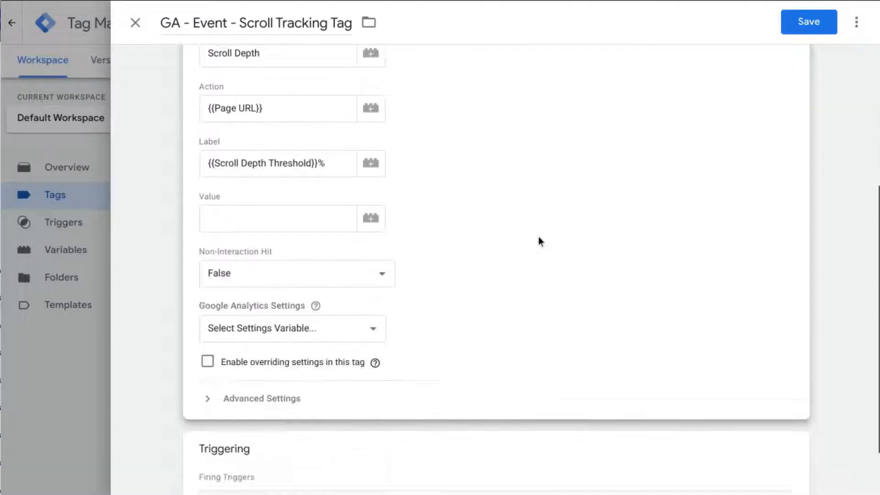
{"action": "scroll", "scroll_direction": "up", "scroll_amount": 3}
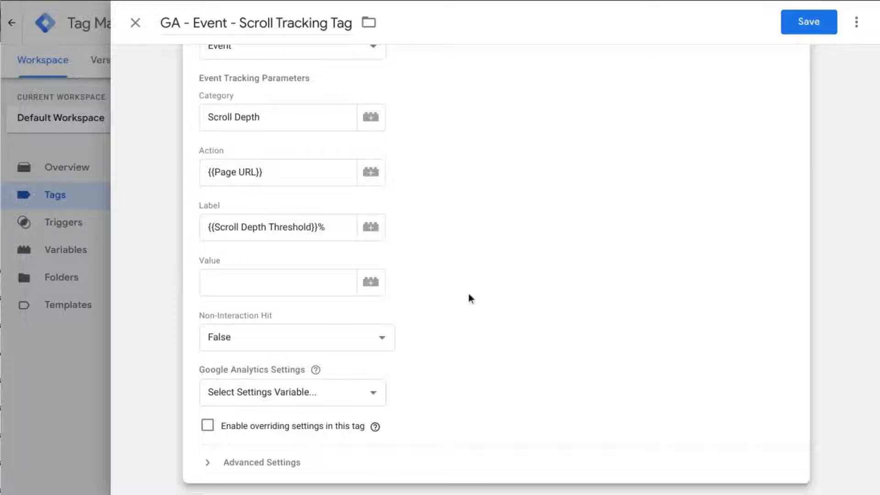
{"action": "mouse_move", "coordinate": [245, 382]}
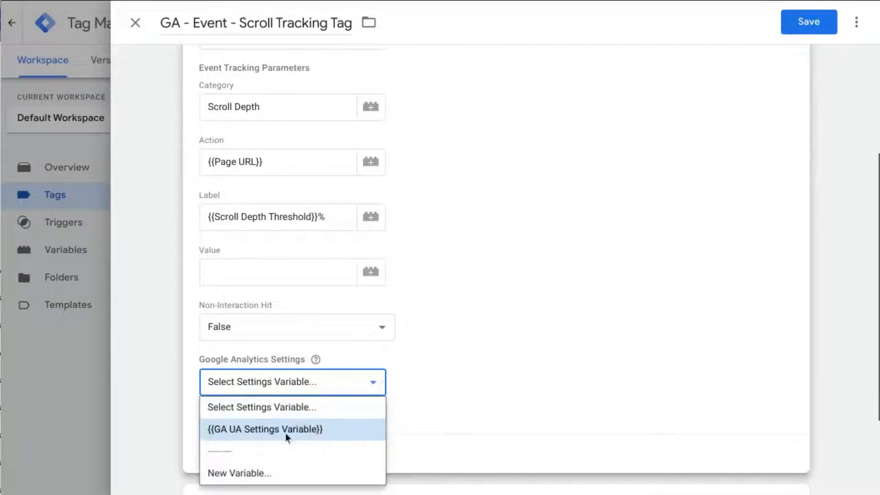
{"action": "mouse_move", "coordinate": [249, 434]}
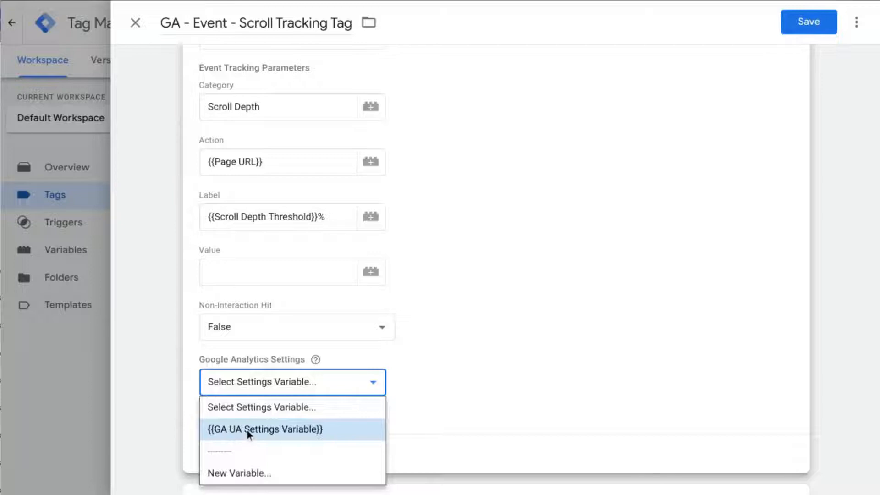
{"action": "mouse_move", "coordinate": [265, 433]}
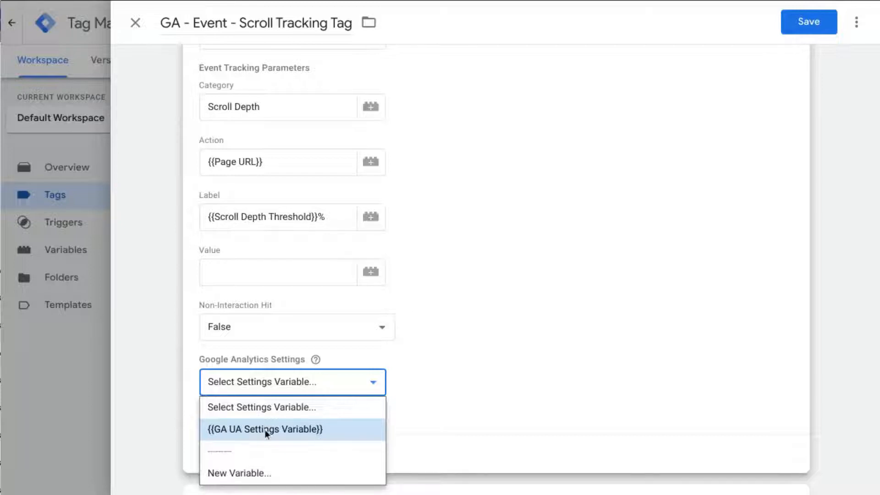
Set the scroll tracking tag's Google Analytics Settings to {{GA UA Settings Variable}} and save
{"action": "left_click", "coordinate": [264, 429]}
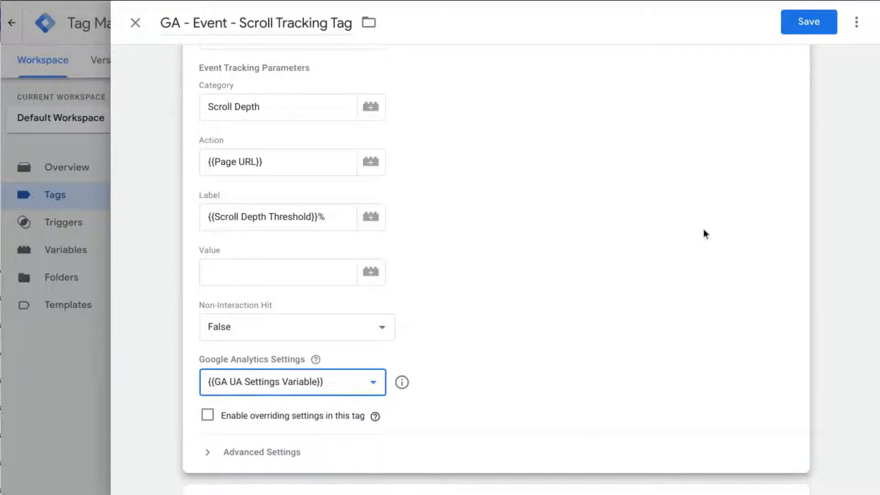
{"action": "mouse_move", "coordinate": [328, 386]}
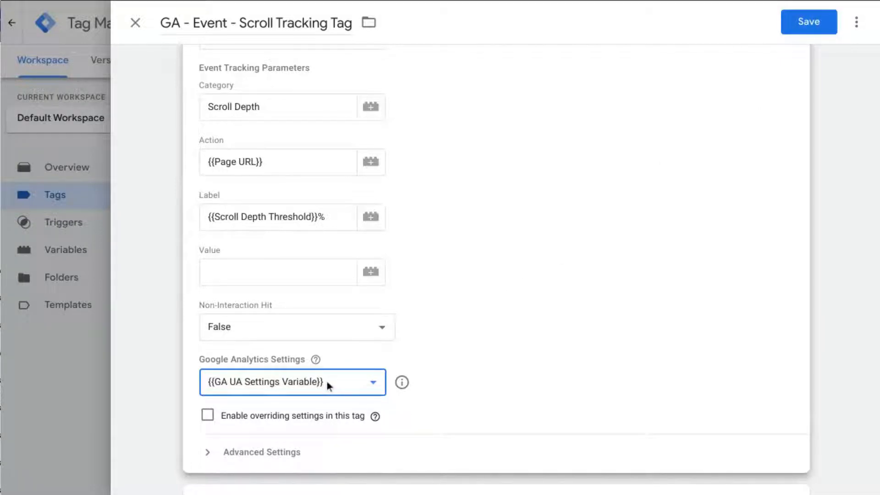
{"action": "mouse_move", "coordinate": [808, 22]}
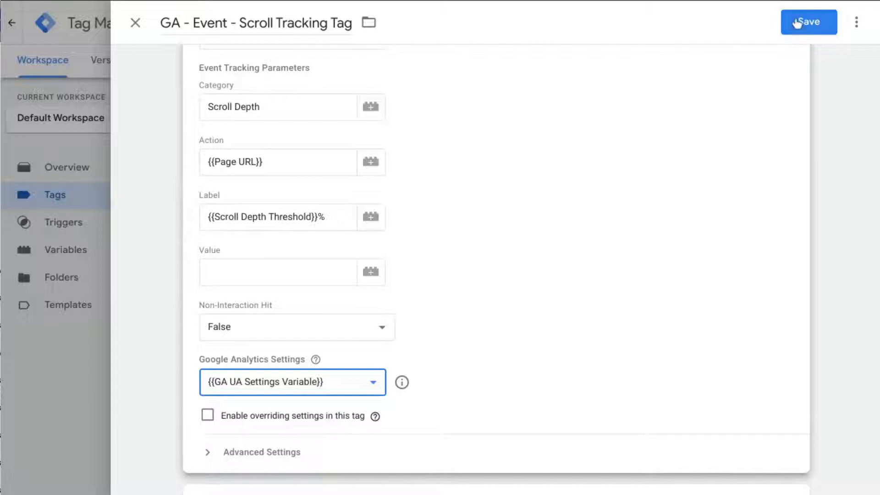
{"action": "left_click", "coordinate": [808, 22]}
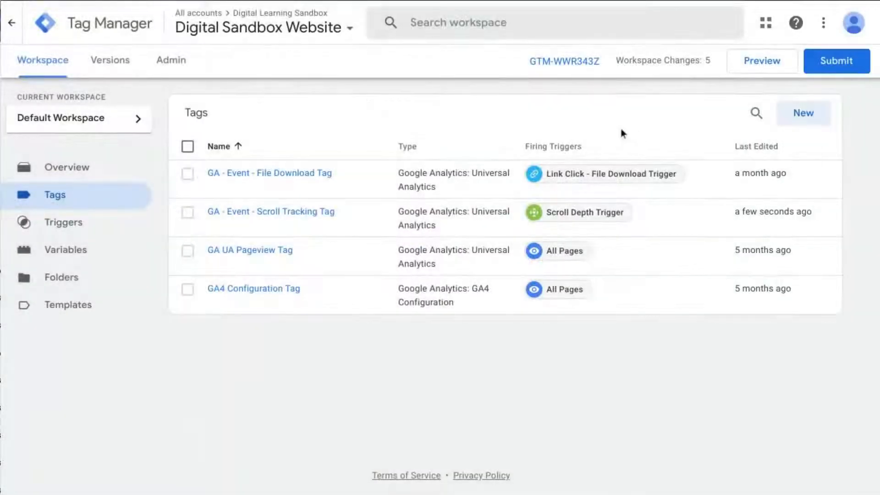
Launch Tag Assistant preview mode for the container from the workspace header
{"action": "left_click", "coordinate": [762, 61]}
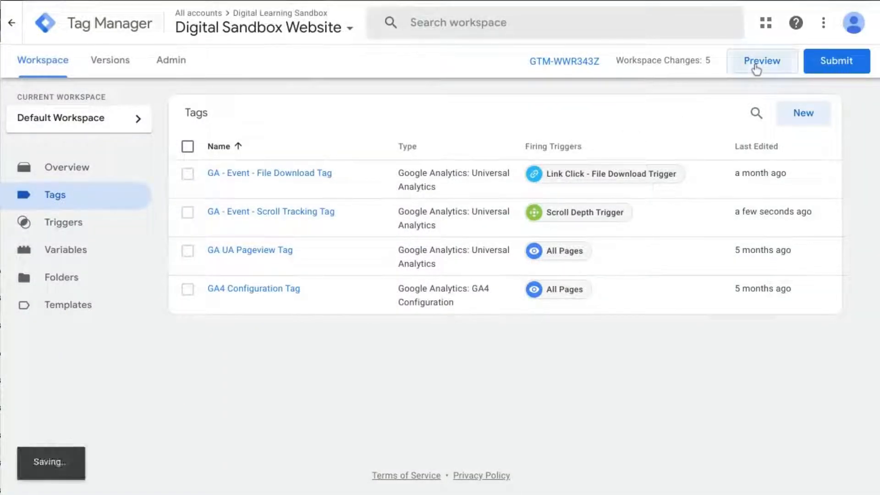
{"action": "left_click", "coordinate": [761, 61]}
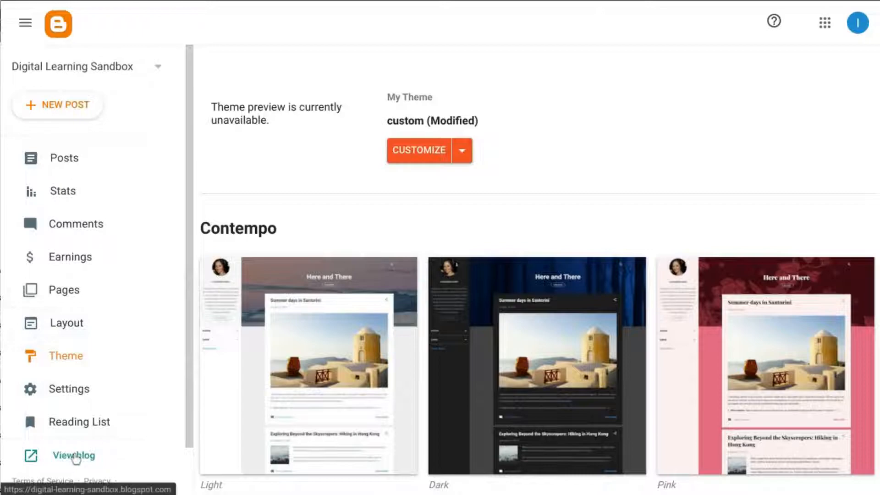
{"action": "mouse_move", "coordinate": [464, 123]}
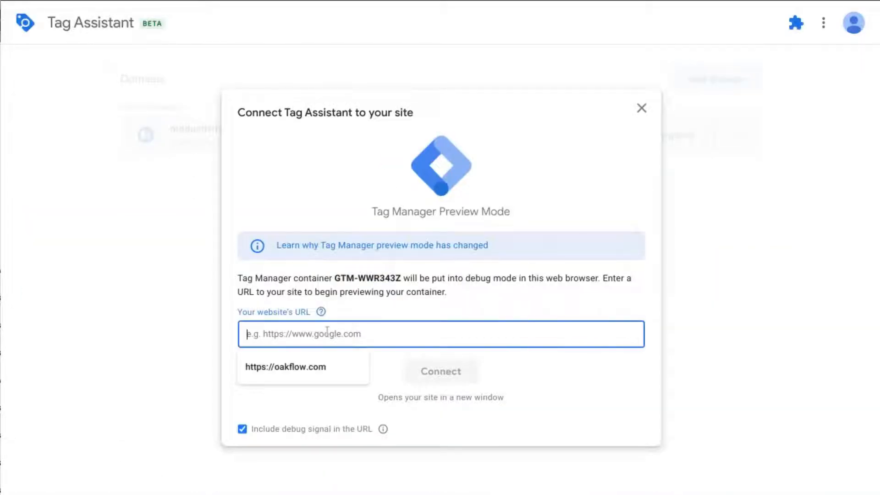
Connect Tag Assistant to digital-learning-sandbox.blogspot.com, then scroll to the end of the Data Studio eCommerce Dashboard post
{"action": "type", "text": "https://digital-learning-sandbox.blogspot.com/"}
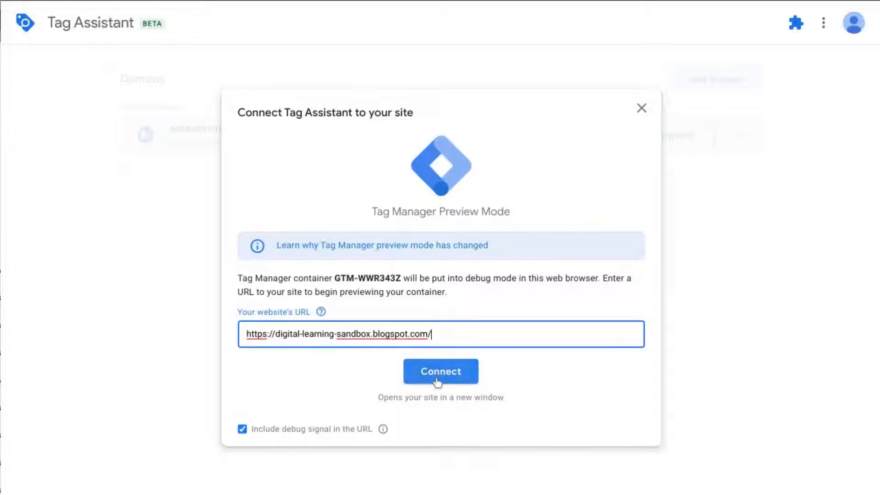
{"action": "left_click", "coordinate": [440, 371]}
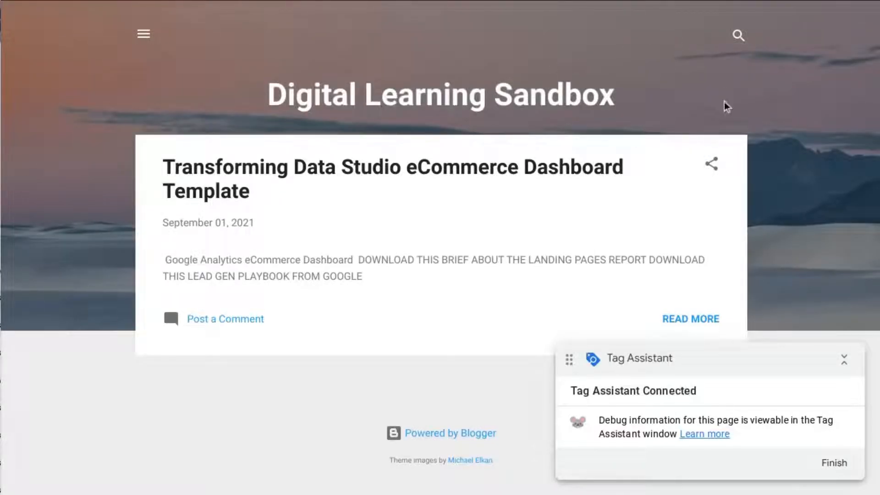
{"action": "mouse_move", "coordinate": [328, 172]}
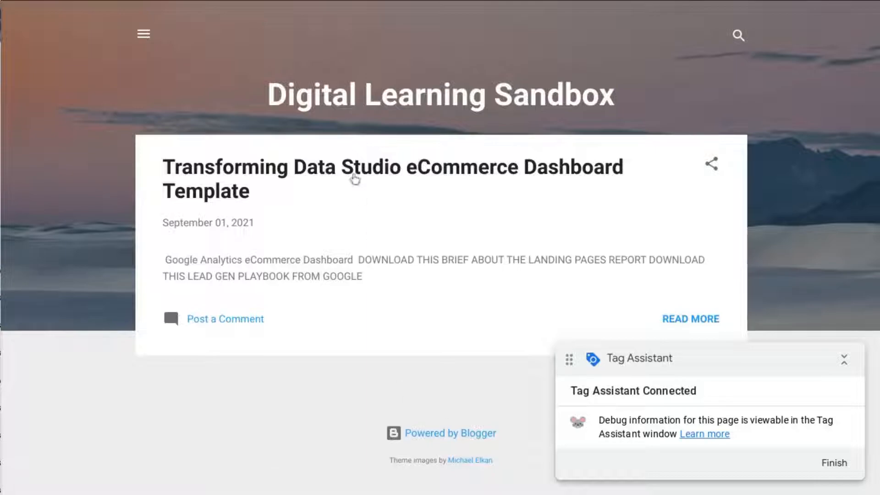
{"action": "left_click", "coordinate": [690, 319]}
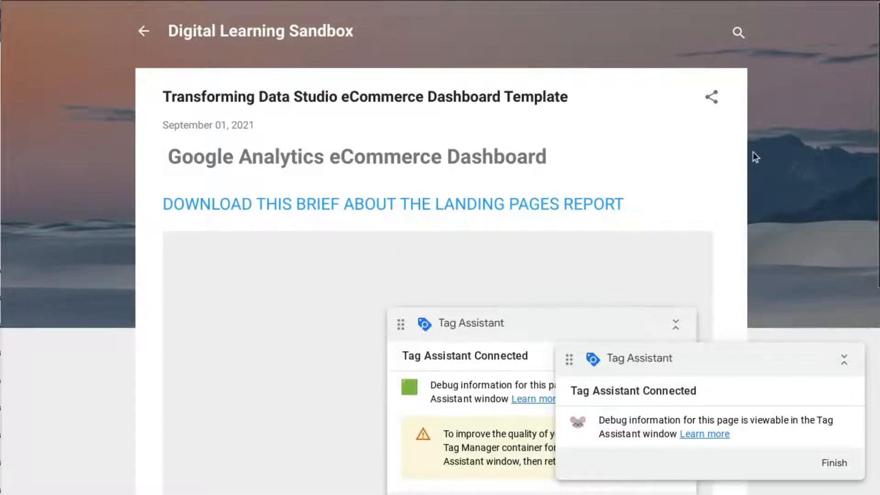
{"action": "scroll", "scroll_direction": "down", "scroll_amount": 3}
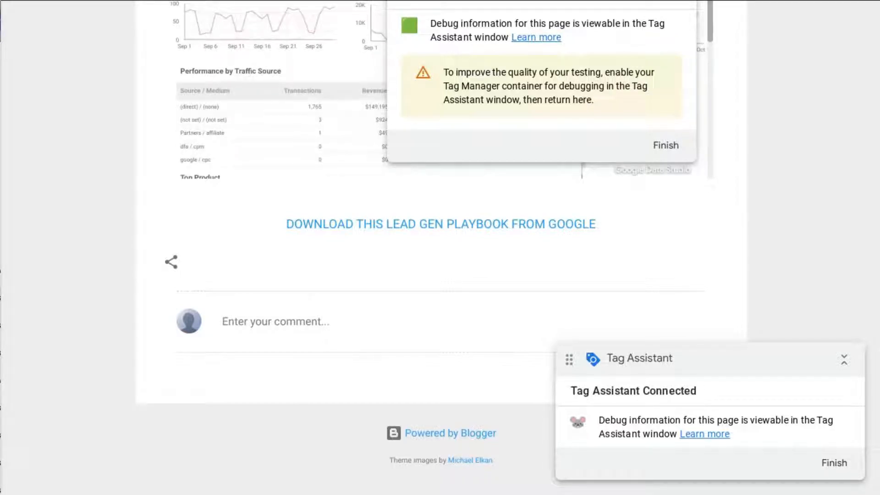
{"action": "left_click", "coordinate": [833, 462]}
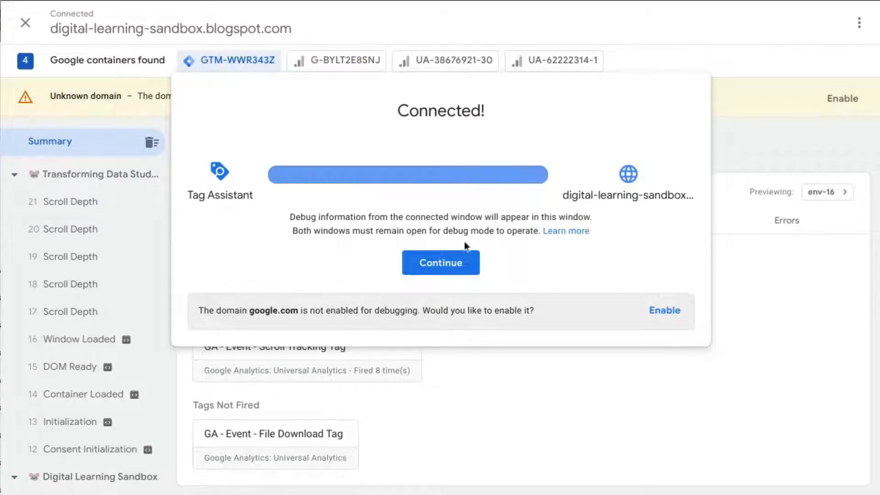
Dismiss the connection confirmation and open the fired GA - Event - Scroll Tracking Tag
{"action": "left_click", "coordinate": [440, 263]}
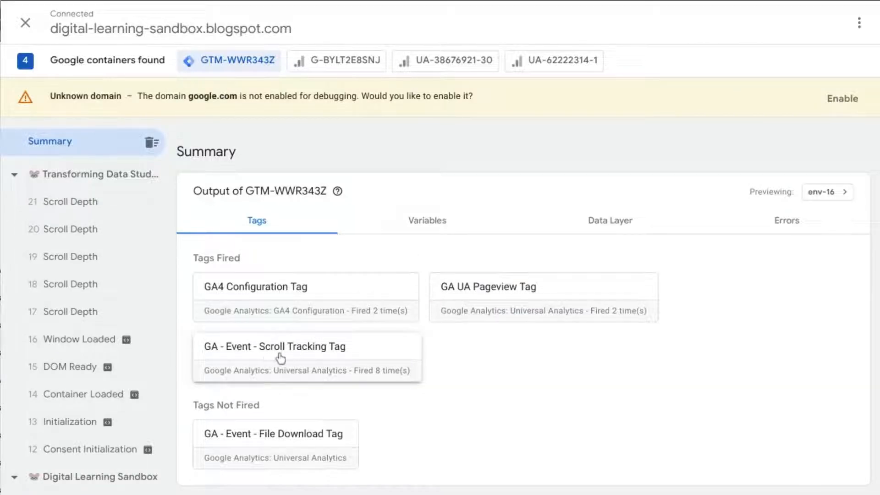
{"action": "mouse_move", "coordinate": [287, 357]}
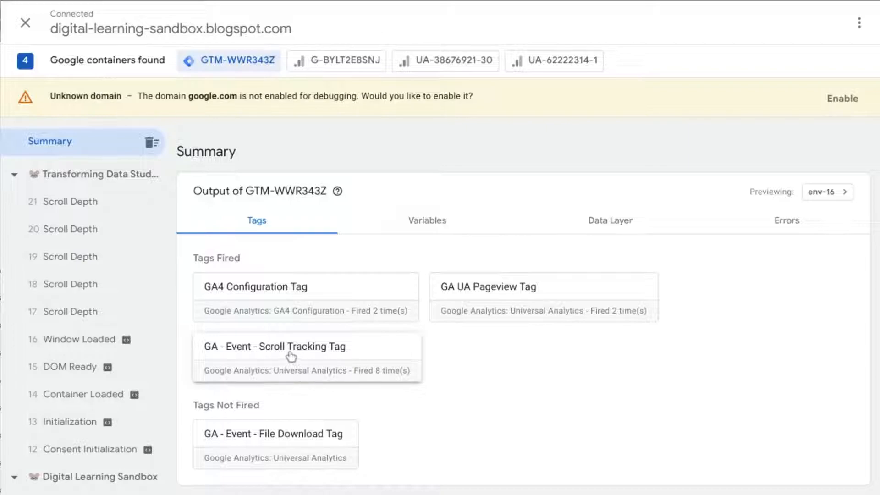
{"action": "mouse_move", "coordinate": [289, 349]}
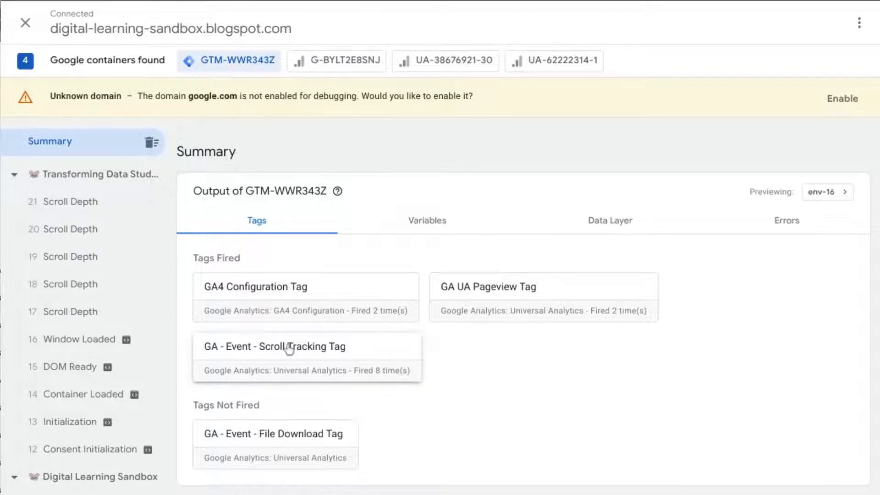
{"action": "left_click", "coordinate": [274, 347]}
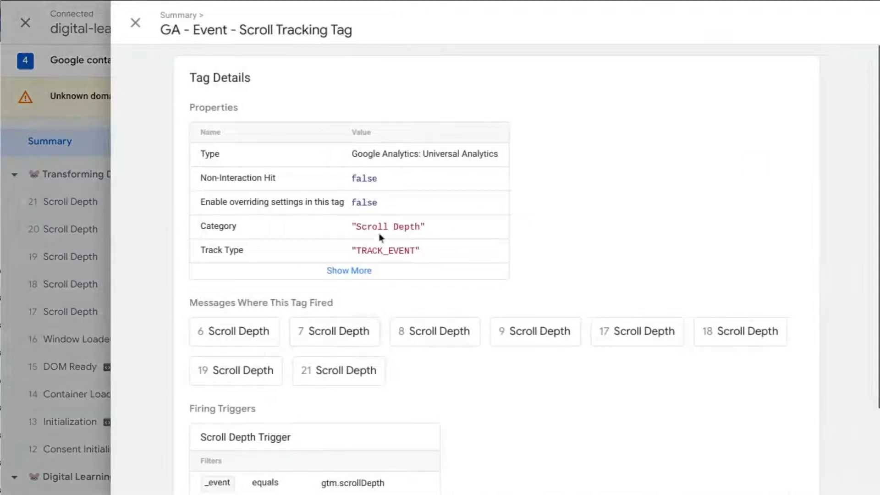
{"action": "mouse_move", "coordinate": [513, 268]}
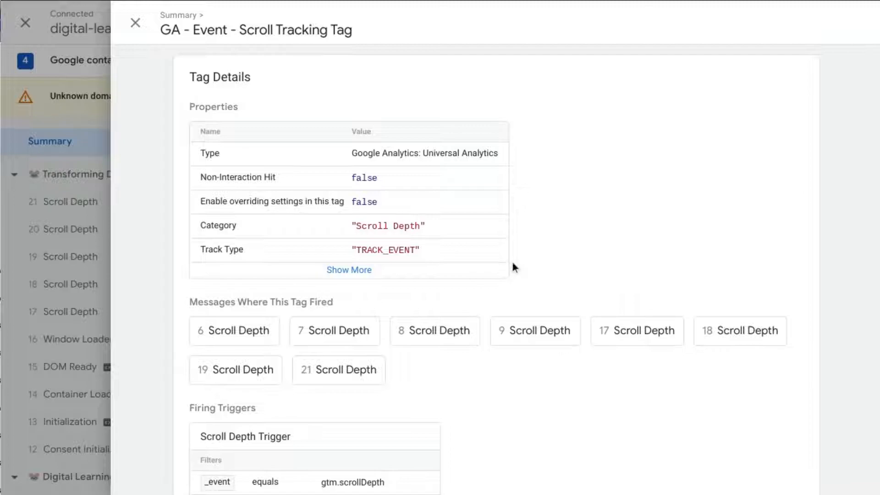
Inspect message 21 Scroll Depth's fired scroll tracking tag properties, confirming Label '100%', then close
{"action": "scroll", "scroll_direction": "up", "scroll_amount": 3}
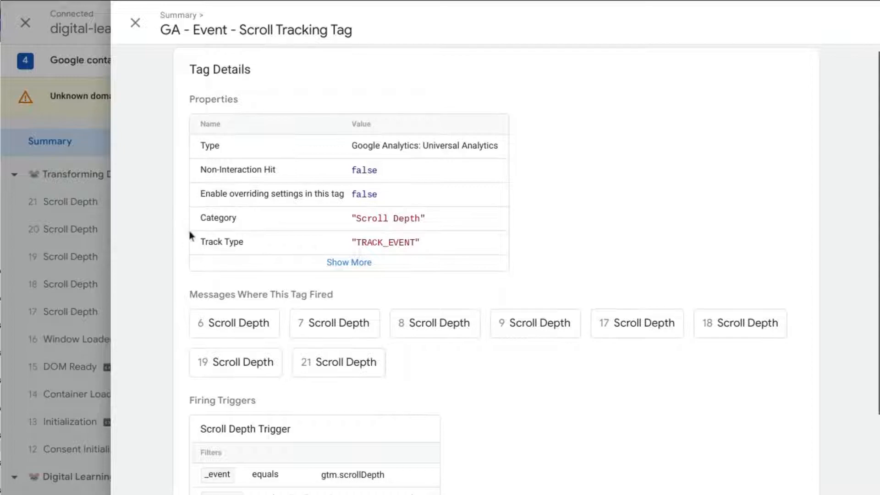
{"action": "mouse_move", "coordinate": [535, 322]}
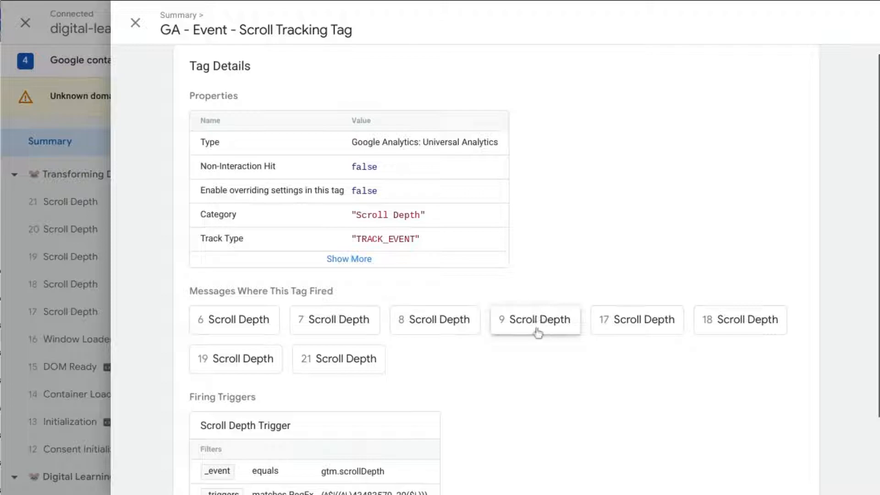
{"action": "mouse_move", "coordinate": [338, 366]}
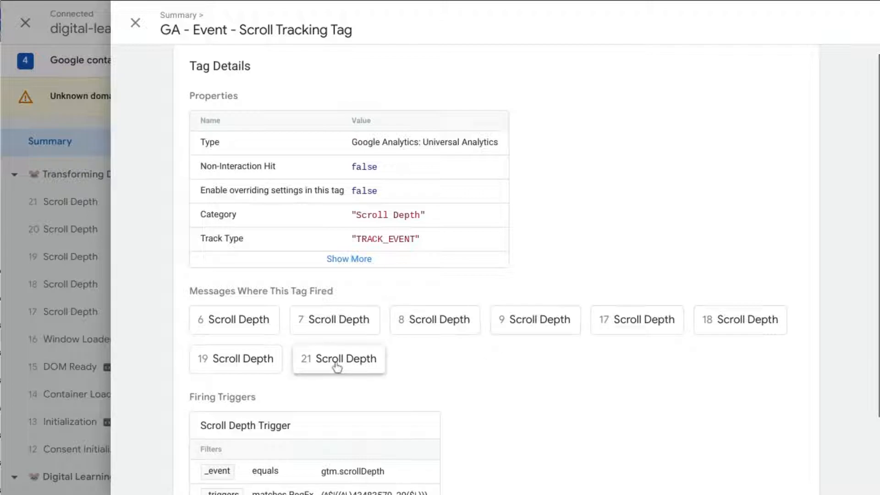
{"action": "left_click", "coordinate": [338, 358]}
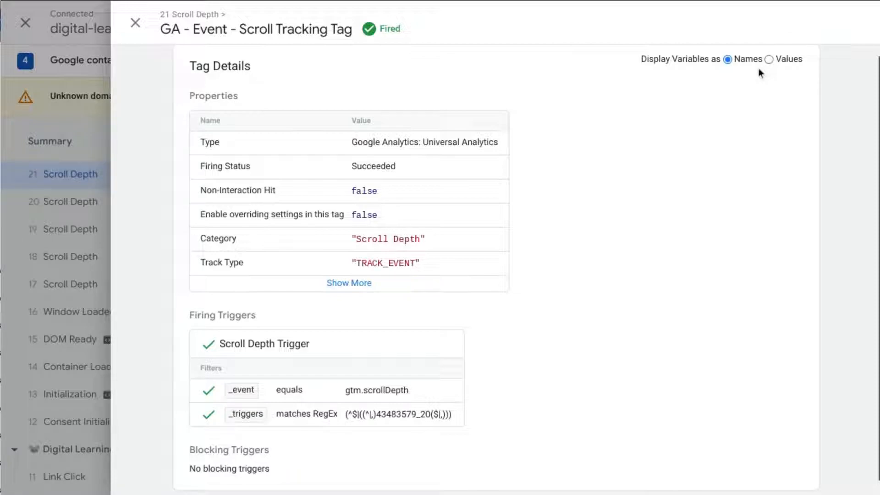
{"action": "mouse_move", "coordinate": [769, 63]}
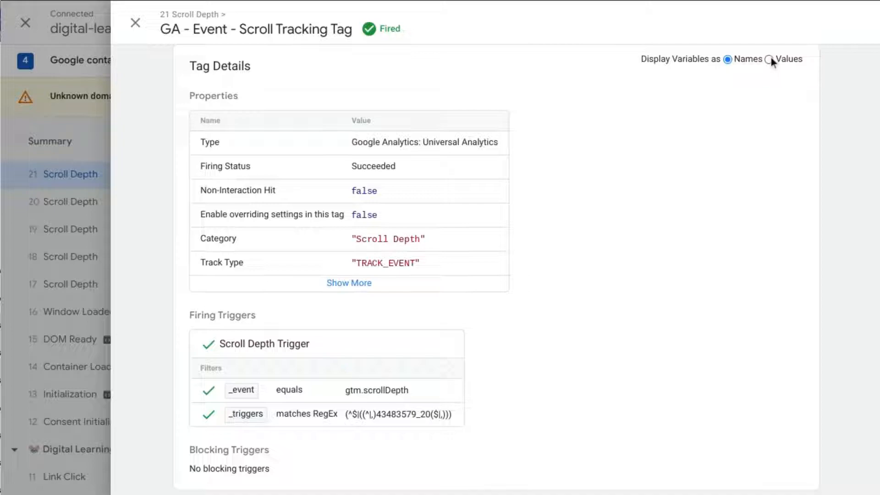
{"action": "left_click", "coordinate": [770, 59]}
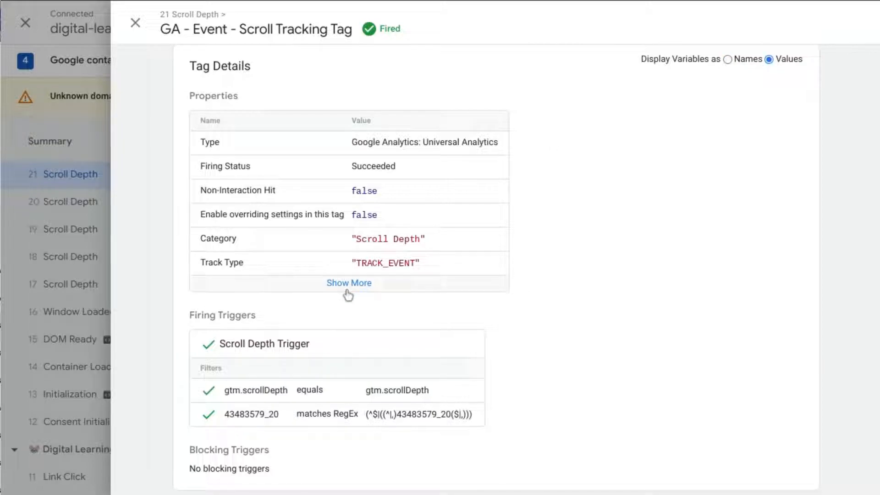
{"action": "left_click", "coordinate": [348, 282]}
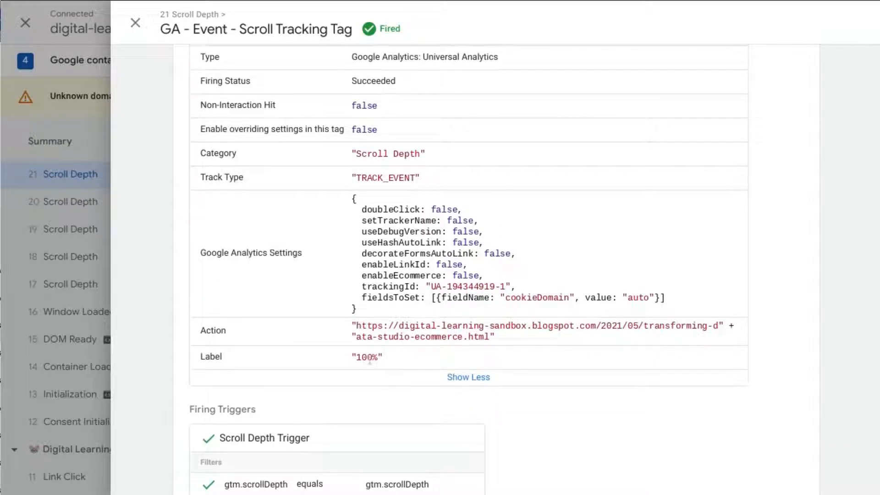
{"action": "mouse_move", "coordinate": [305, 364]}
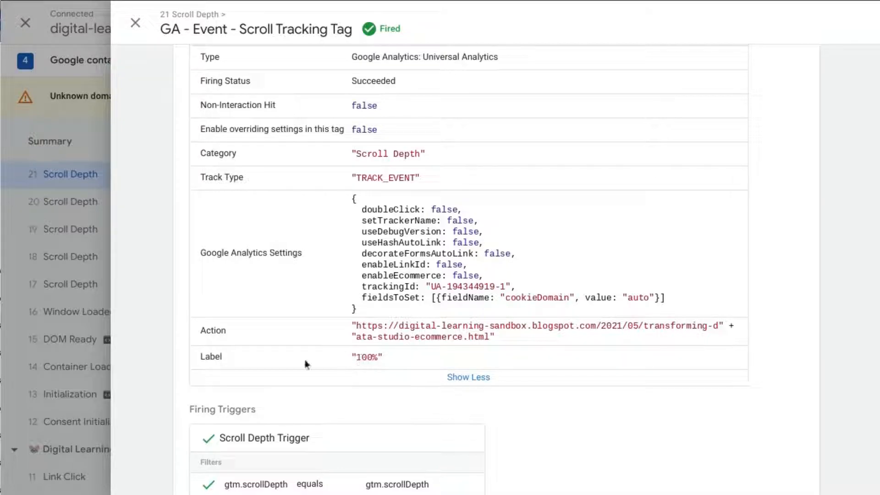
{"action": "mouse_move", "coordinate": [232, 142]}
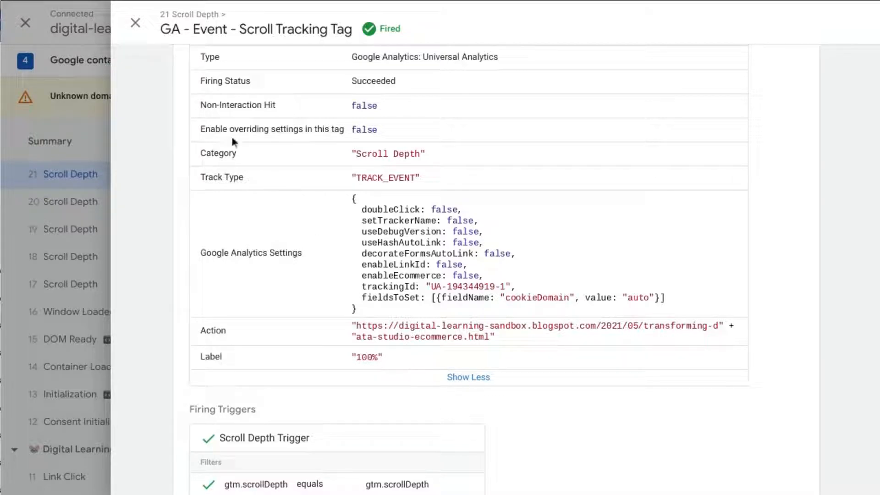
{"action": "left_click", "coordinate": [135, 23]}
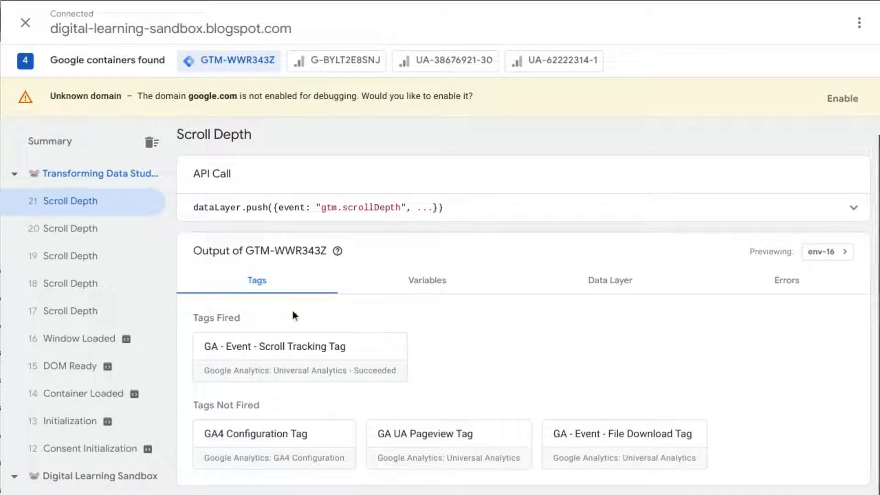
{"action": "mouse_move", "coordinate": [205, 265]}
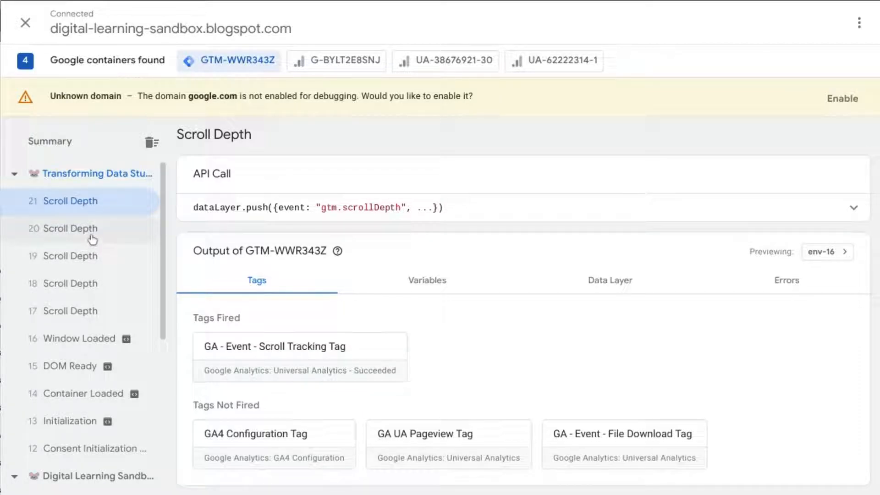
Open event 20 Scroll Depth's unfired scroll tracking tag and expand its properties showing Label '90%'
{"action": "left_click", "coordinate": [73, 228]}
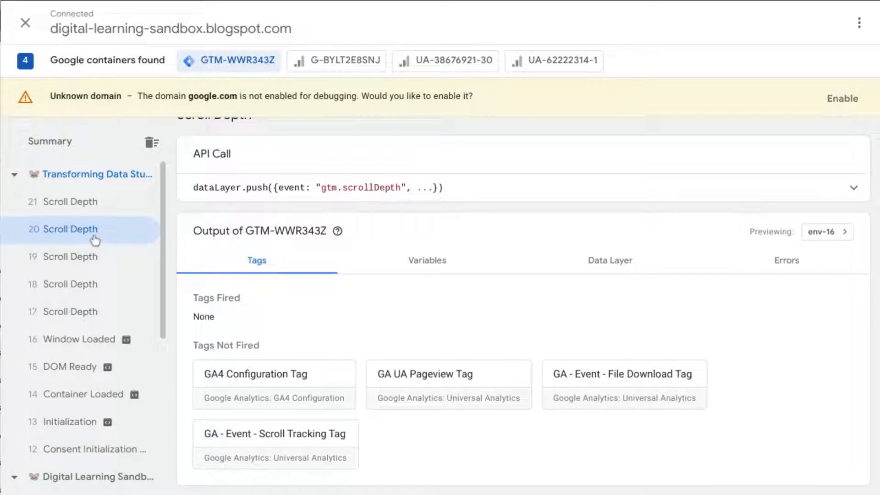
{"action": "mouse_move", "coordinate": [70, 229]}
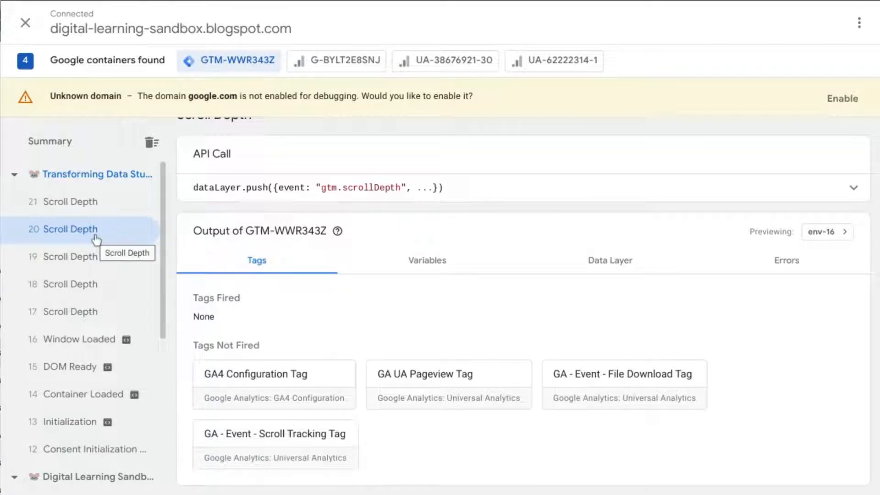
{"action": "mouse_move", "coordinate": [124, 228]}
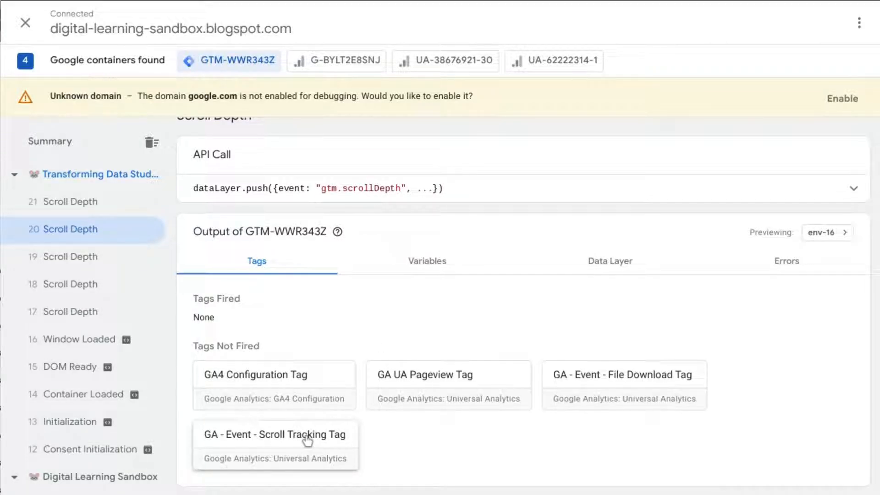
{"action": "left_click", "coordinate": [274, 434]}
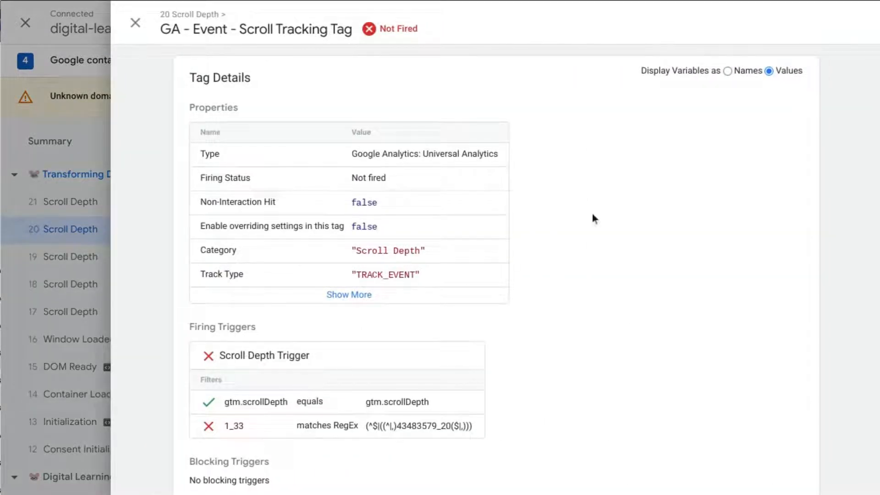
{"action": "mouse_move", "coordinate": [300, 335]}
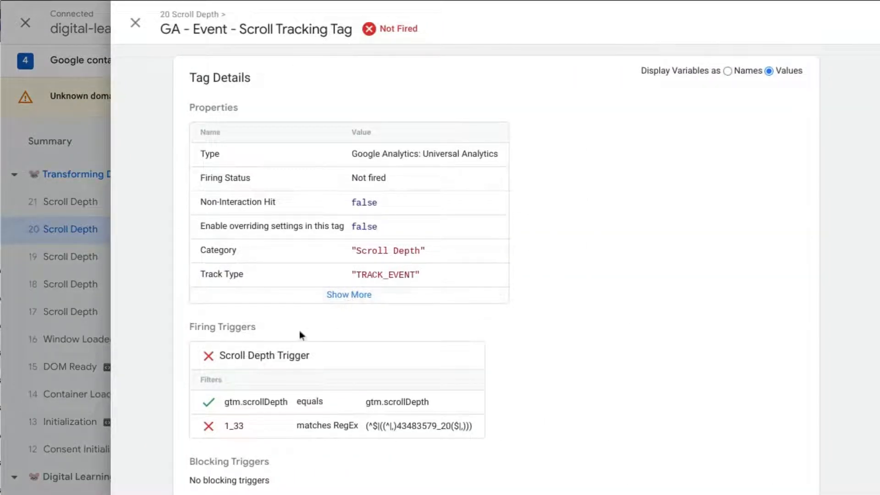
{"action": "mouse_move", "coordinate": [342, 429]}
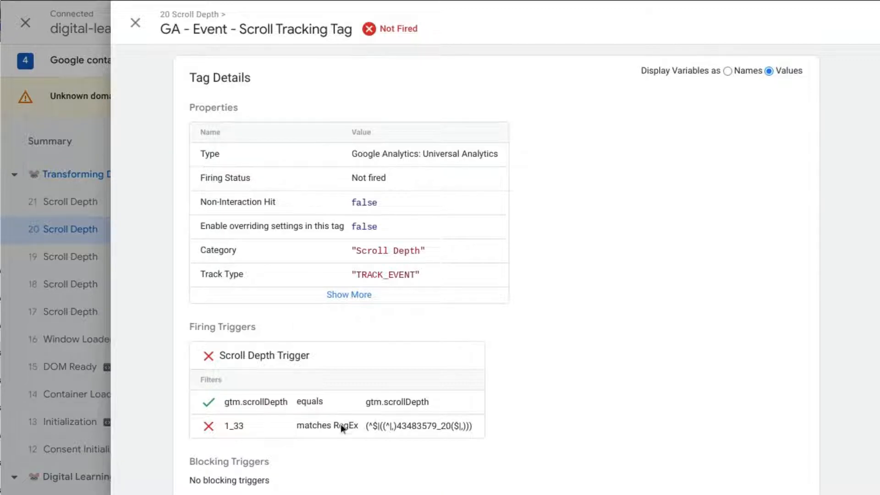
{"action": "left_click", "coordinate": [348, 294]}
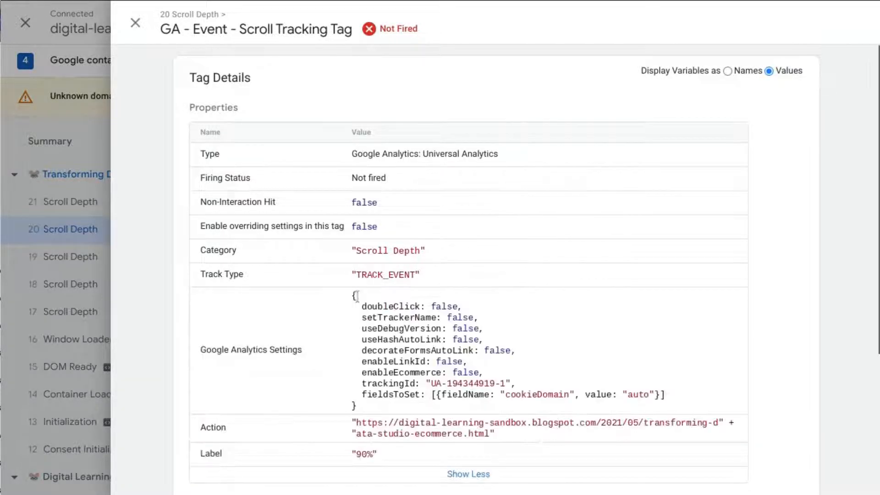
{"action": "scroll", "scroll_direction": "down", "scroll_amount": 3}
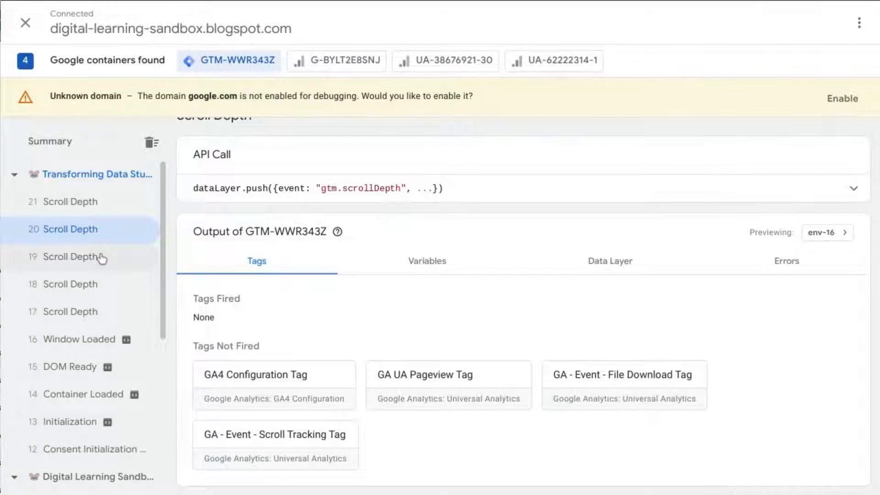
Inspect the fired scroll tracking tag on events 19, 18 and 17, reading labels '50%' and '25%'
{"action": "left_click", "coordinate": [70, 256]}
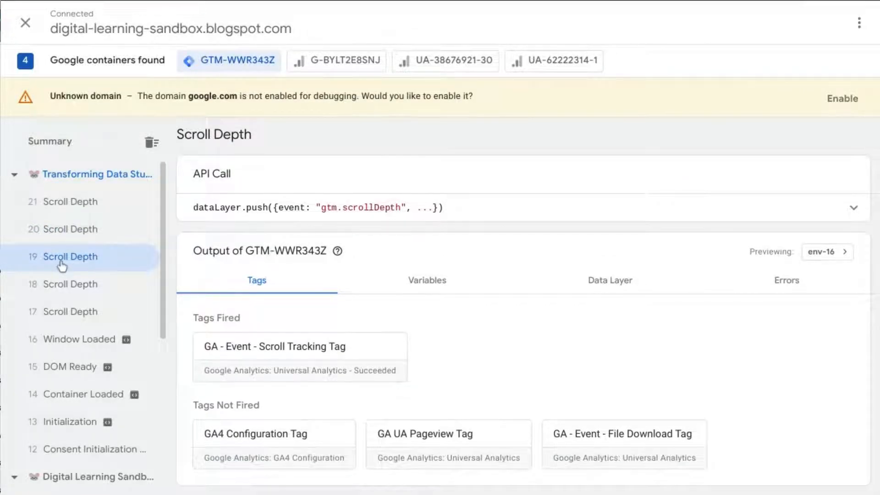
{"action": "mouse_move", "coordinate": [155, 299]}
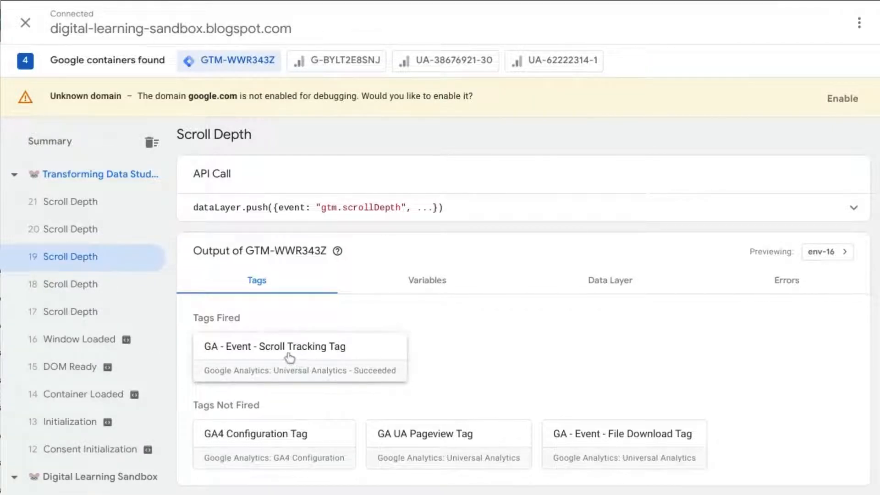
{"action": "left_click", "coordinate": [274, 347]}
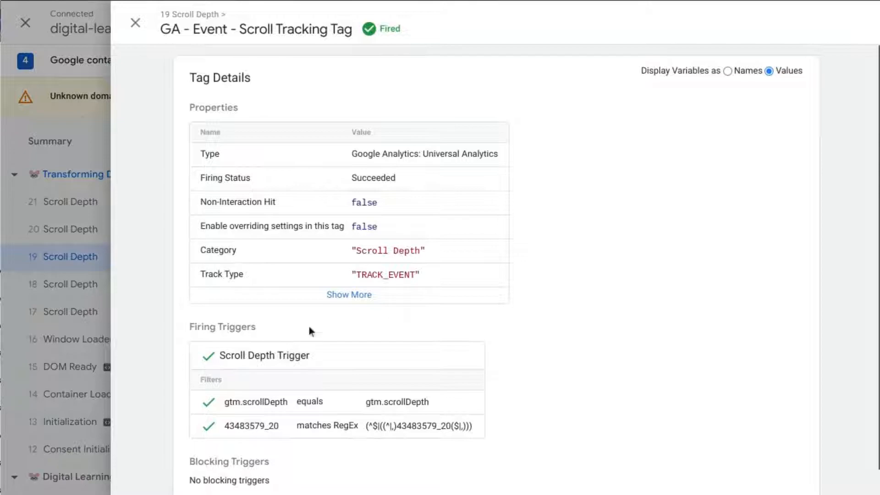
{"action": "left_click", "coordinate": [348, 294]}
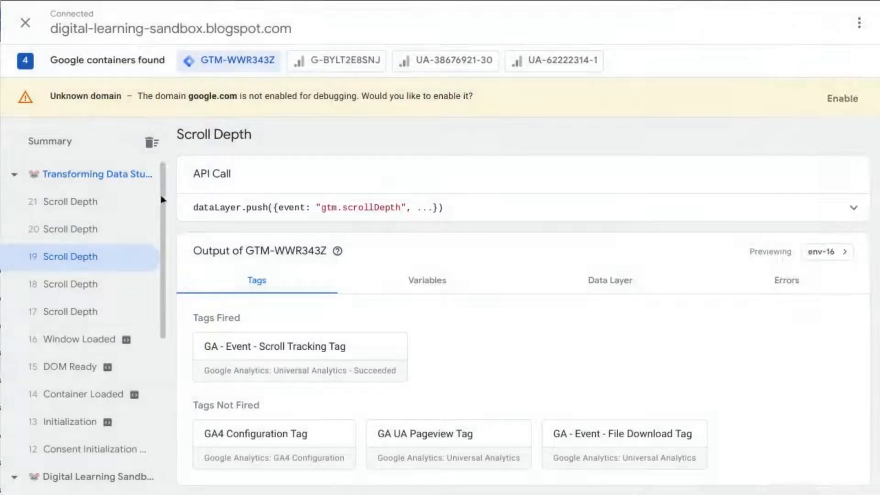
{"action": "left_click", "coordinate": [70, 284]}
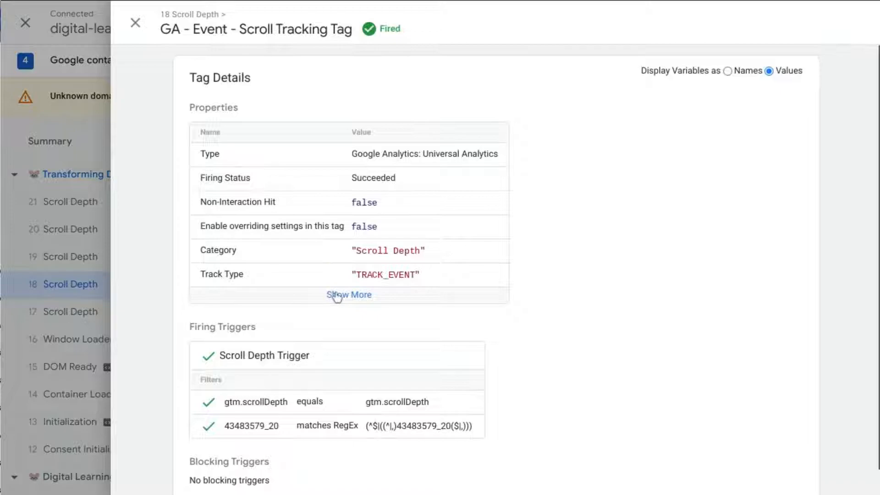
{"action": "left_click", "coordinate": [349, 294]}
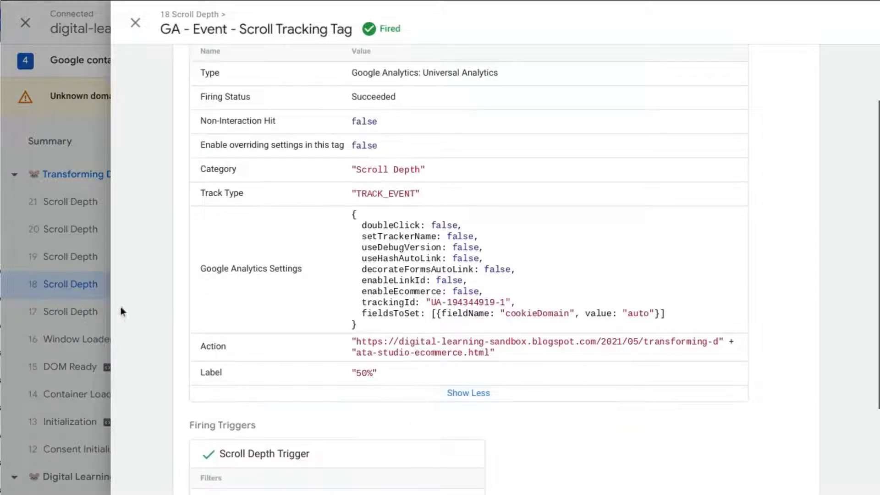
{"action": "left_click", "coordinate": [70, 312]}
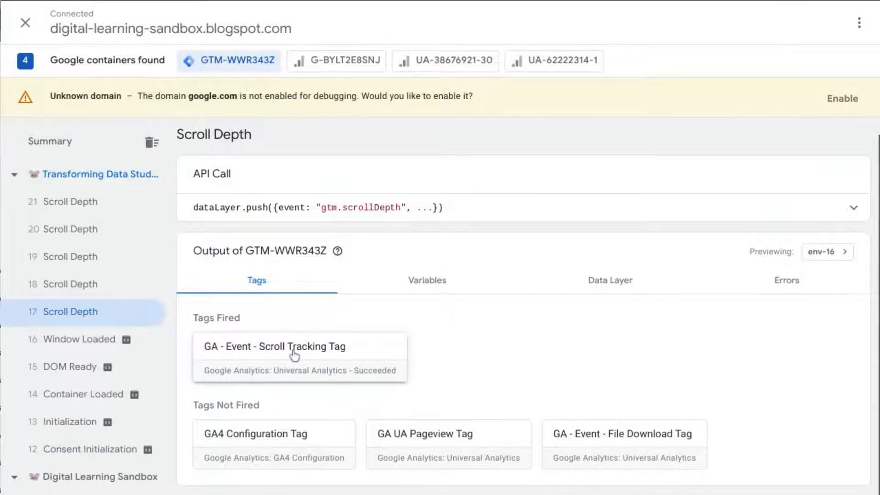
{"action": "left_click", "coordinate": [274, 346]}
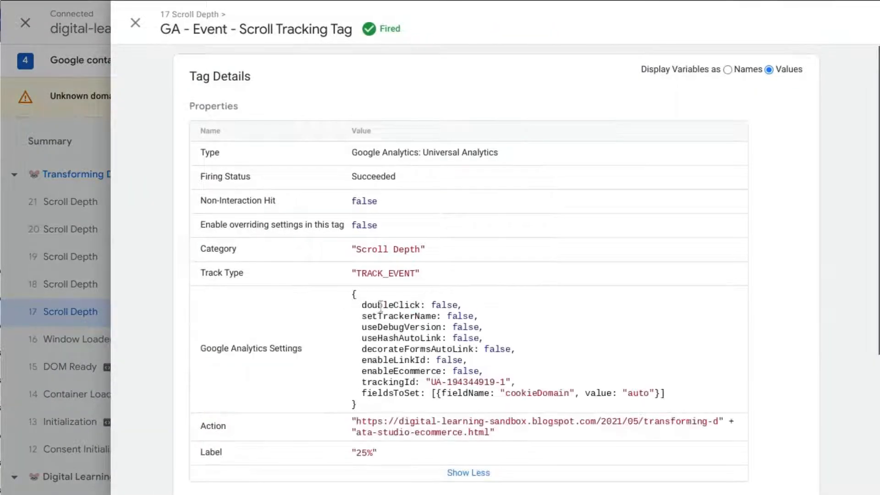
{"action": "scroll", "scroll_direction": "down", "scroll_amount": 3}
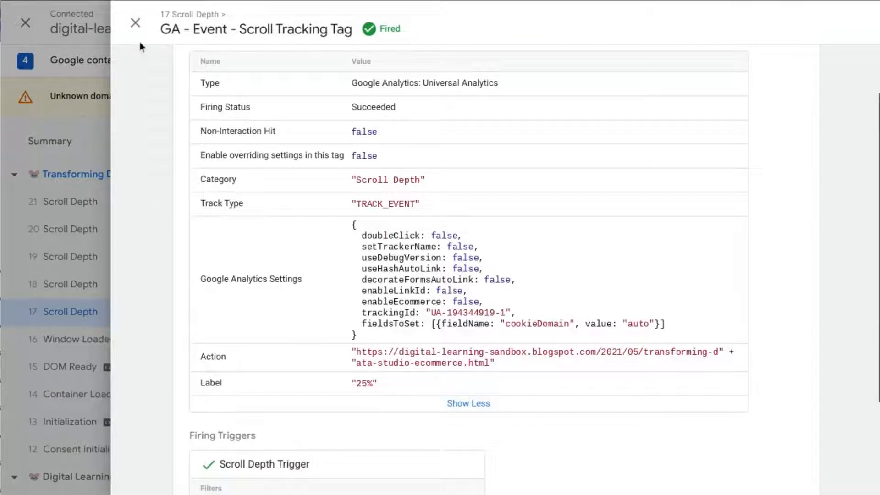
{"action": "left_click", "coordinate": [135, 23]}
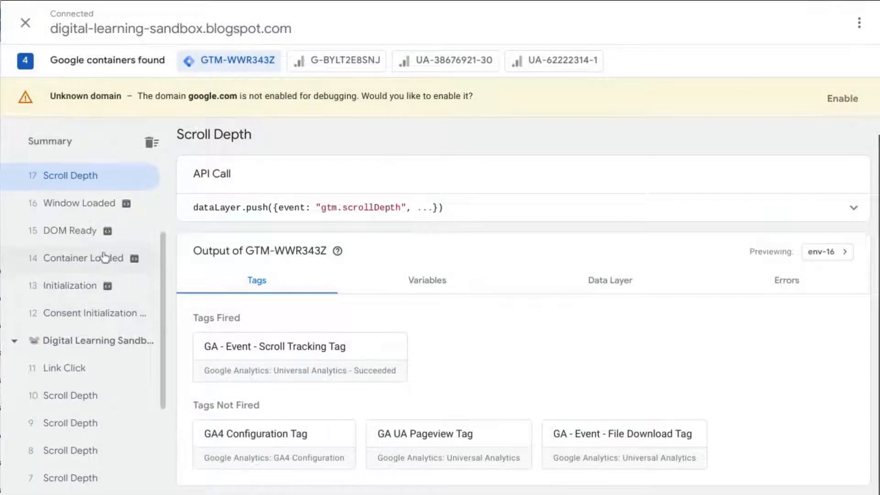
Check Scroll Depth event 10, where nothing fired, and expand event 9's fired tag properties
{"action": "scroll", "scroll_direction": "down", "scroll_amount": 3}
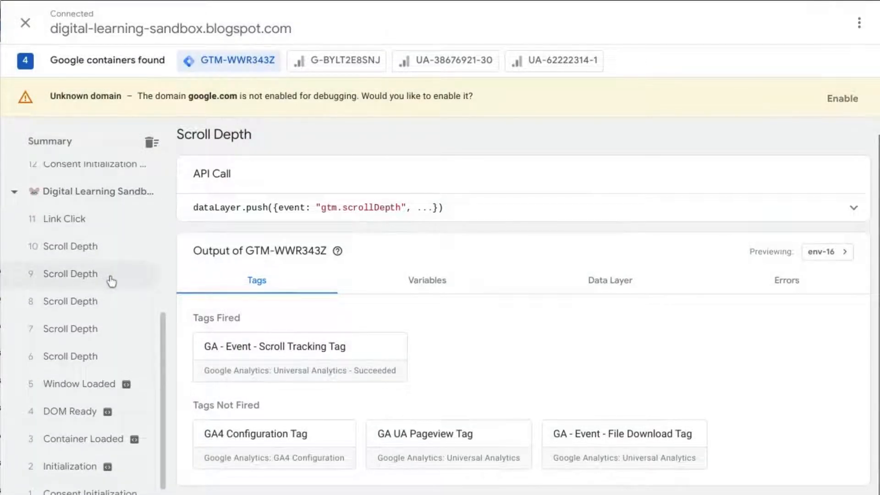
{"action": "left_click", "coordinate": [70, 245]}
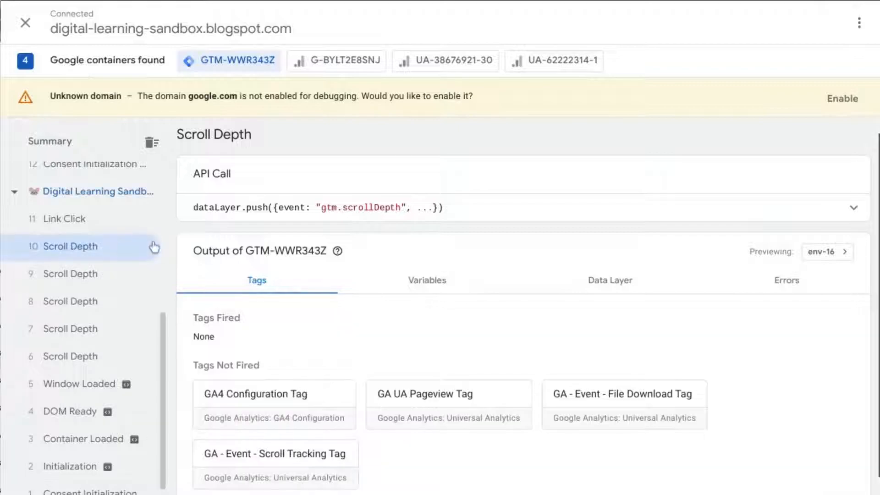
{"action": "scroll", "scroll_direction": "down", "scroll_amount": 3}
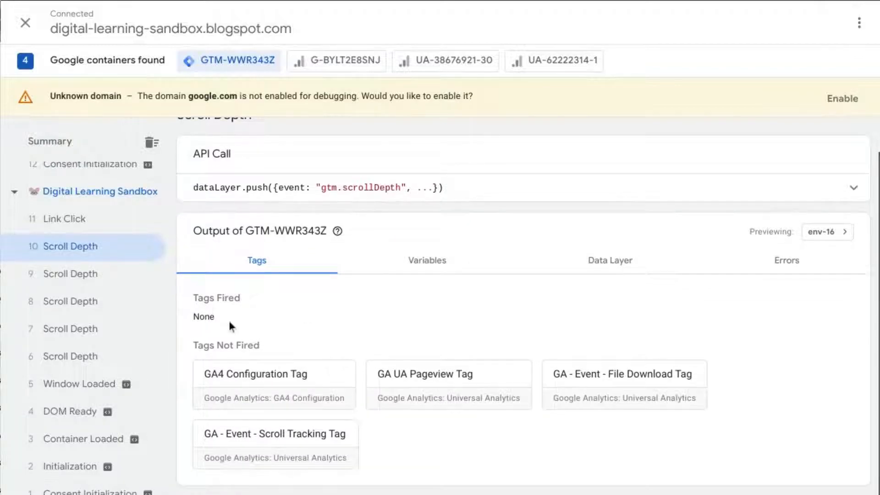
{"action": "mouse_move", "coordinate": [271, 433]}
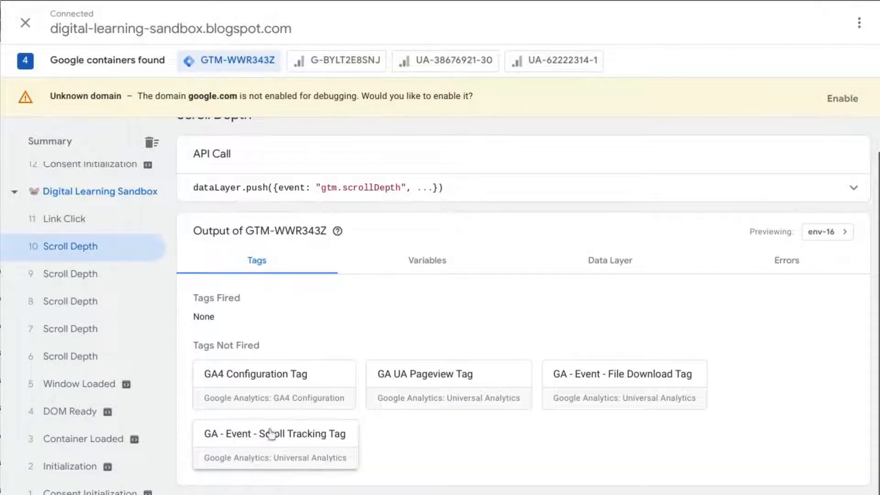
{"action": "left_click", "coordinate": [69, 274]}
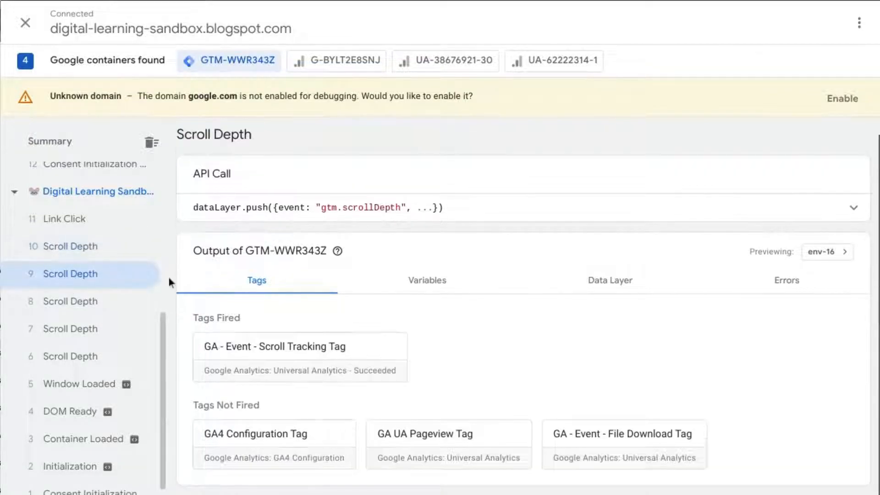
{"action": "left_click", "coordinate": [274, 347]}
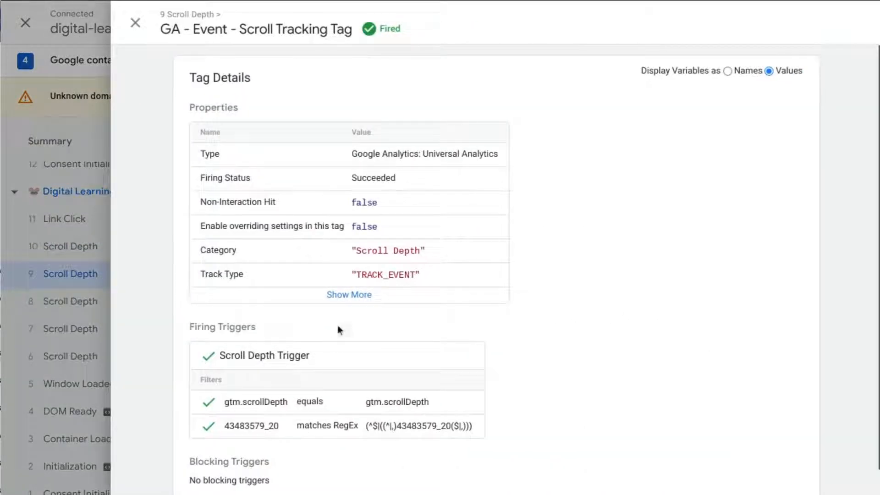
{"action": "left_click", "coordinate": [348, 294]}
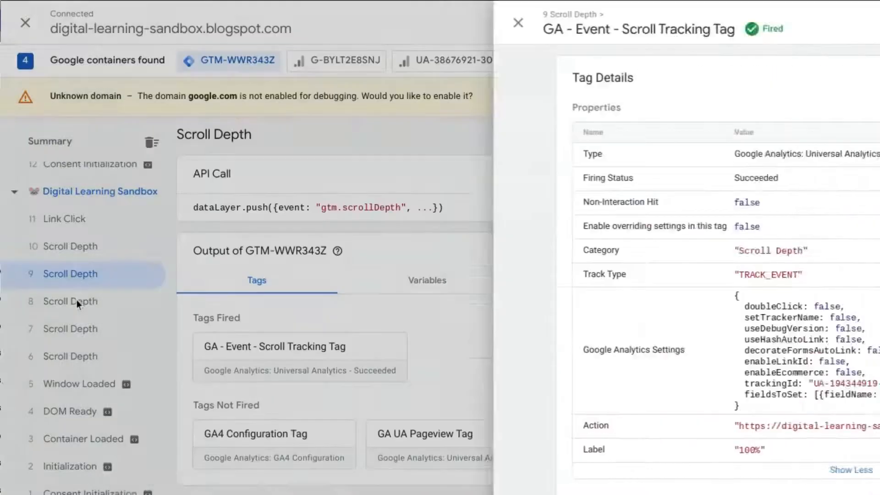
Read the scroll tracking tag labels on events 8, 7 and 6: 75%, 50% and 25%
{"action": "left_click", "coordinate": [69, 302]}
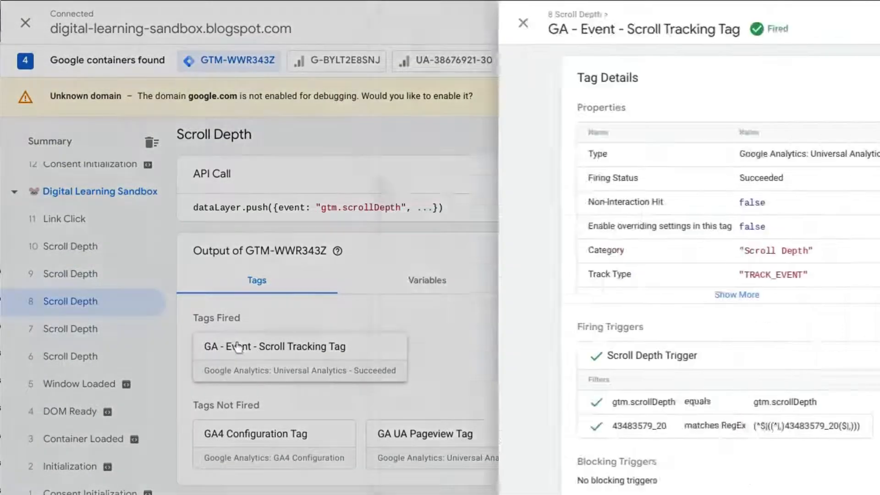
{"action": "left_click", "coordinate": [736, 295]}
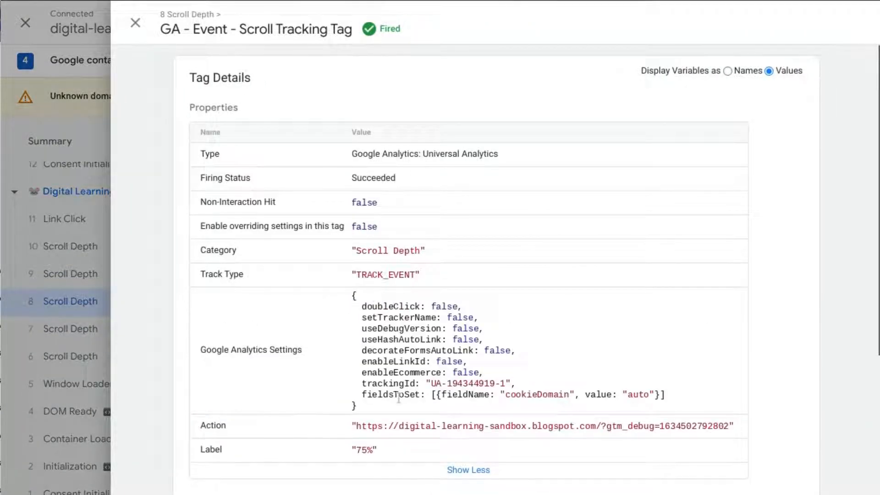
{"action": "left_click", "coordinate": [70, 329]}
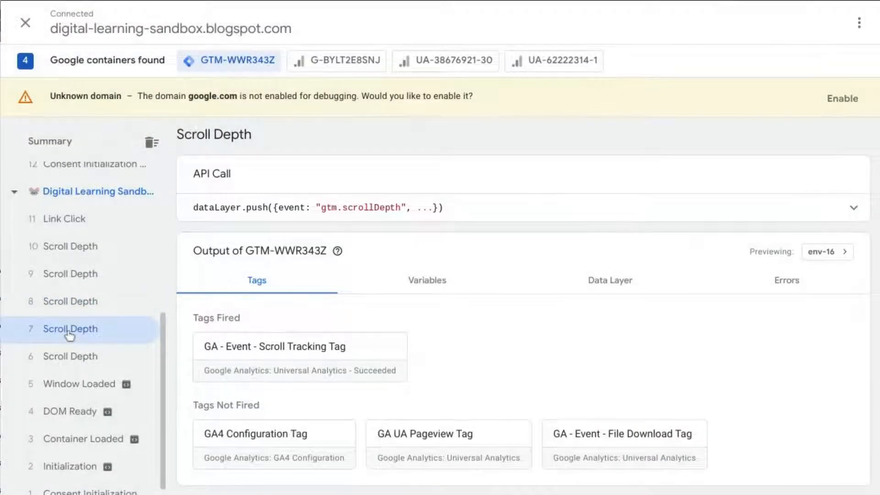
{"action": "left_click", "coordinate": [274, 346]}
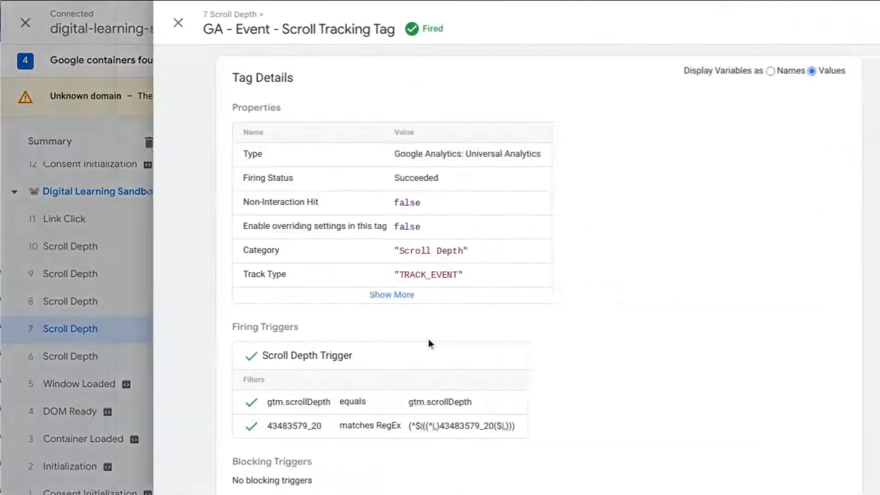
{"action": "left_click", "coordinate": [390, 295]}
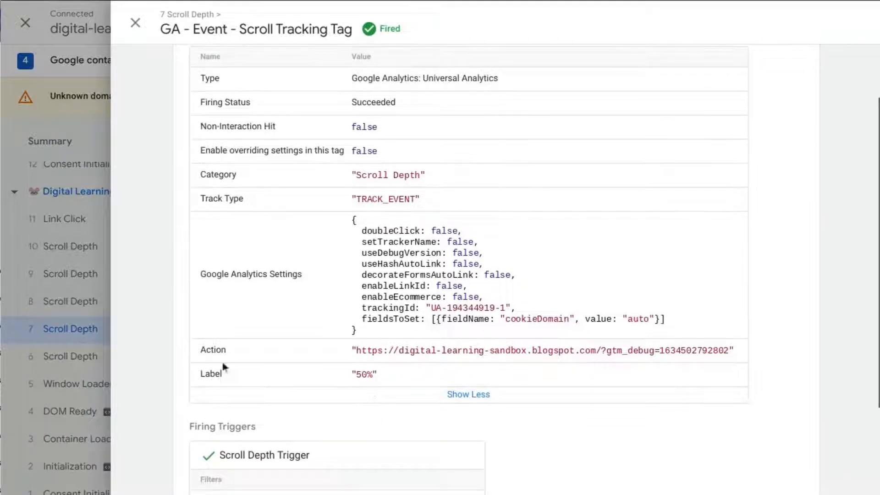
{"action": "left_click", "coordinate": [70, 357]}
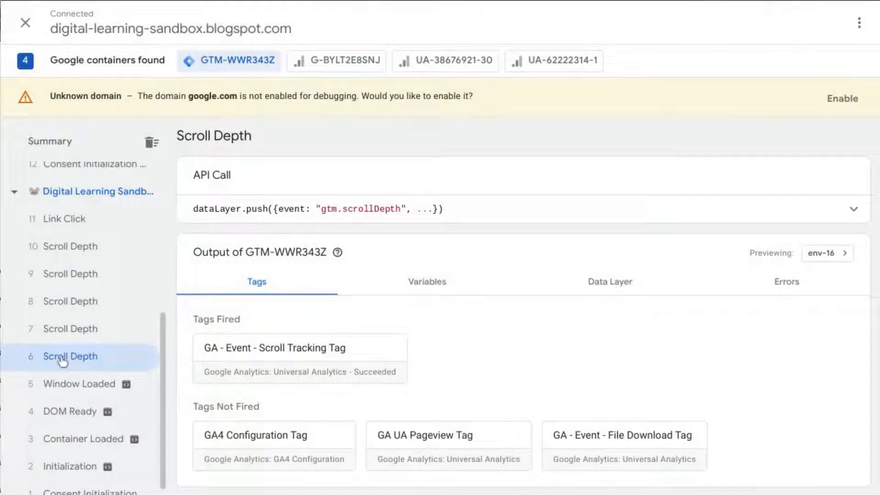
{"action": "left_click", "coordinate": [275, 348]}
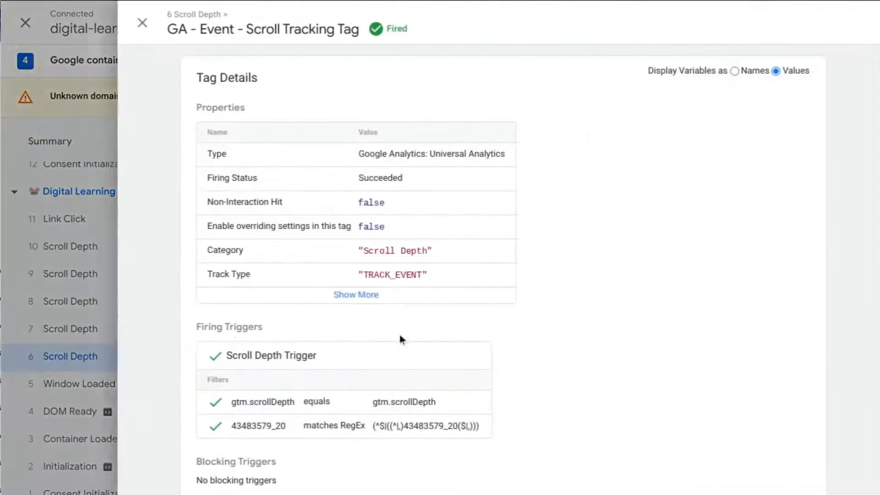
{"action": "left_click", "coordinate": [355, 294]}
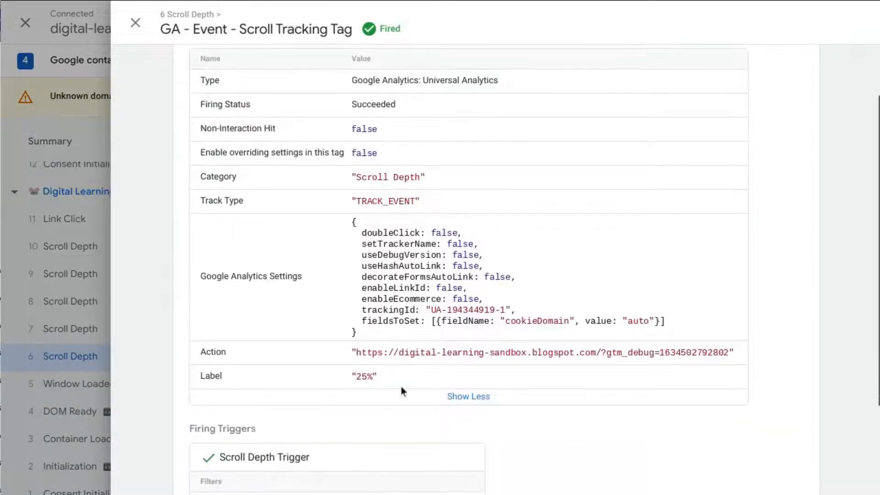
{"action": "mouse_move", "coordinate": [84, 197]}
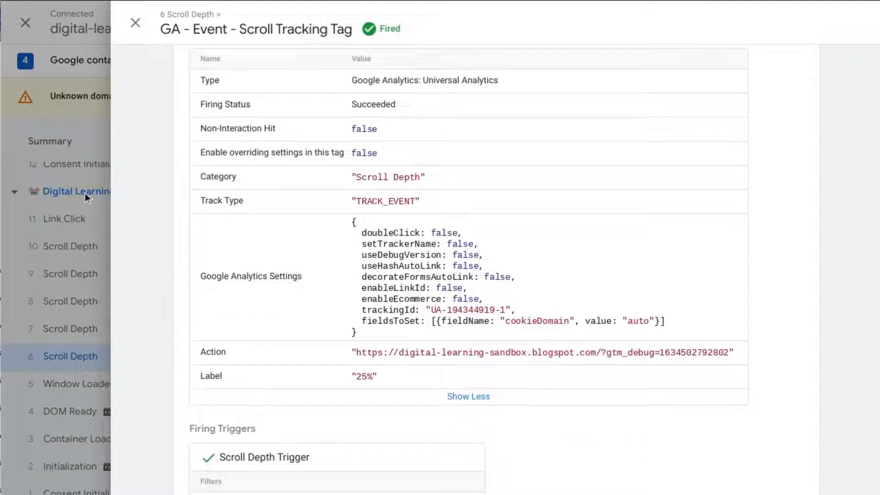
{"action": "left_click", "coordinate": [135, 23]}
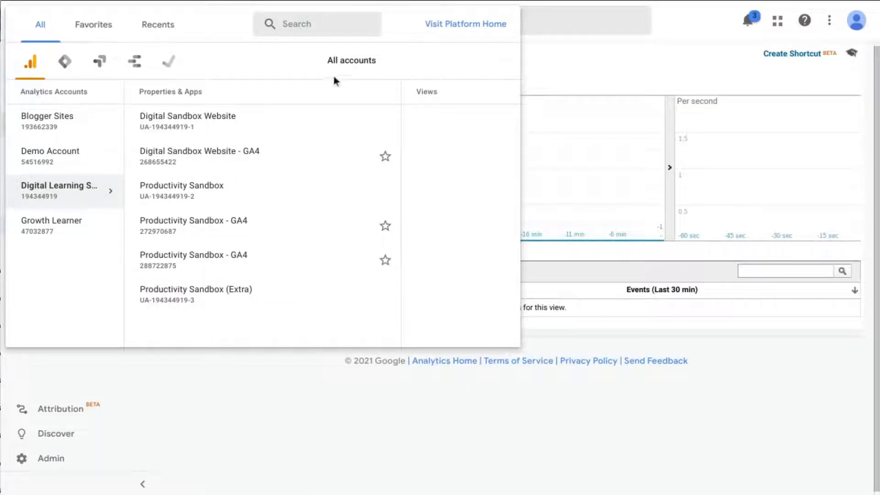
{"action": "mouse_move", "coordinate": [235, 118]}
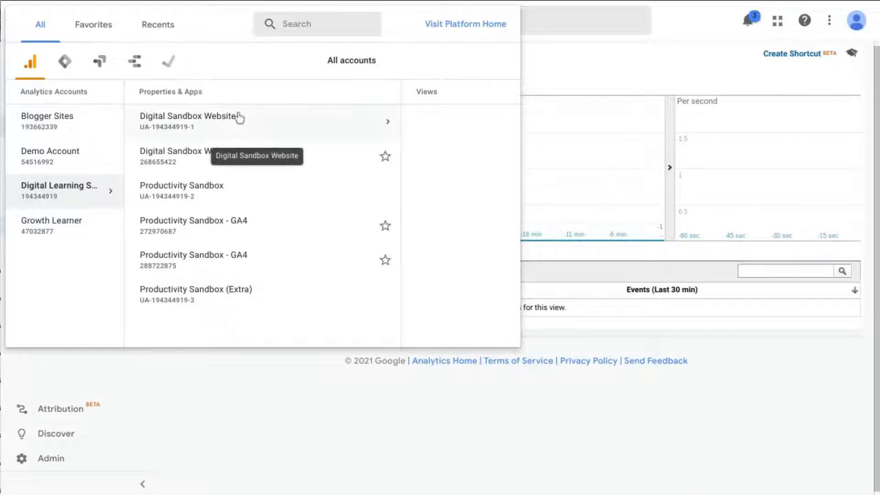
{"action": "mouse_move", "coordinate": [244, 127]}
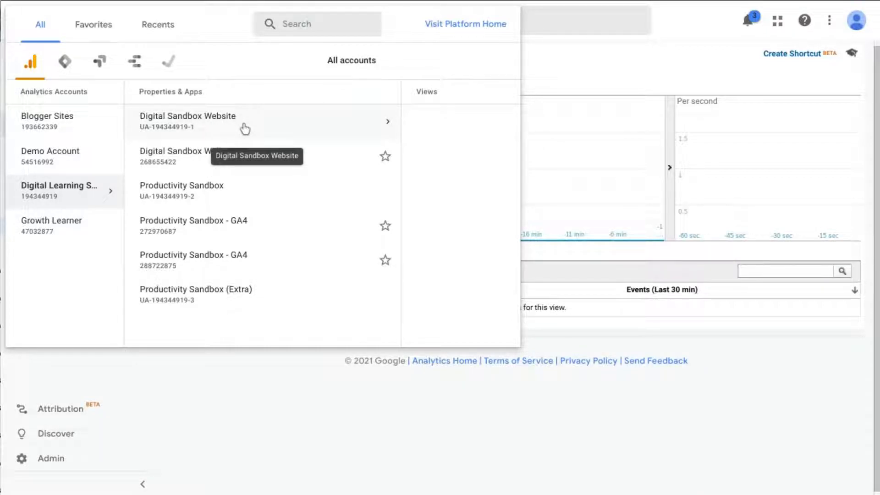
Select the Digital Sandbox Website property and its All Web Site Data view
{"action": "left_click", "coordinate": [187, 120]}
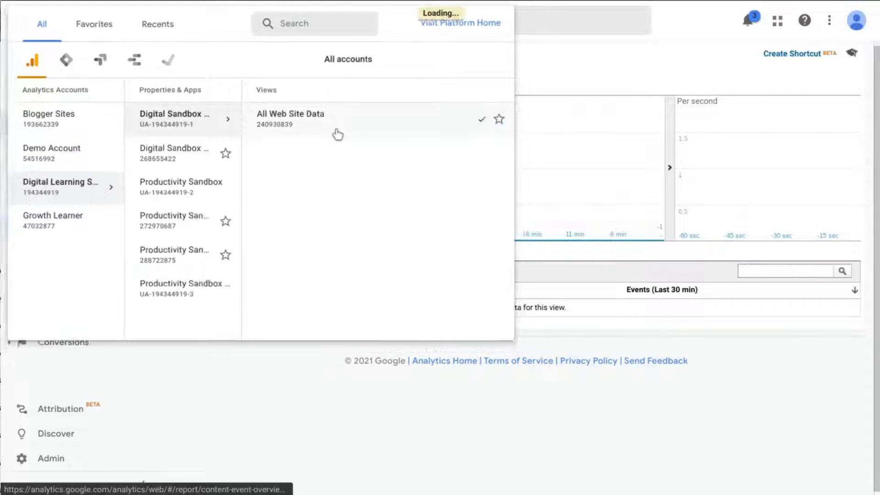
{"action": "left_click", "coordinate": [290, 118]}
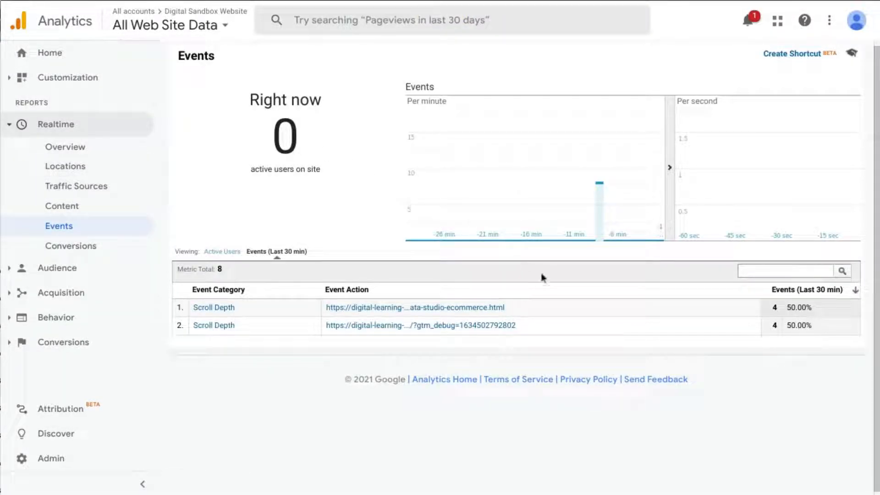
{"action": "mouse_move", "coordinate": [389, 322]}
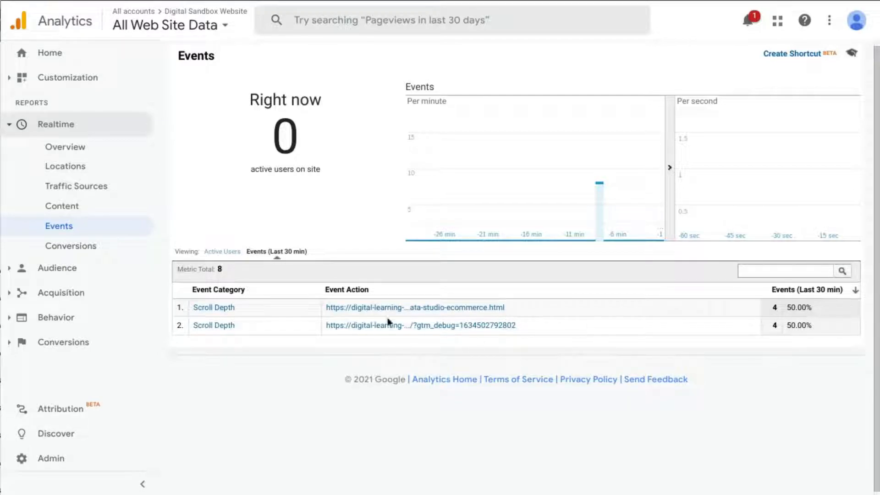
{"action": "mouse_move", "coordinate": [318, 339]}
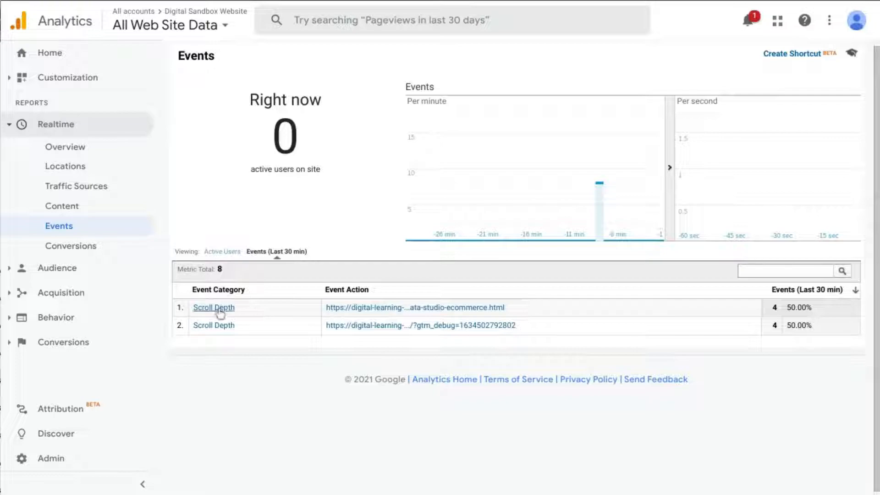
Filter Realtime Events to the Scroll Depth category, showing labels 25%, 50%, 75% and 100%
{"action": "left_click", "coordinate": [213, 307]}
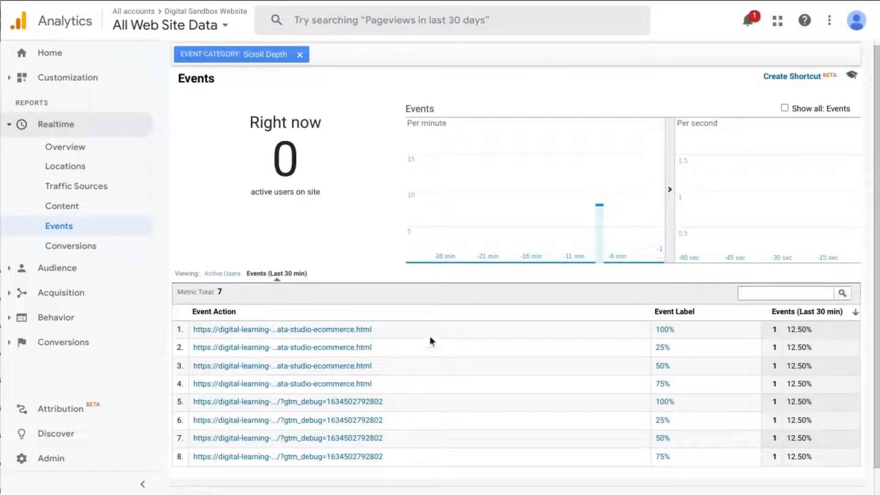
{"action": "left_click", "coordinate": [299, 55]}
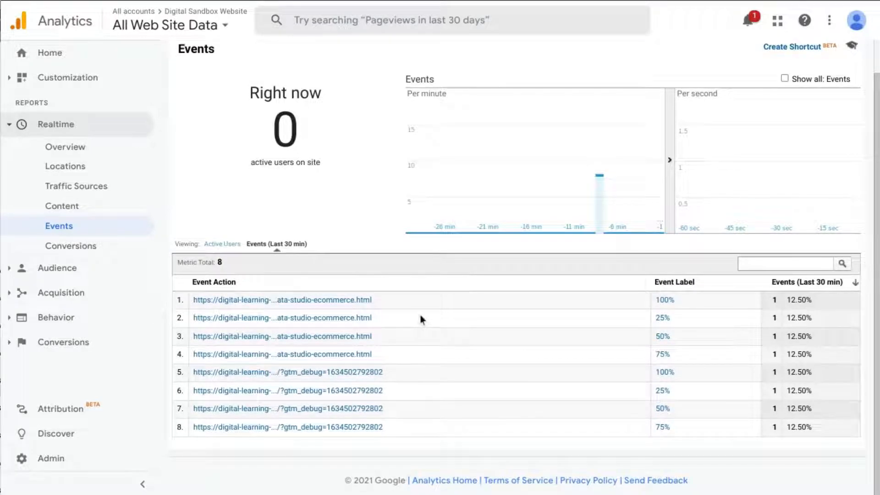
{"action": "mouse_move", "coordinate": [674, 297]}
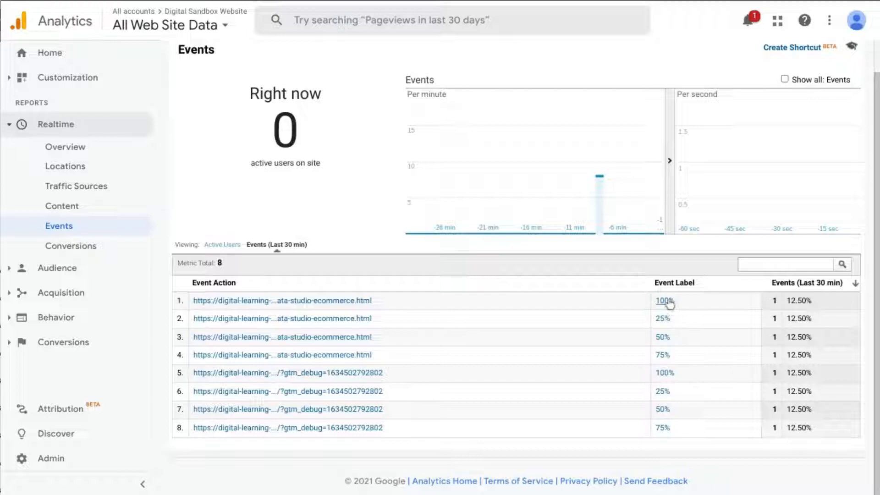
{"action": "mouse_move", "coordinate": [669, 300]}
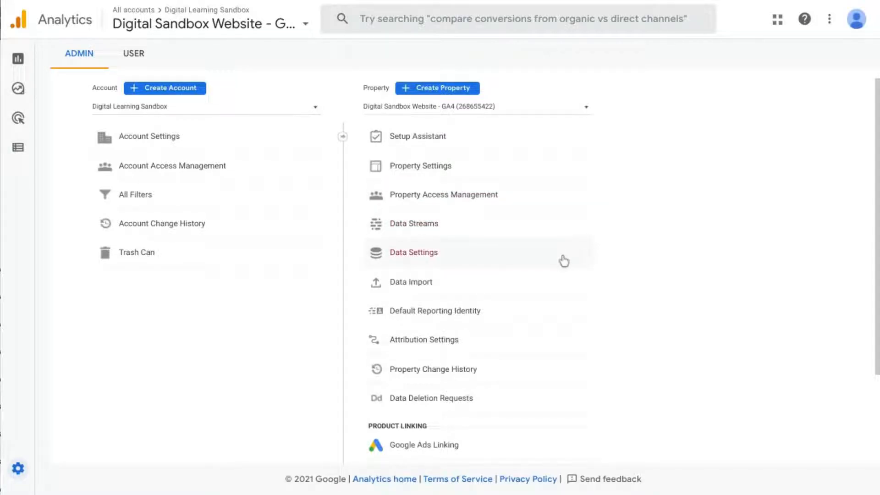
{"action": "mouse_move", "coordinate": [292, 291]}
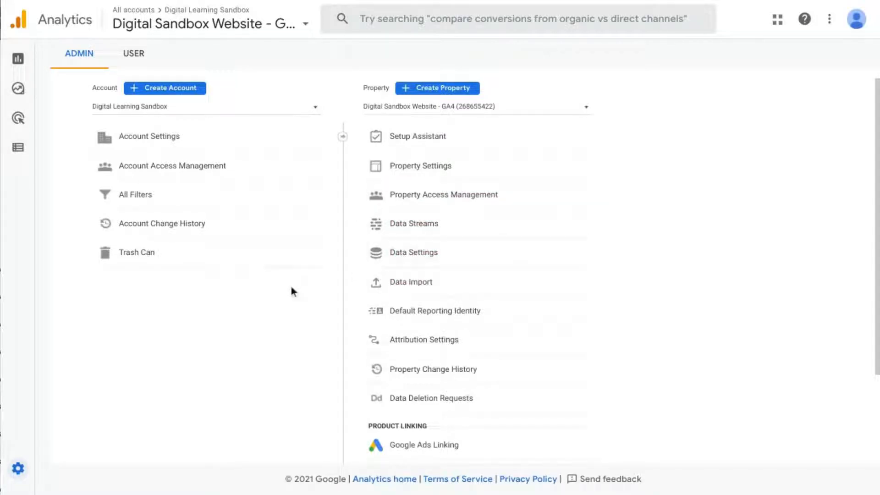
{"action": "mouse_move", "coordinate": [250, 405]}
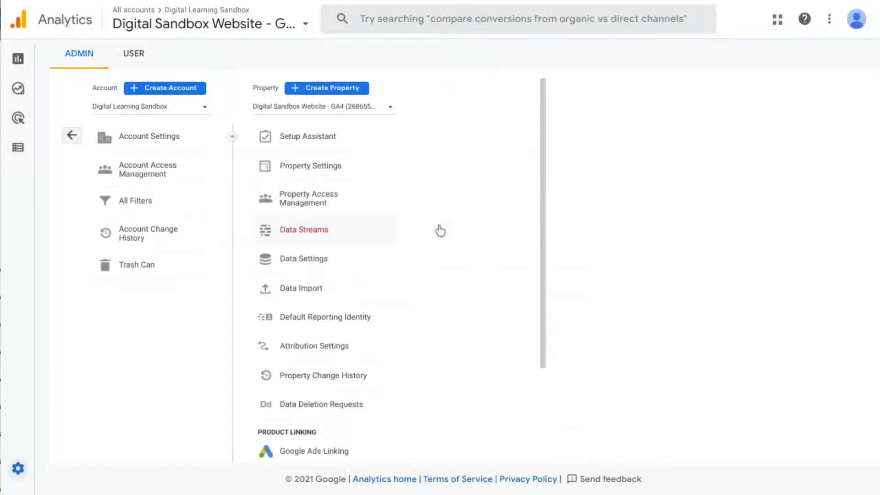
Open the blogspot GA4 web stream and expand enhanced measurement to confirm scrolls are measured
{"action": "left_click", "coordinate": [303, 229]}
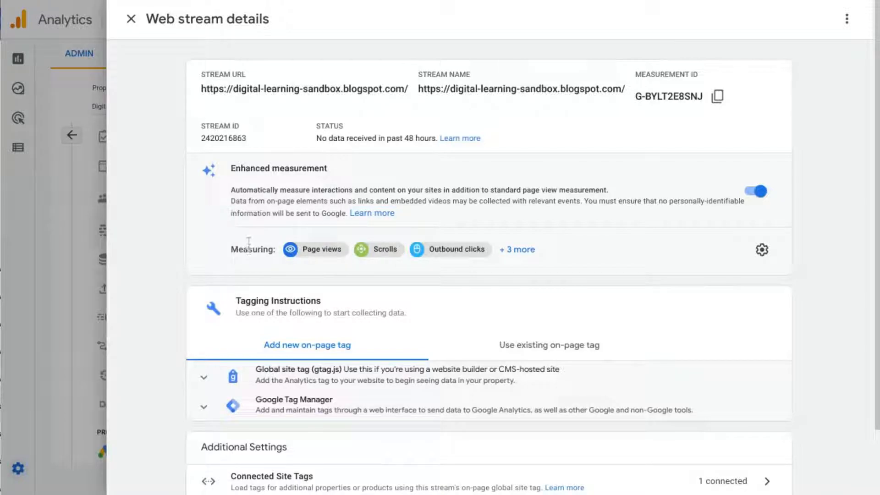
{"action": "mouse_move", "coordinate": [393, 257]}
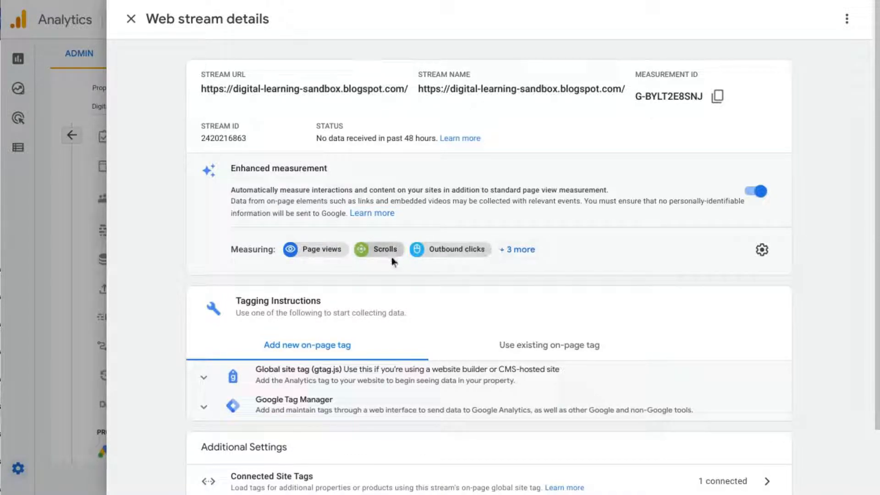
{"action": "mouse_move", "coordinate": [452, 245]}
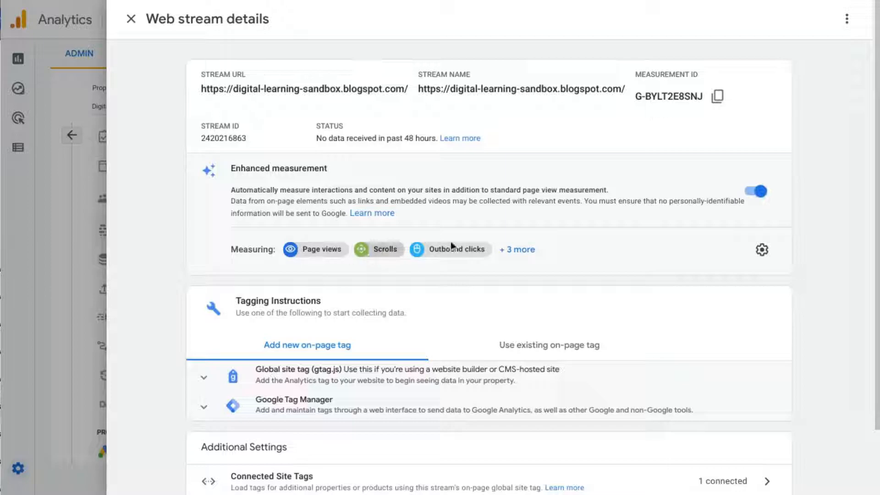
{"action": "left_click", "coordinate": [515, 249]}
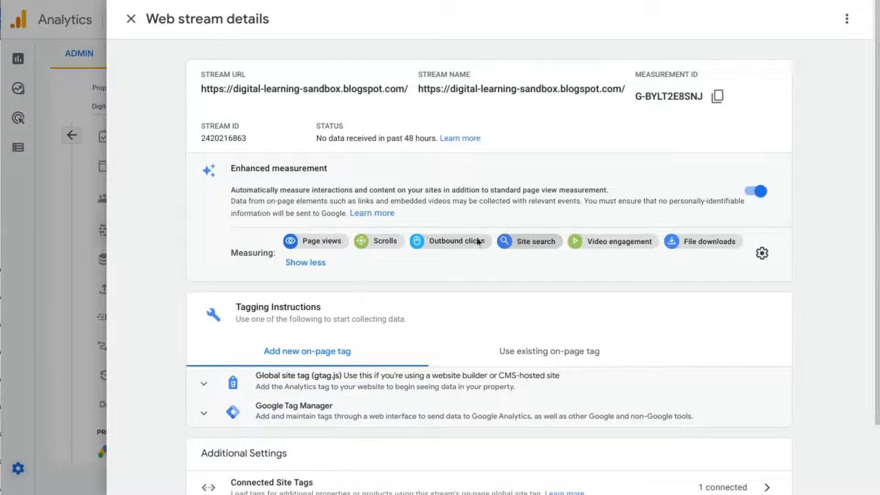
{"action": "left_click", "coordinate": [130, 18]}
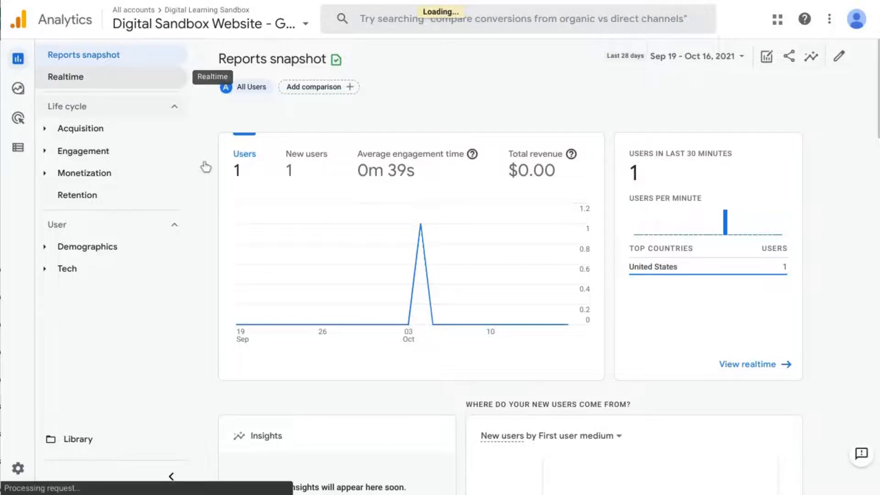
View the Realtime event count by event name, showing 2 scroll events
{"action": "left_click", "coordinate": [66, 77]}
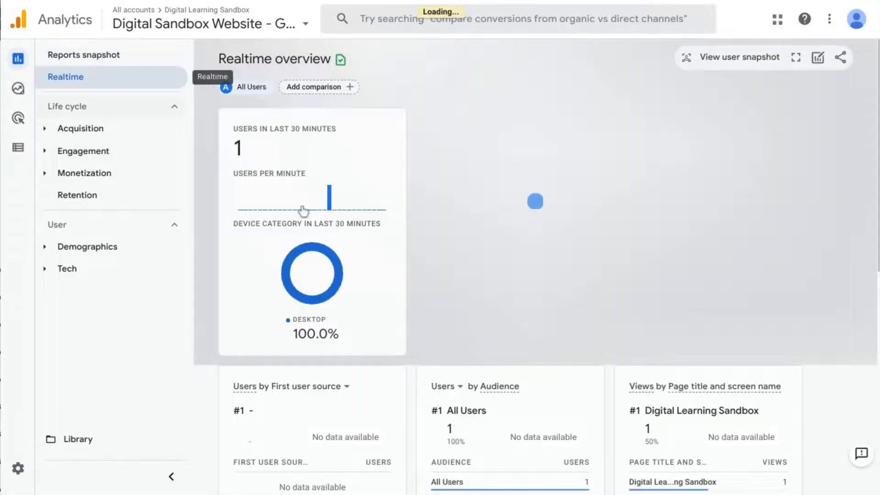
{"action": "scroll", "scroll_direction": "down", "scroll_amount": 3}
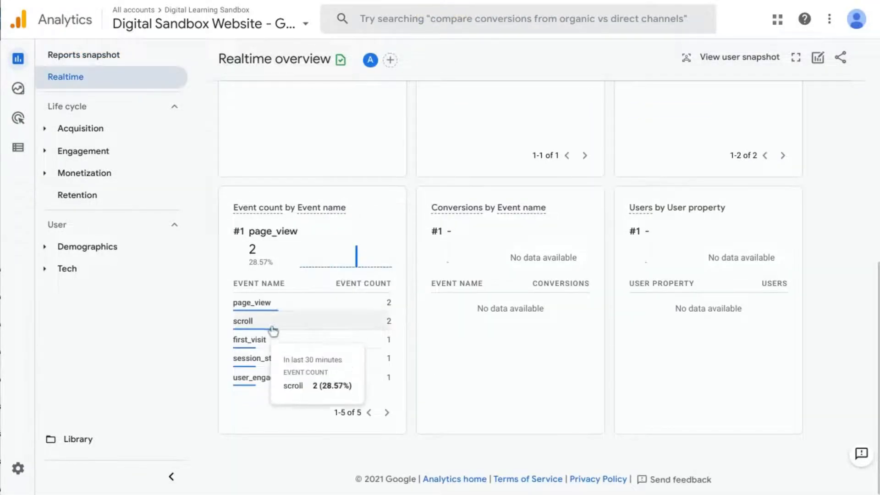
{"action": "mouse_move", "coordinate": [275, 327]}
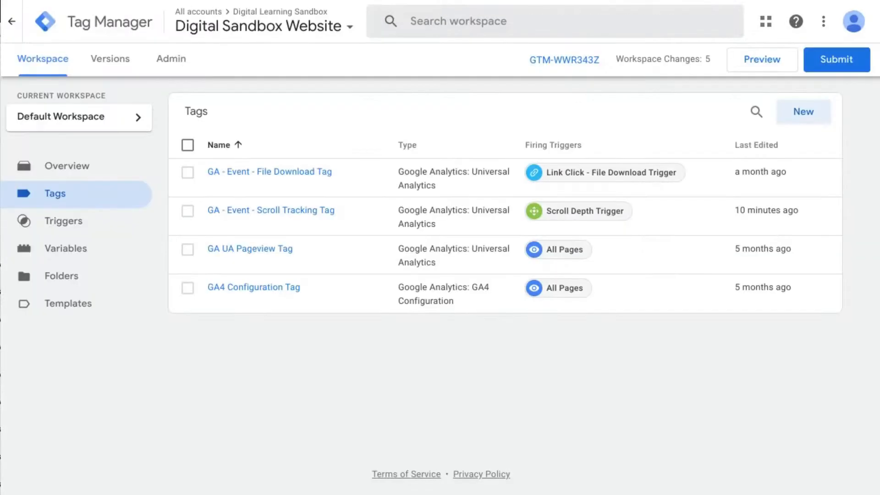
{"action": "mouse_move", "coordinate": [425, 326]}
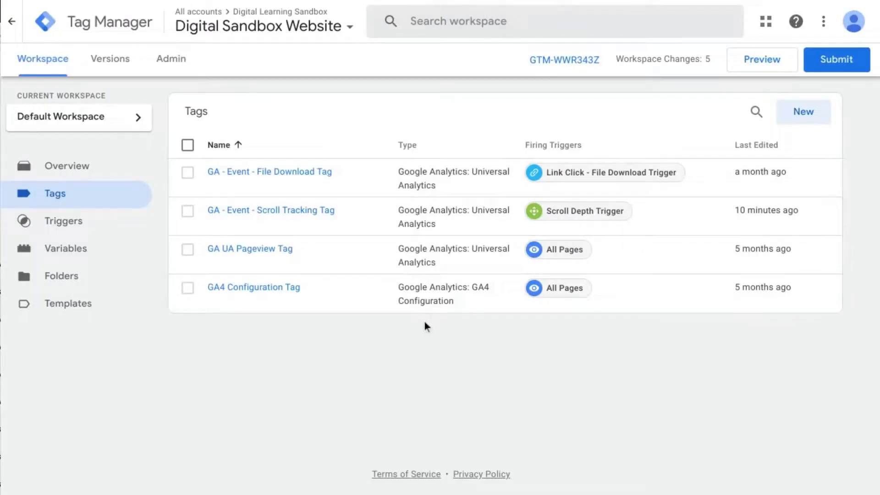